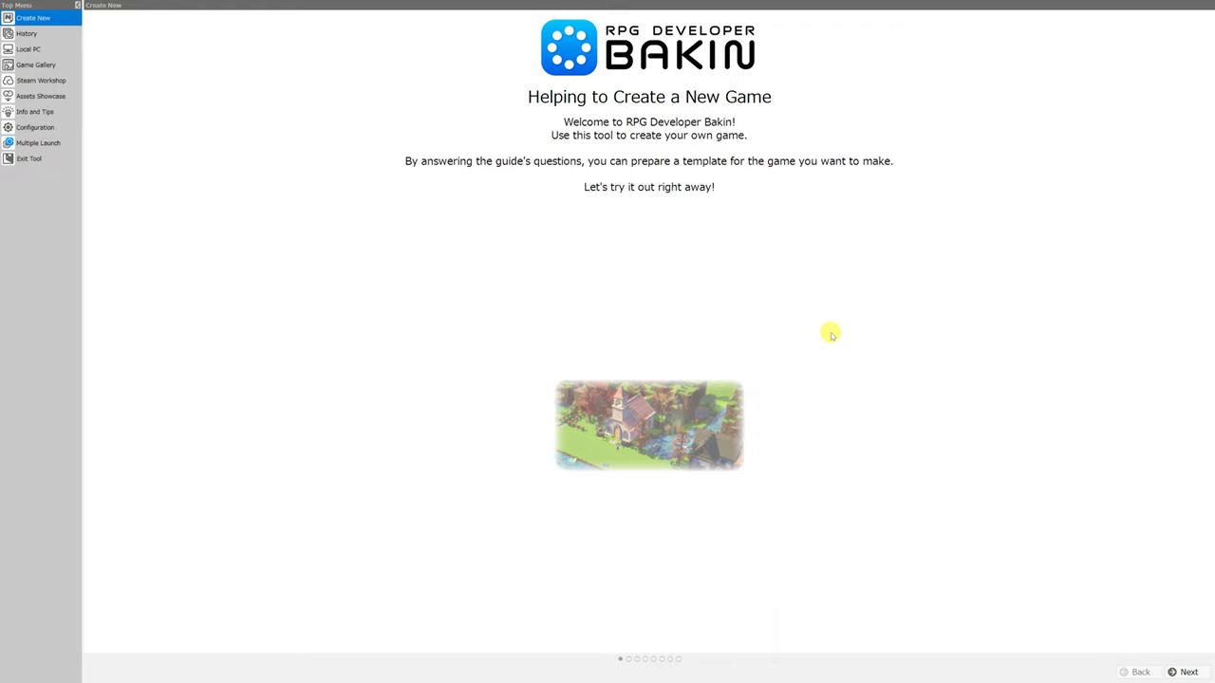
pyautogui.moveTo(827, 334)
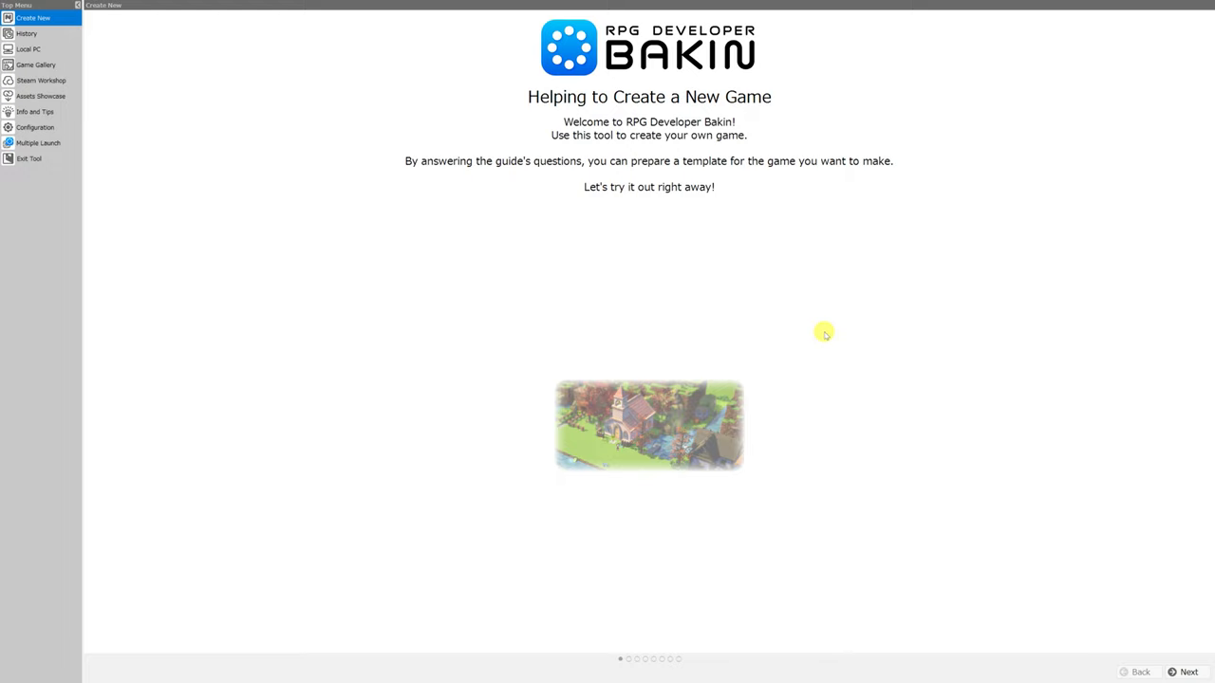
pyautogui.moveTo(691, 71)
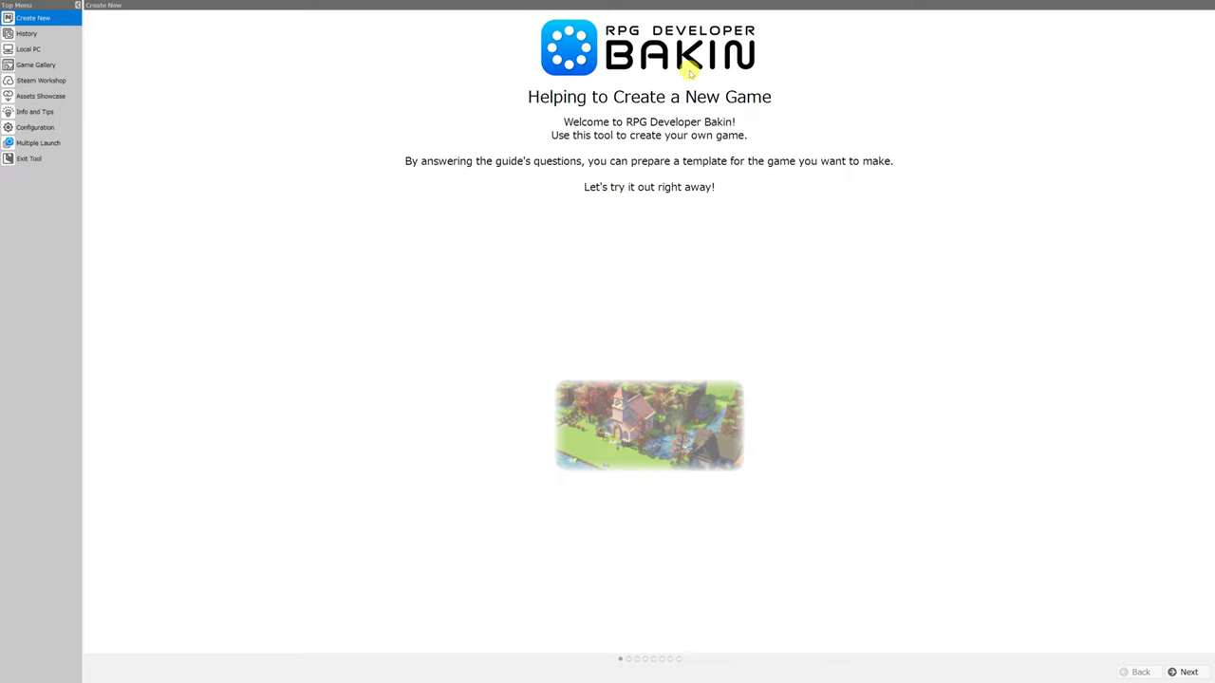
pyautogui.moveTo(664, 307)
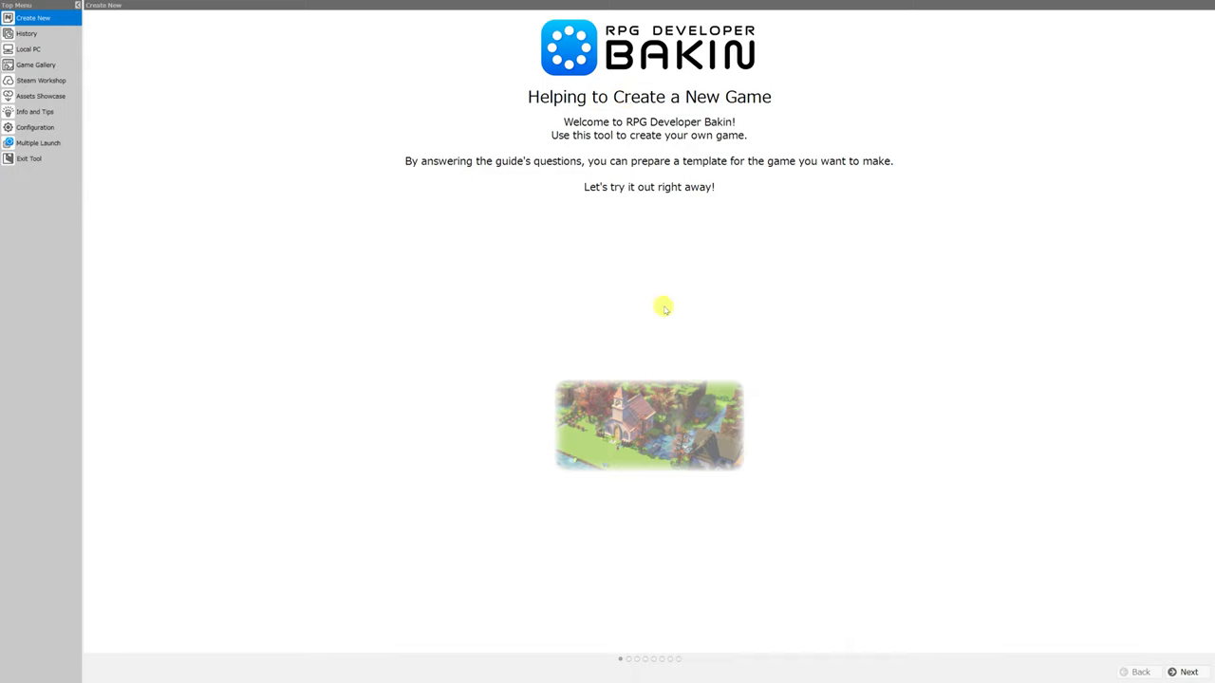
pyautogui.moveTo(865, 372)
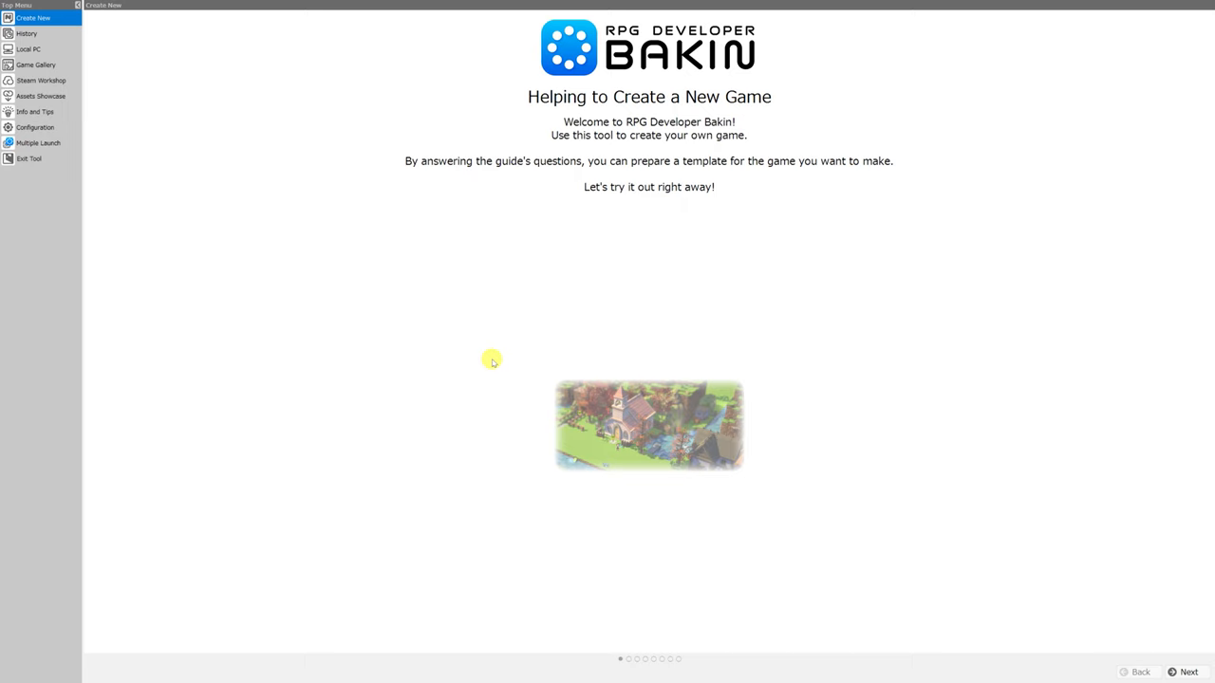
# Advance past Project Basics and Camera Settings, then choose Top View Operation.
pyautogui.click(1186, 672)
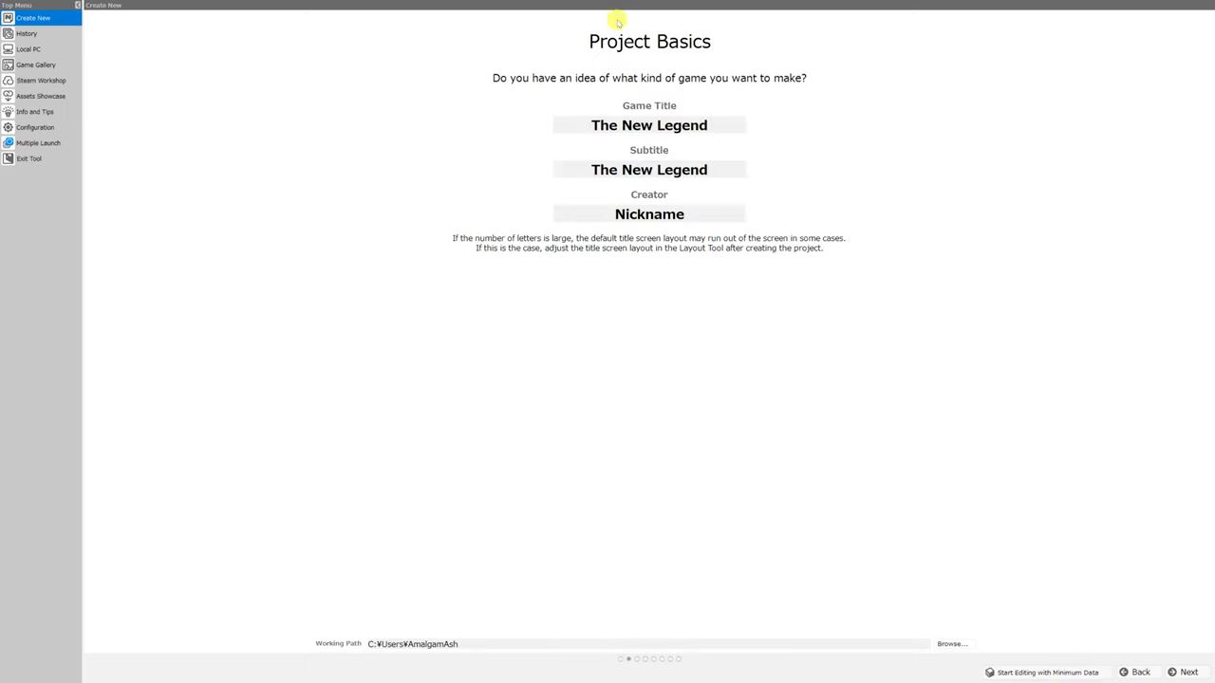
pyautogui.moveTo(527, 397)
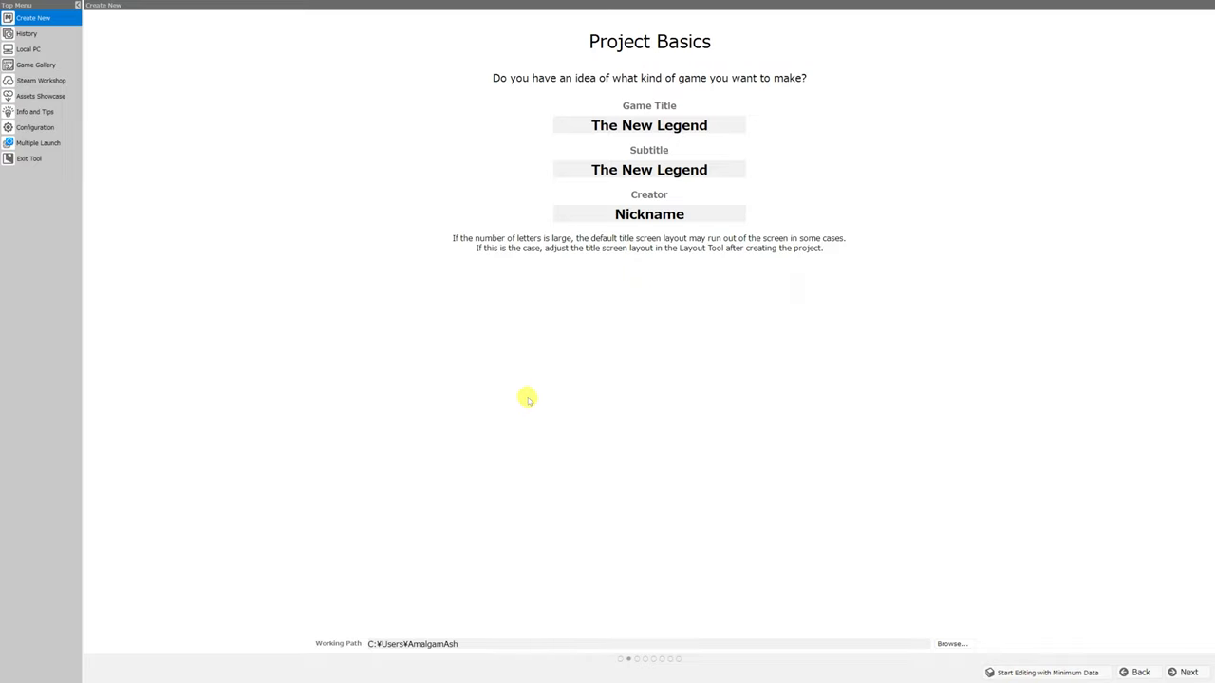
pyautogui.moveTo(742, 341)
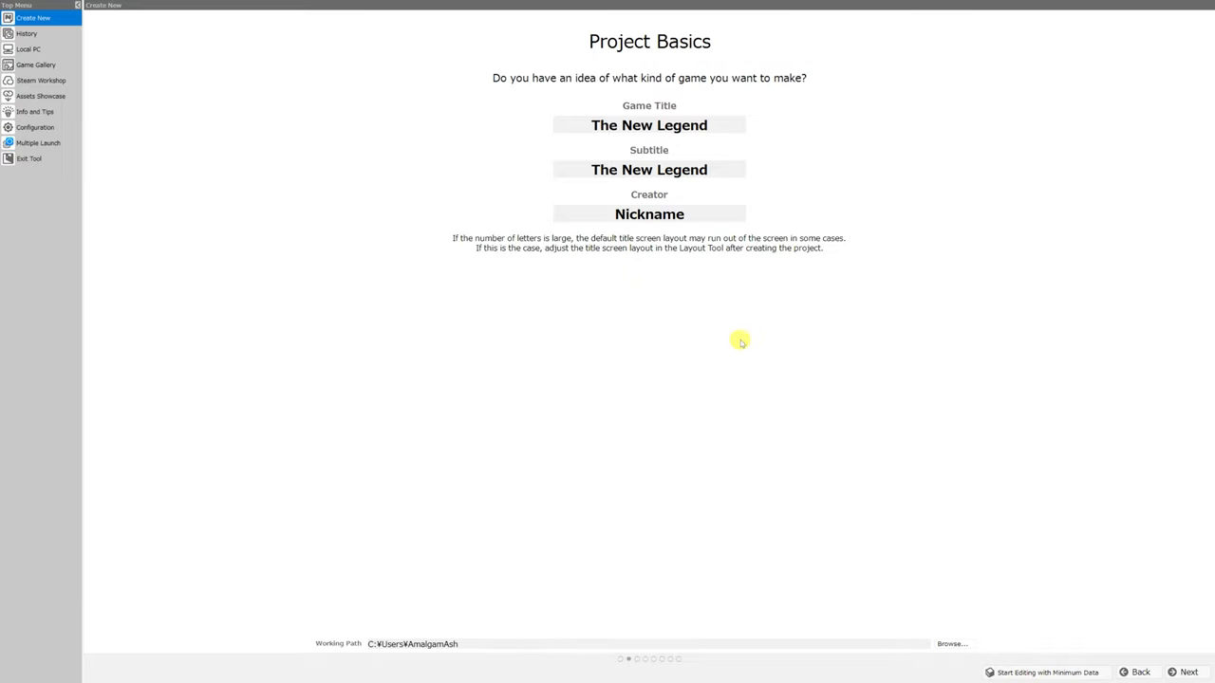
pyautogui.moveTo(887, 293)
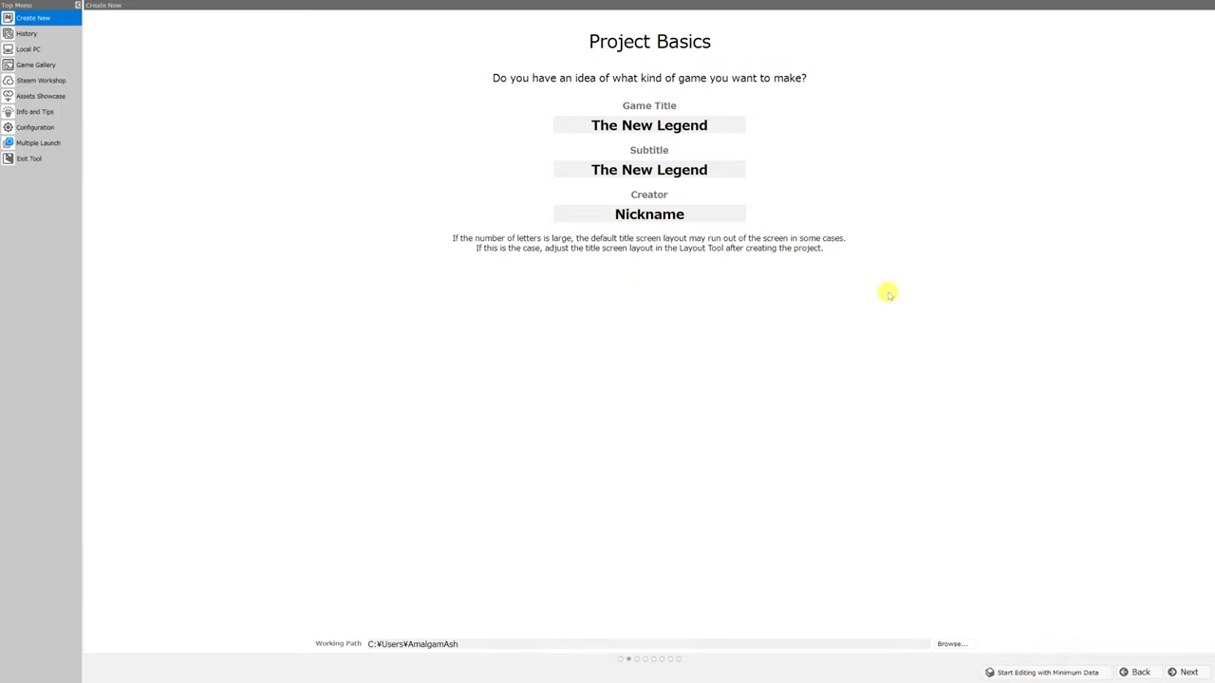
pyautogui.click(1187, 672)
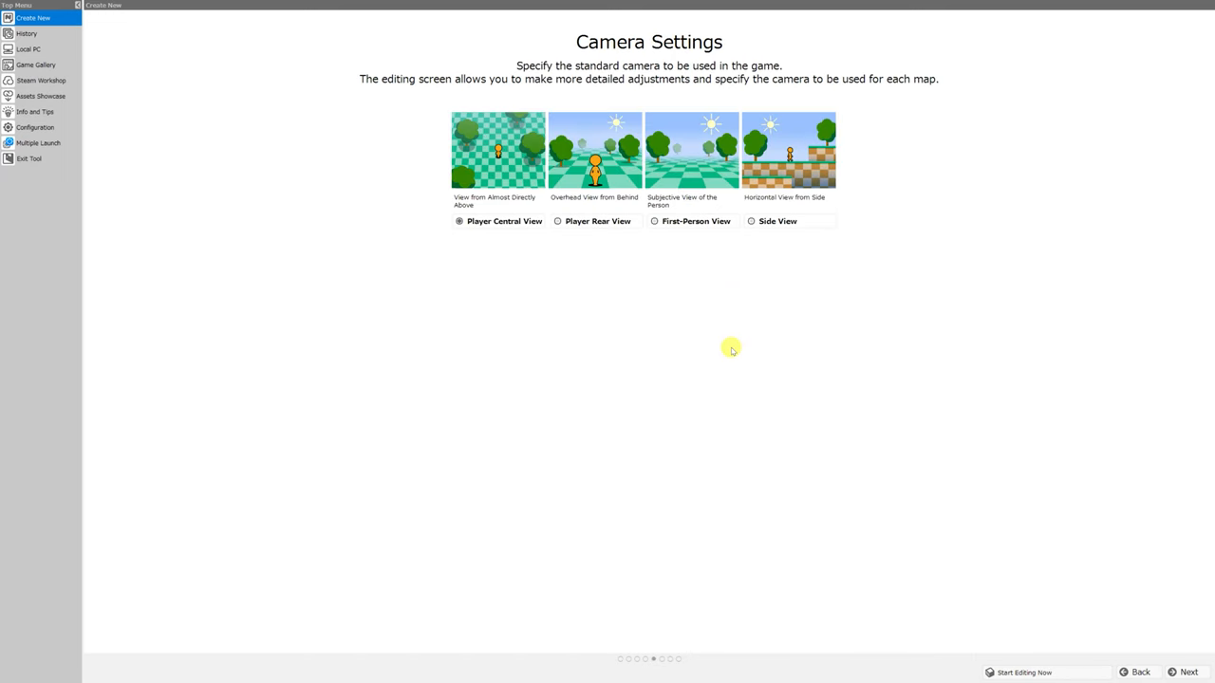
pyautogui.moveTo(523, 291)
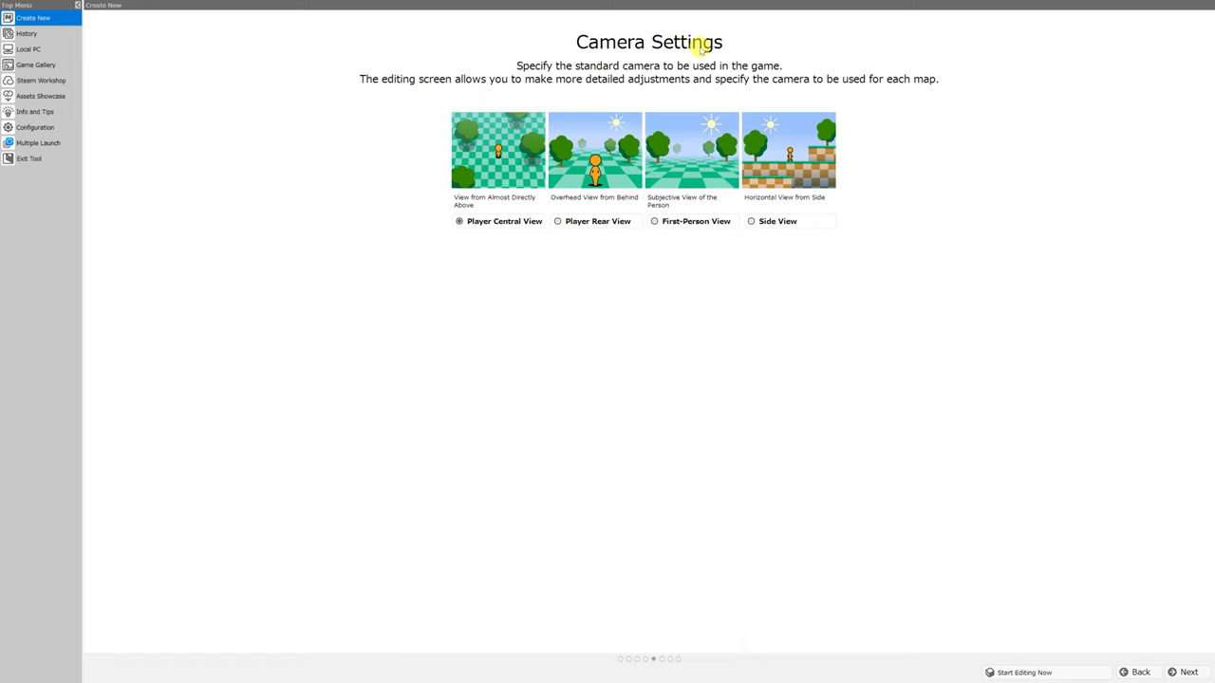
pyautogui.moveTo(600, 26)
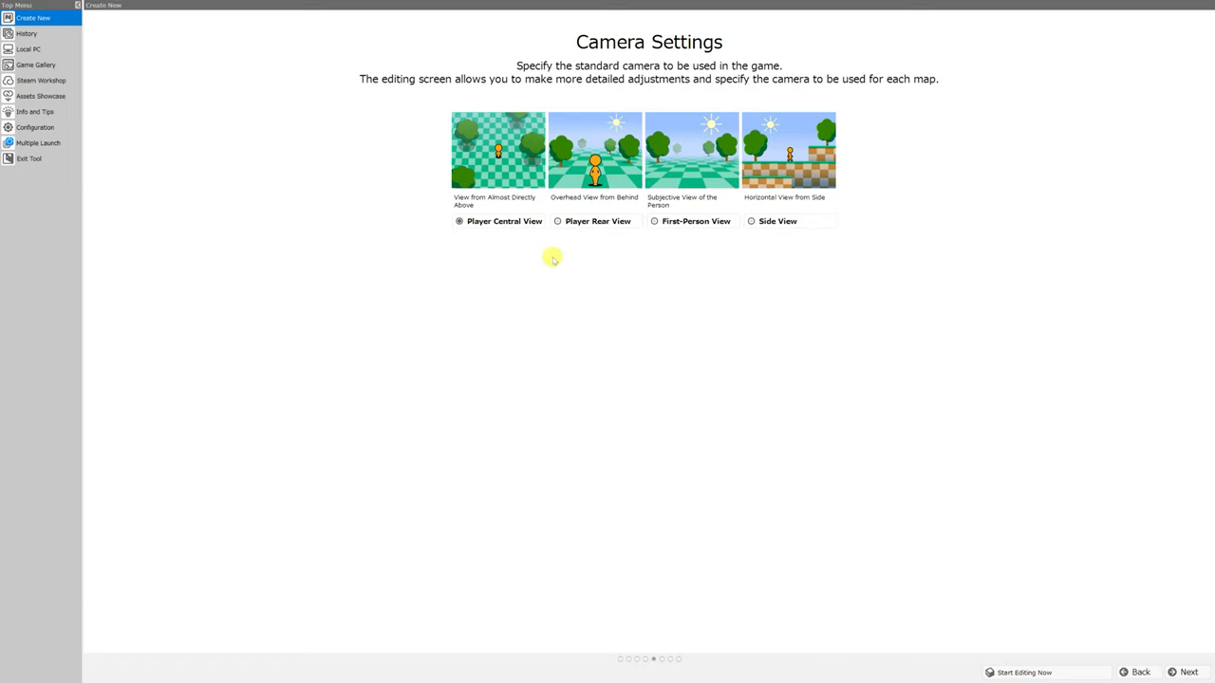
pyautogui.click(1186, 672)
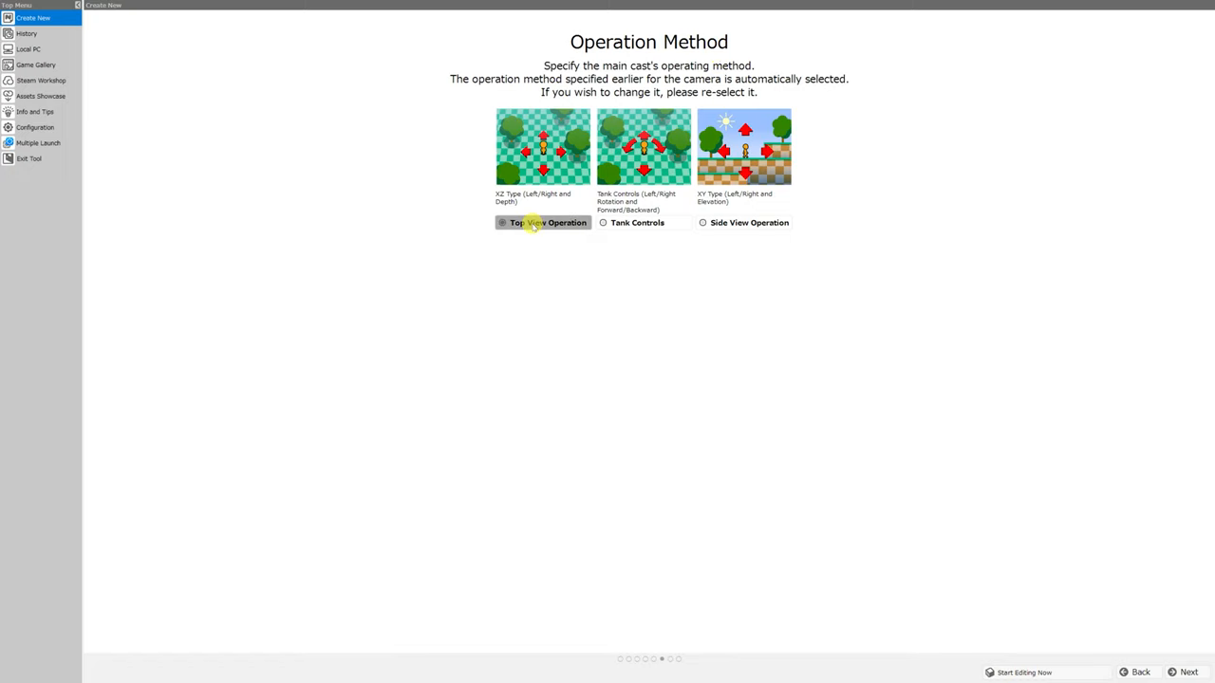
pyautogui.click(743, 222)
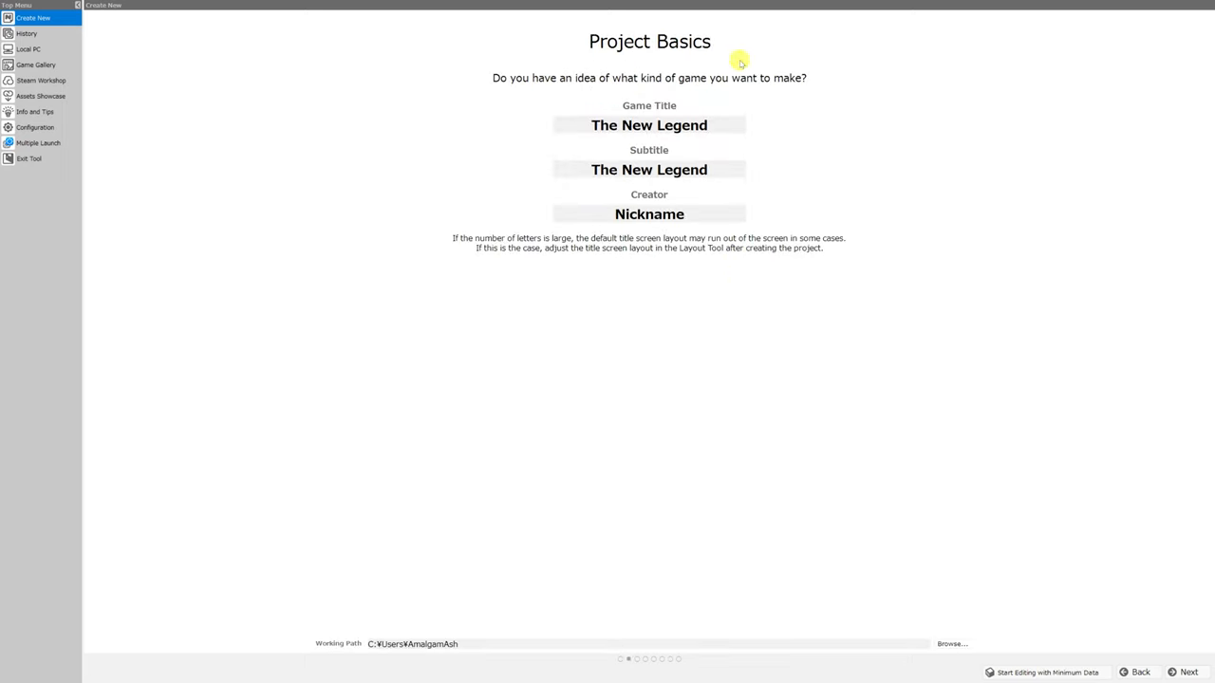
pyautogui.moveTo(621, 105)
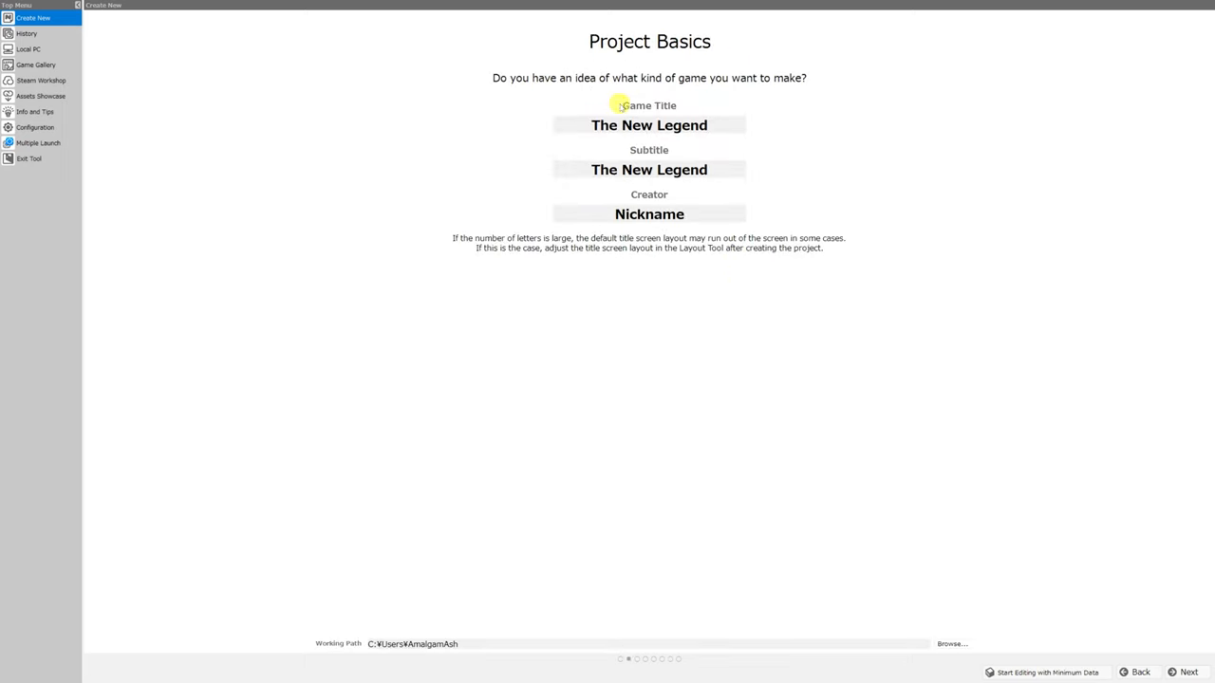
pyautogui.moveTo(687, 199)
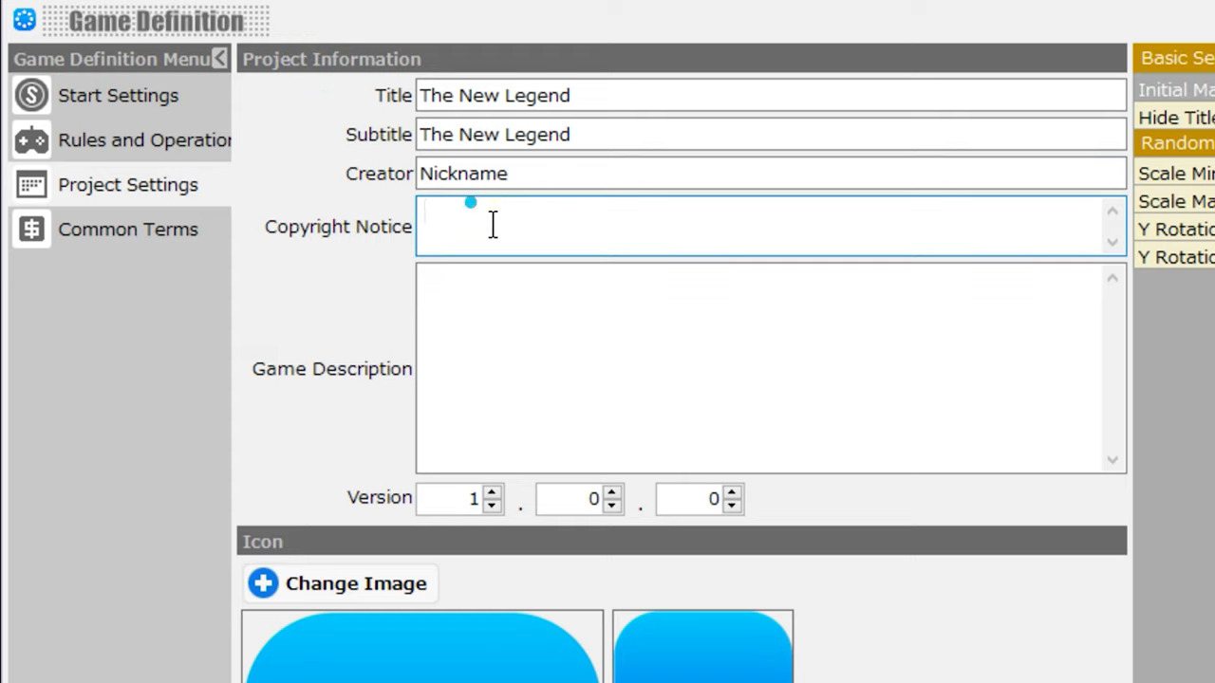
# Select the Game Description, Copyright Notice and Version fields in Project Settings.
pyautogui.click(517, 342)
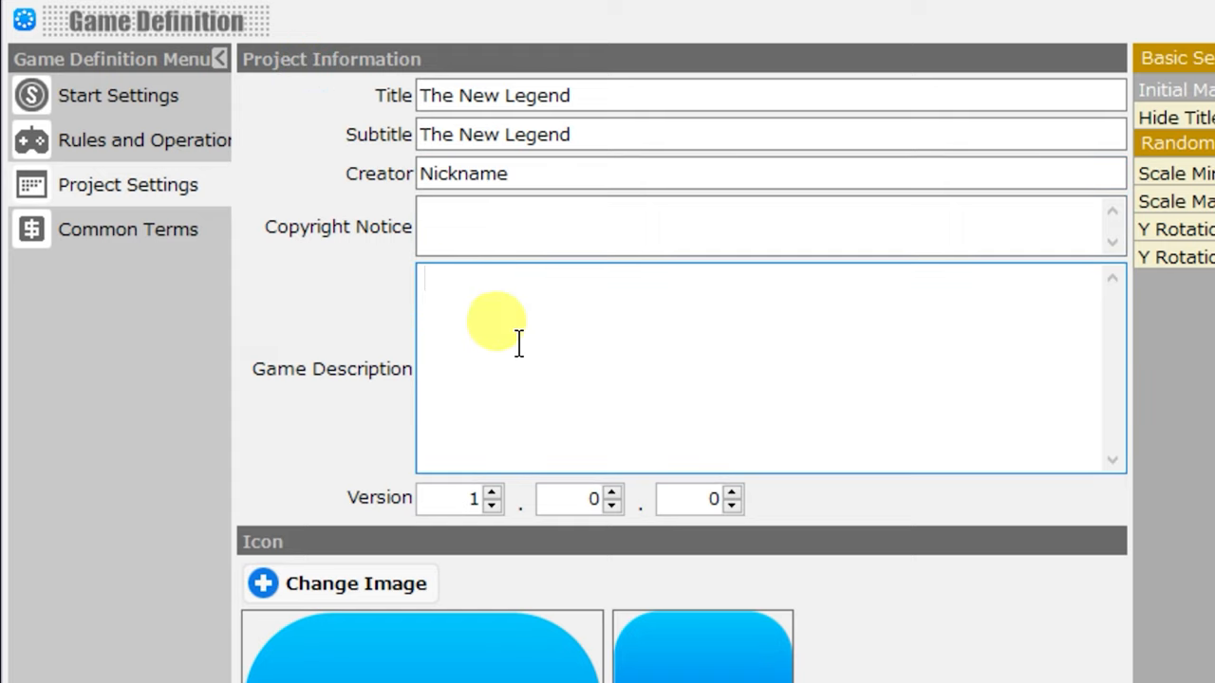
pyautogui.click(492, 492)
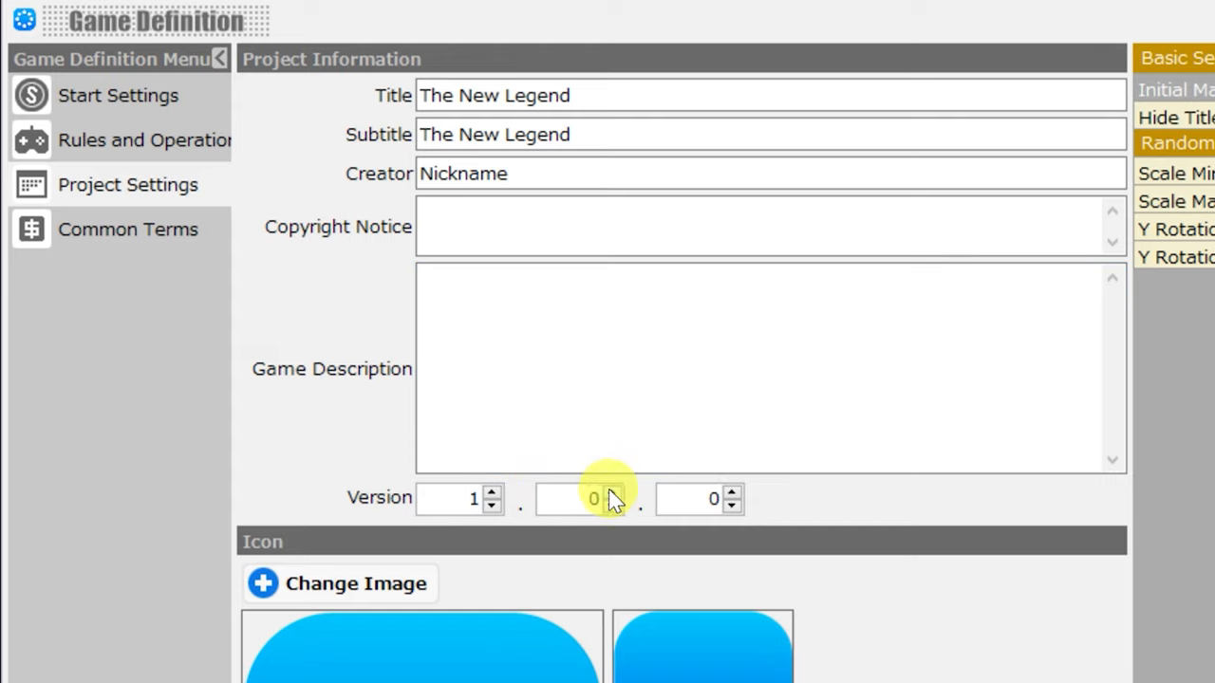
pyautogui.click(612, 493)
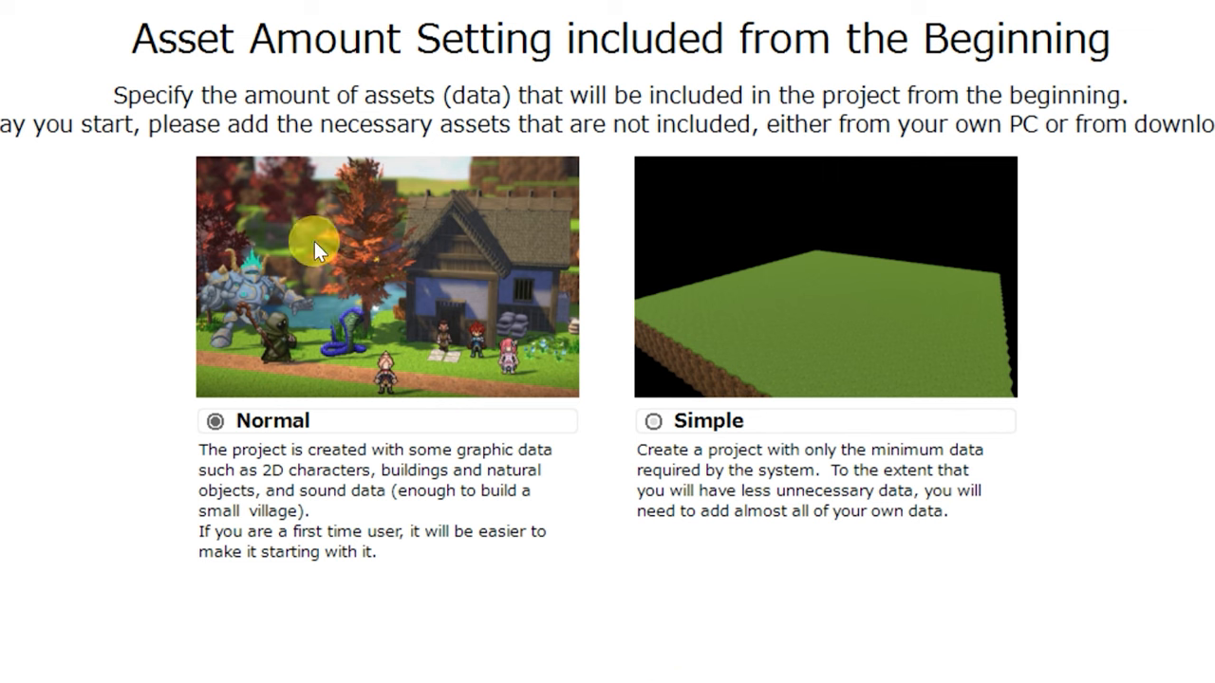
pyautogui.moveTo(300, 612)
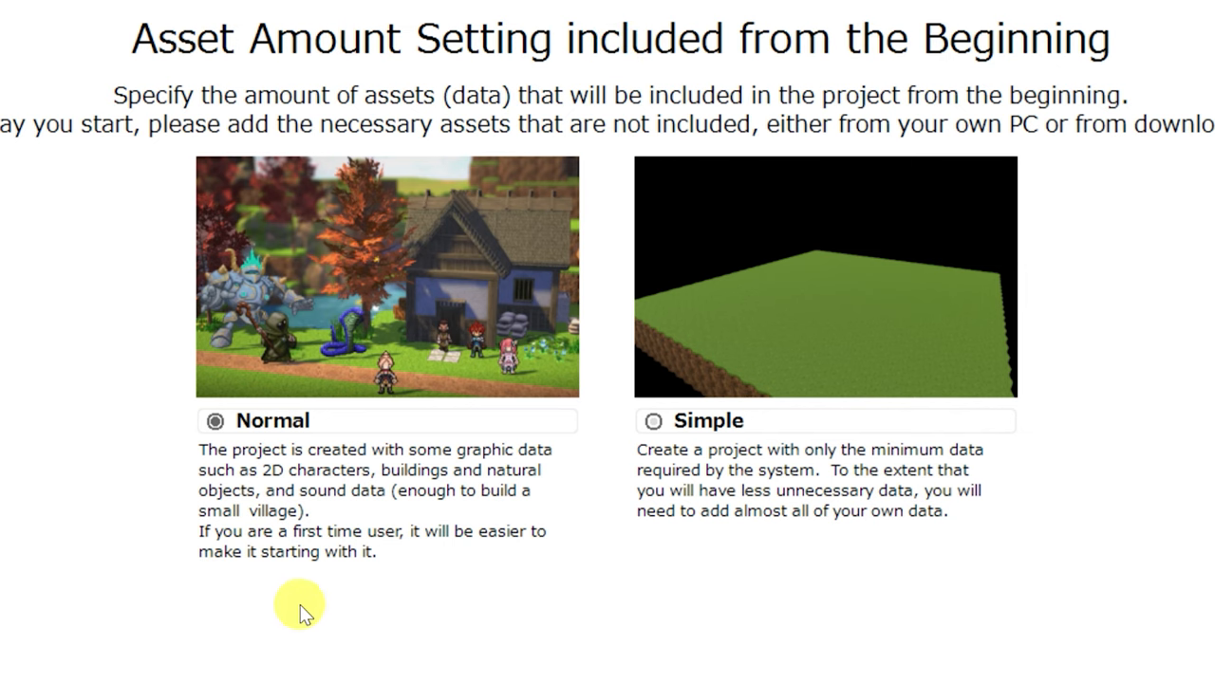
pyautogui.moveTo(740, 460)
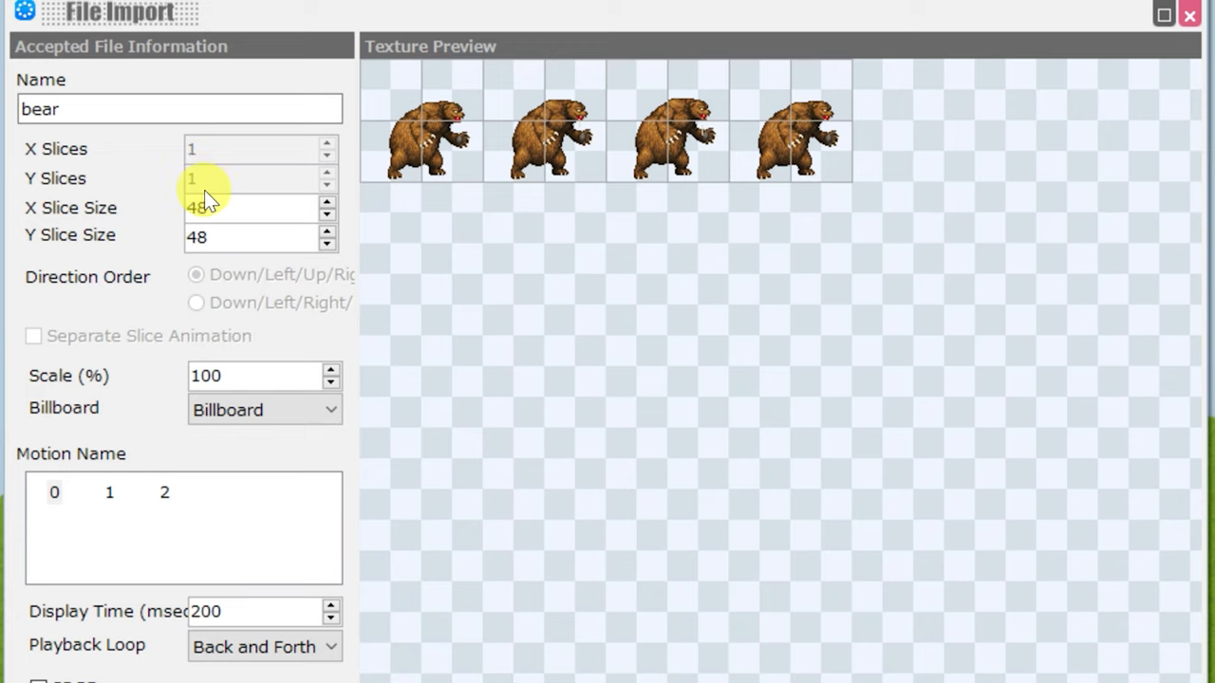
pyautogui.moveTo(486, 176)
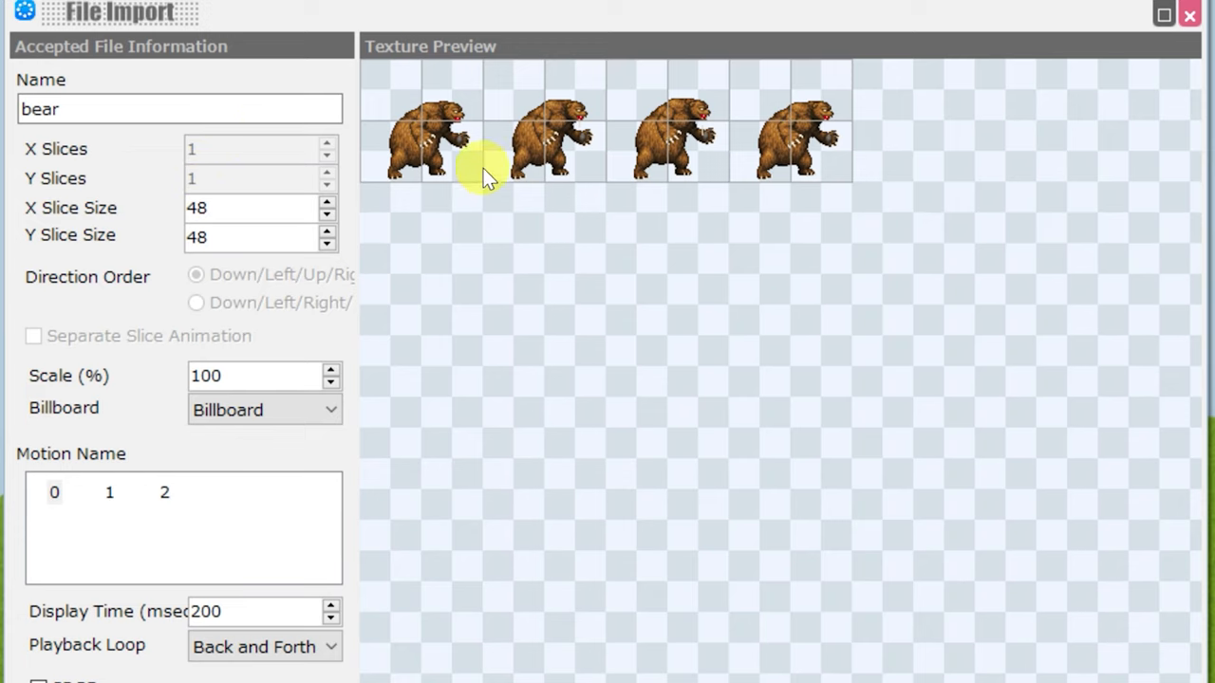
pyautogui.moveTo(328, 228)
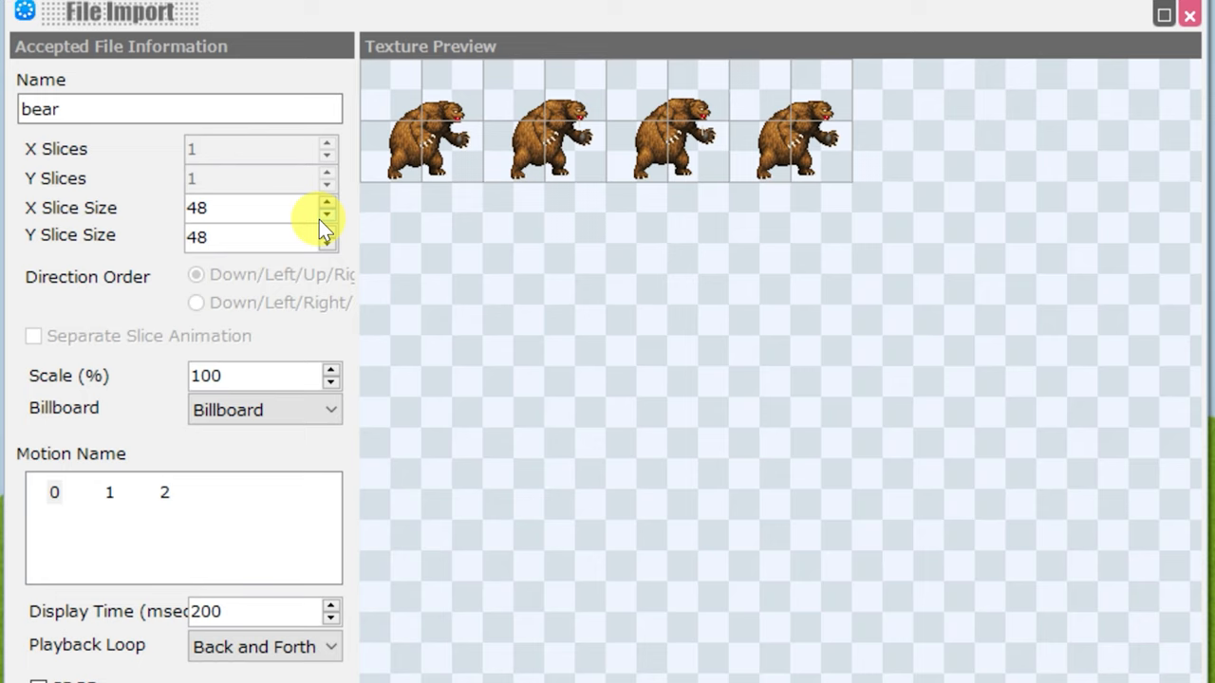
pyautogui.moveTo(218, 252)
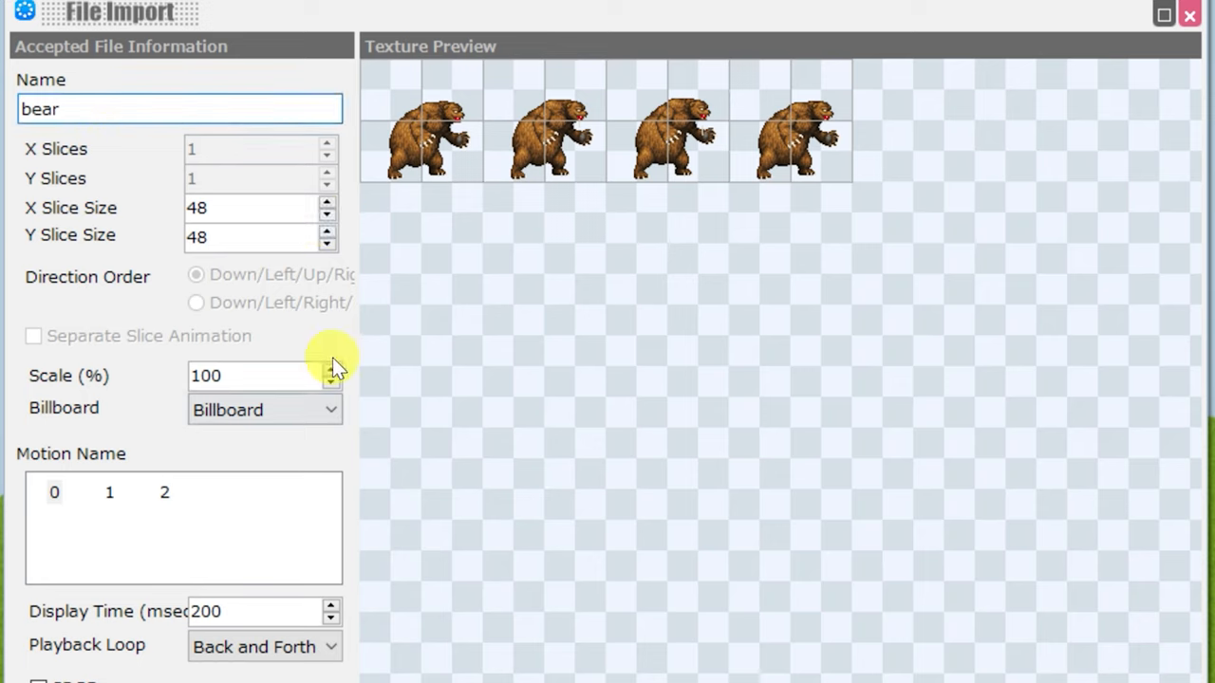
# Set up the bear sprite import with Name bear and 48 by 48 slices.
pyautogui.click(265, 409)
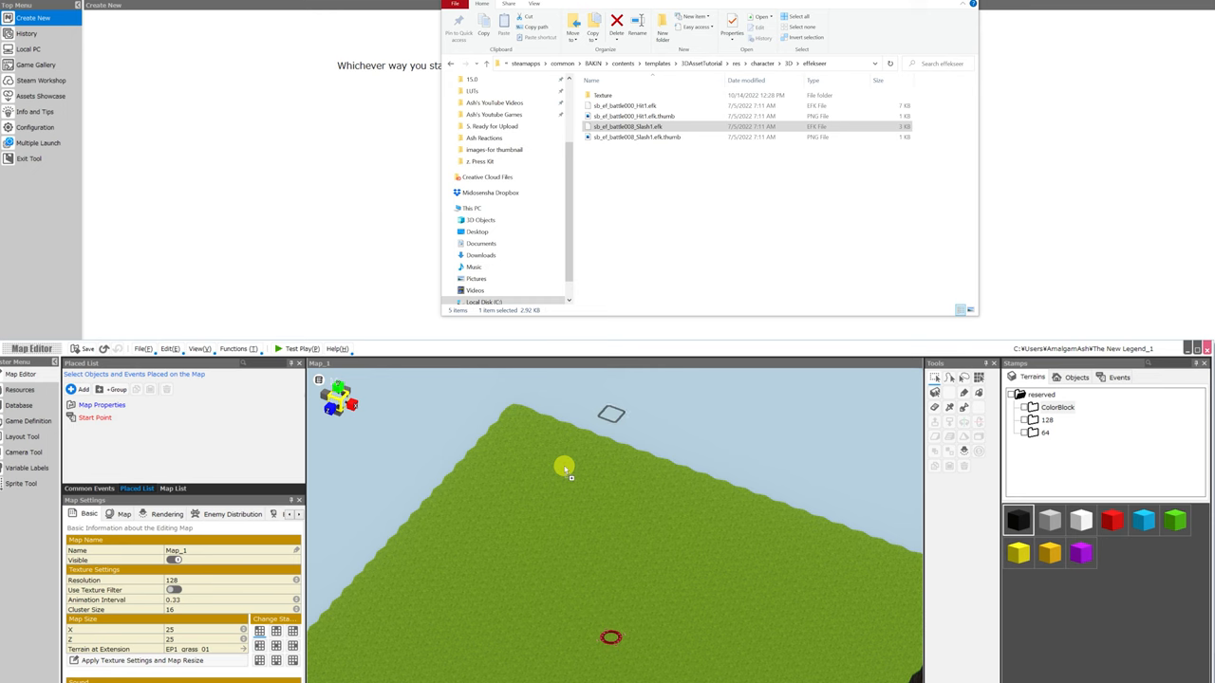
# Bring up the Map_1 map editor beside the effekseer folder window.
pyautogui.click(565, 467)
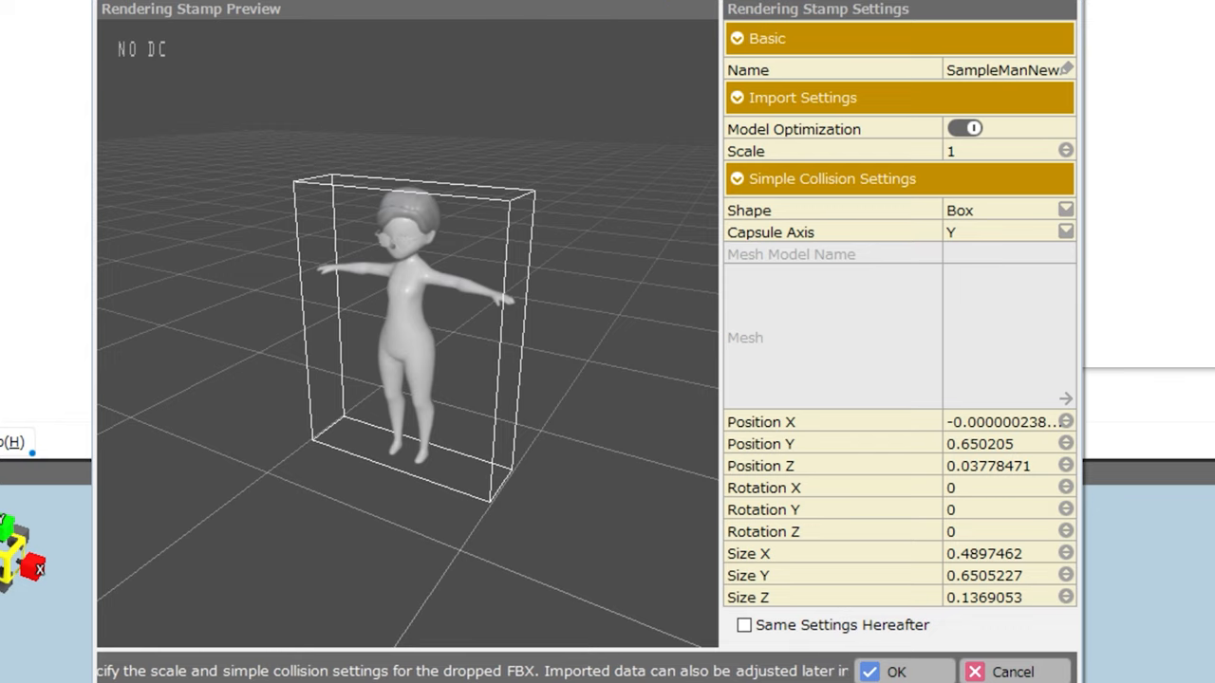
# Set the collision Shape to Capsule, Rotation Z to 1.1, and select Size X.
pyautogui.click(1006, 210)
pyautogui.write('1.1')
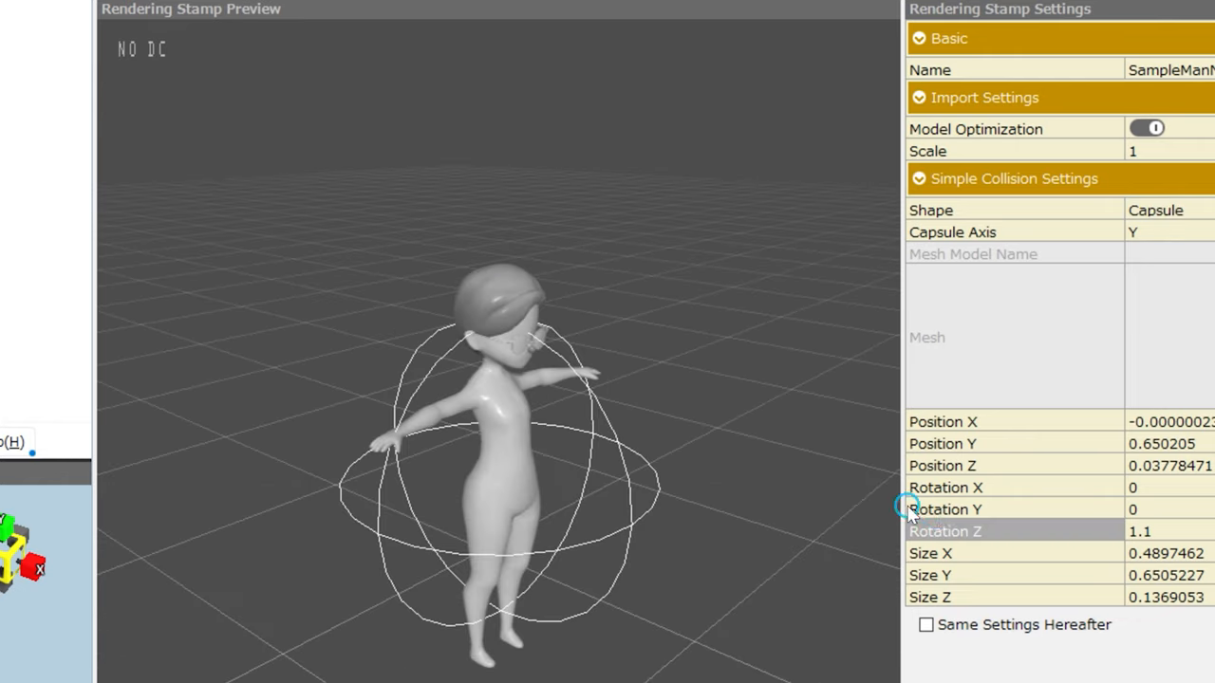
pyautogui.click(950, 530)
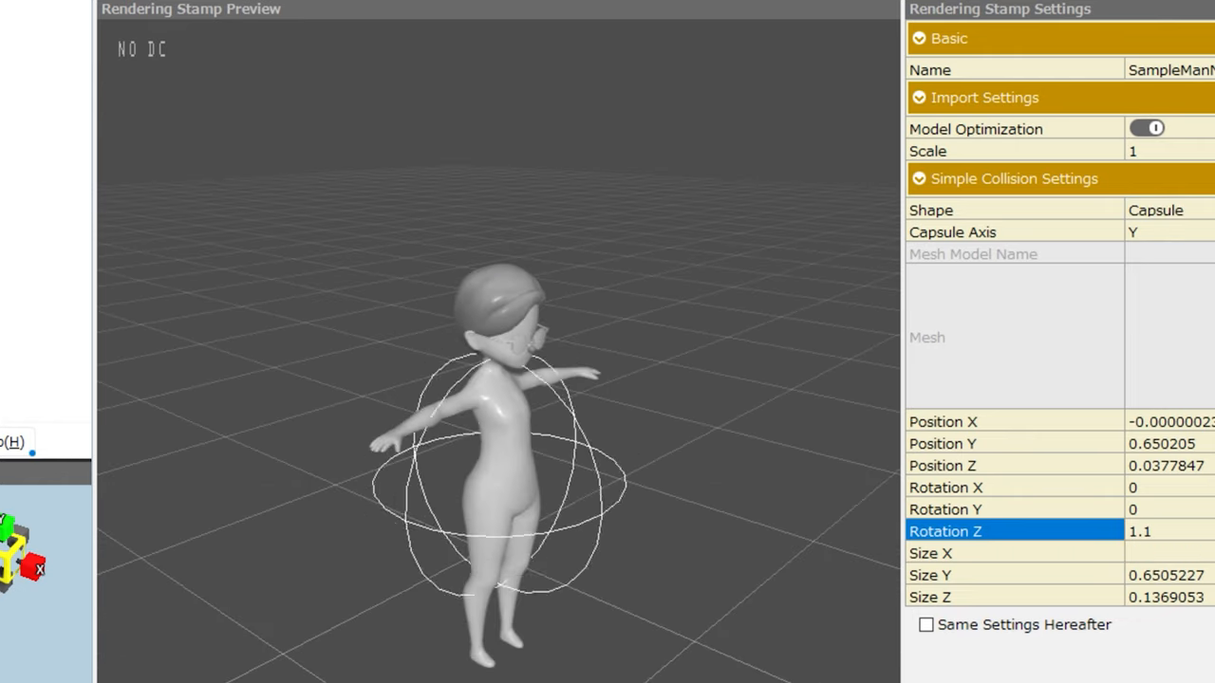
pyautogui.click(925, 624)
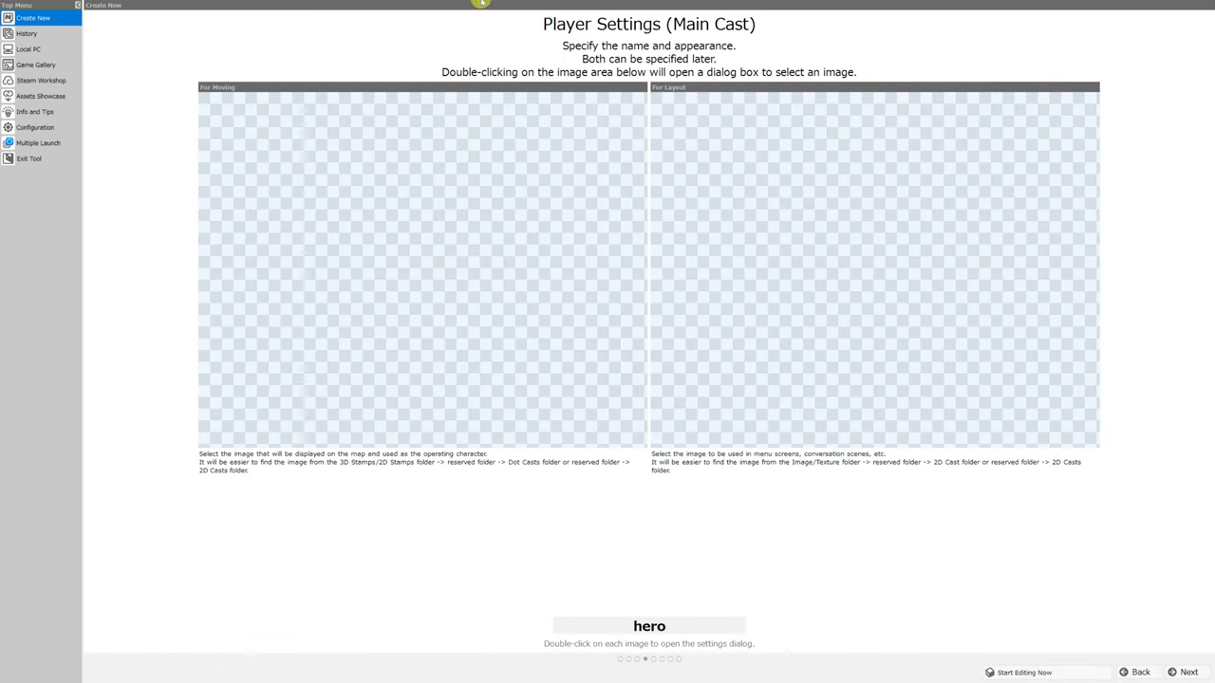
pyautogui.moveTo(773, 36)
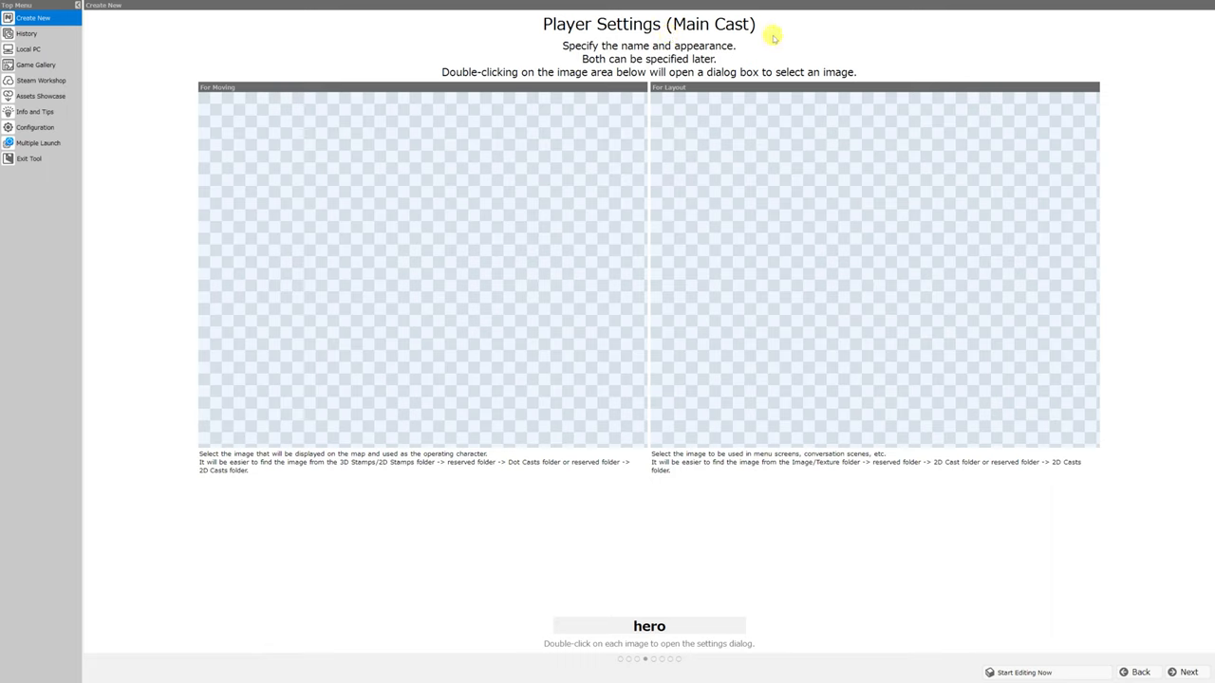
pyautogui.moveTo(664, 206)
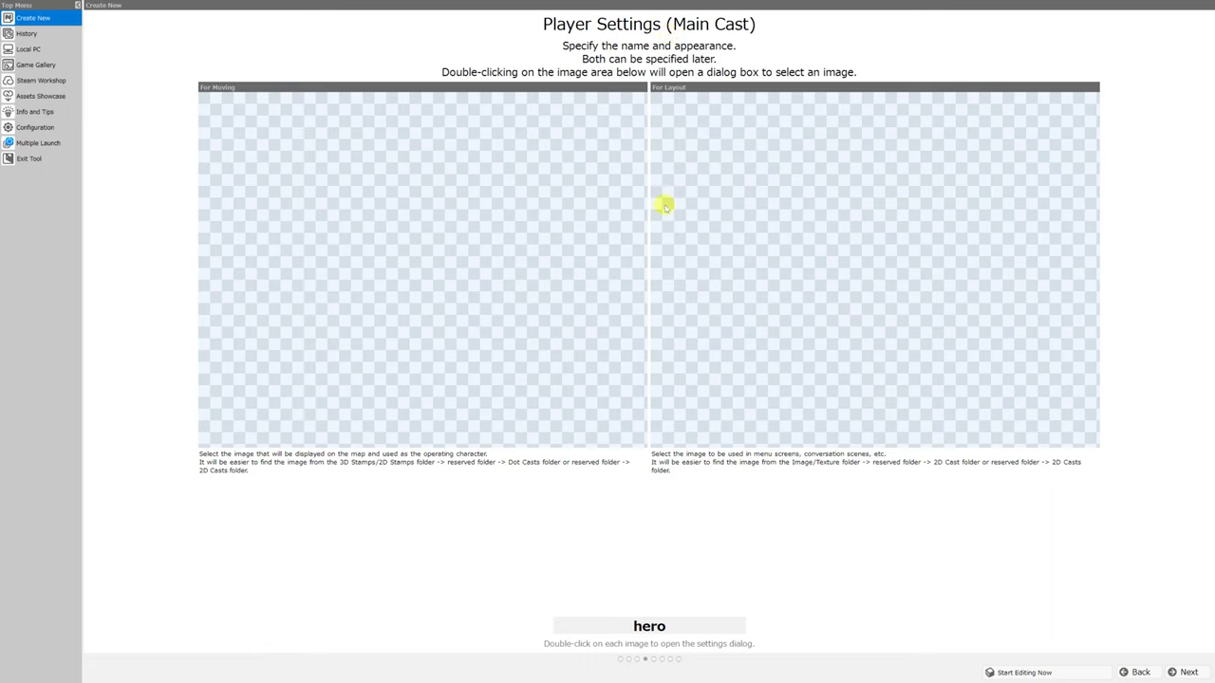
pyautogui.moveTo(475, 285)
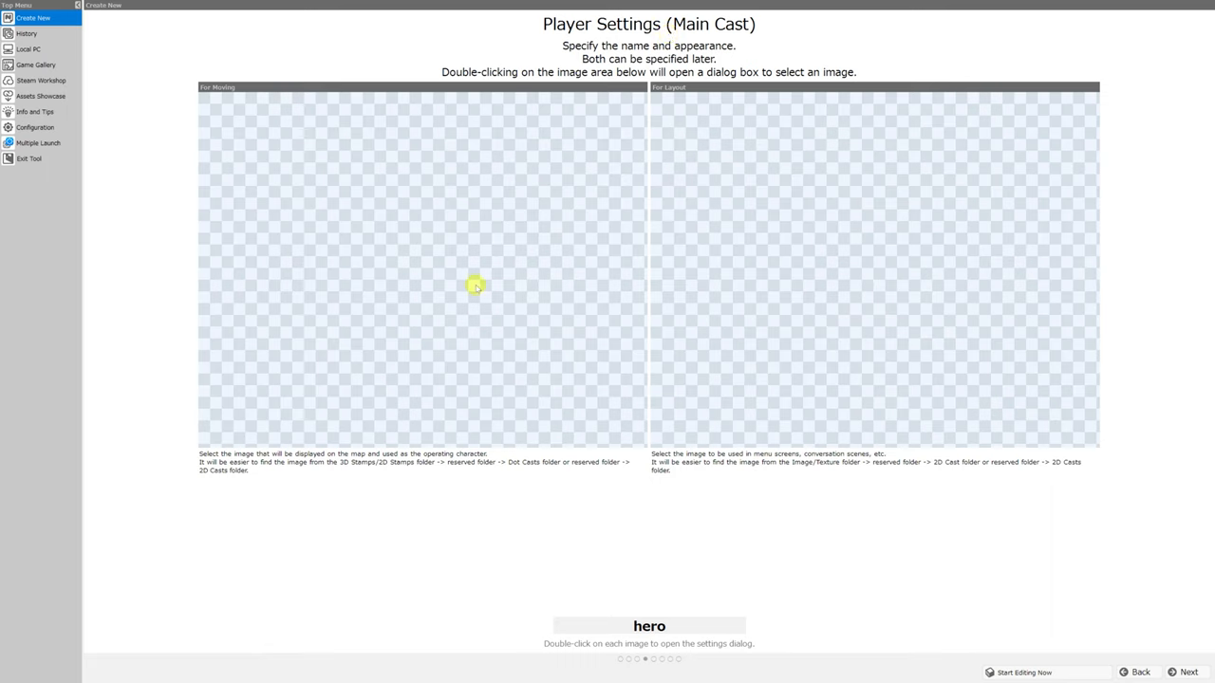
pyautogui.moveTo(949, 387)
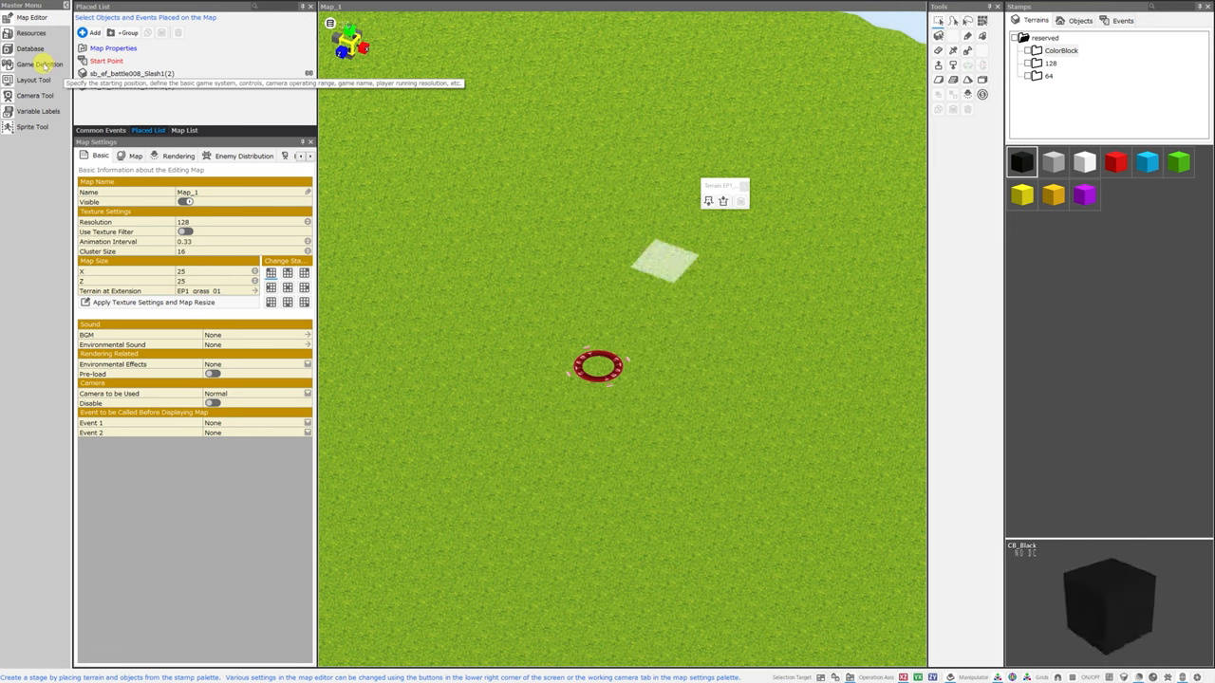
# Pick a cast graphic from 2D Cast Assets in Start Settings and accept the new-assets notice.
pyautogui.click(42, 64)
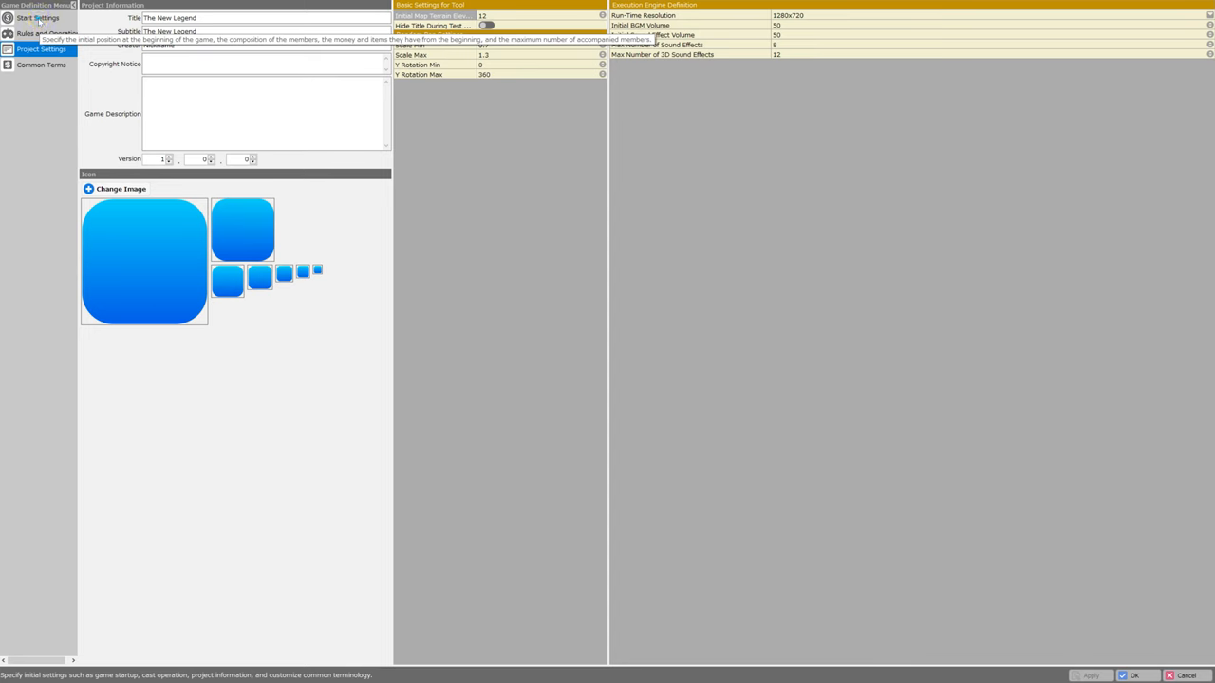
pyautogui.click(38, 18)
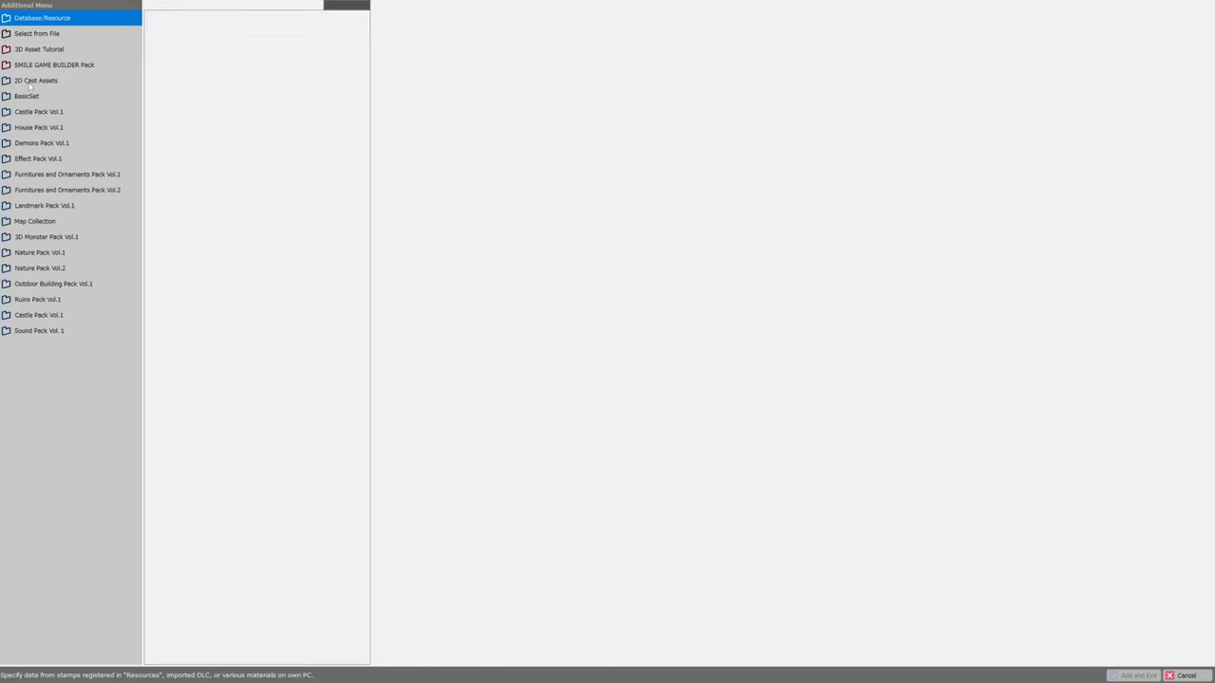
pyautogui.click(36, 79)
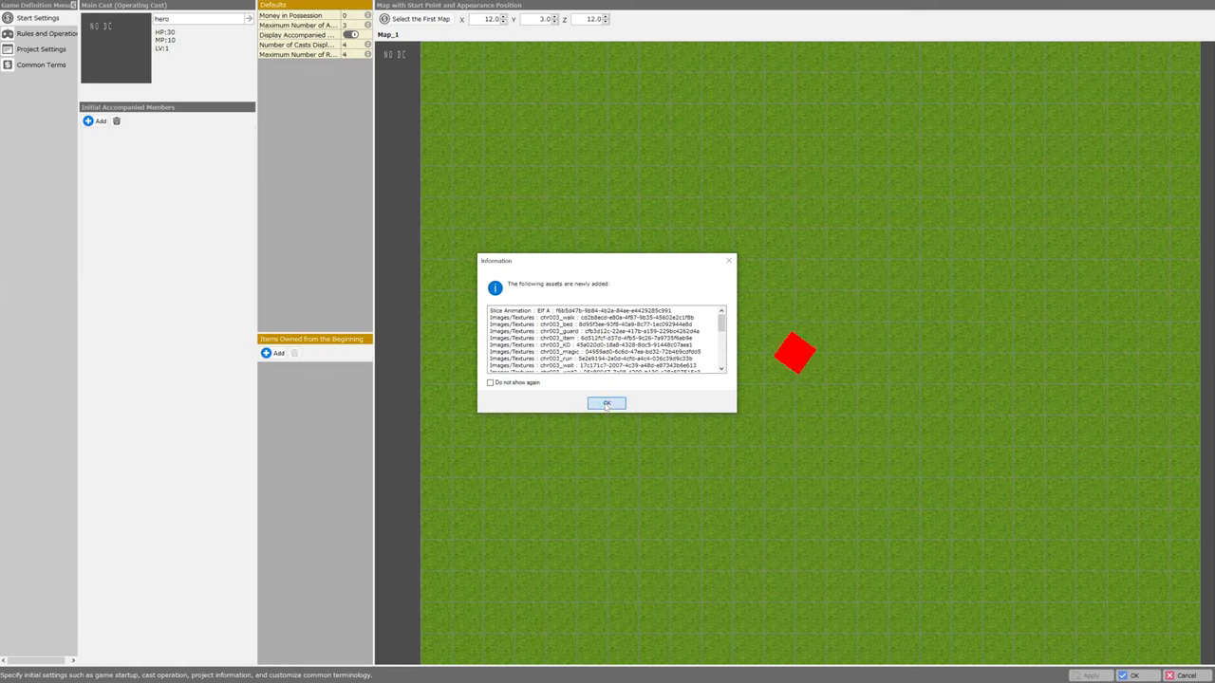
pyautogui.click(606, 402)
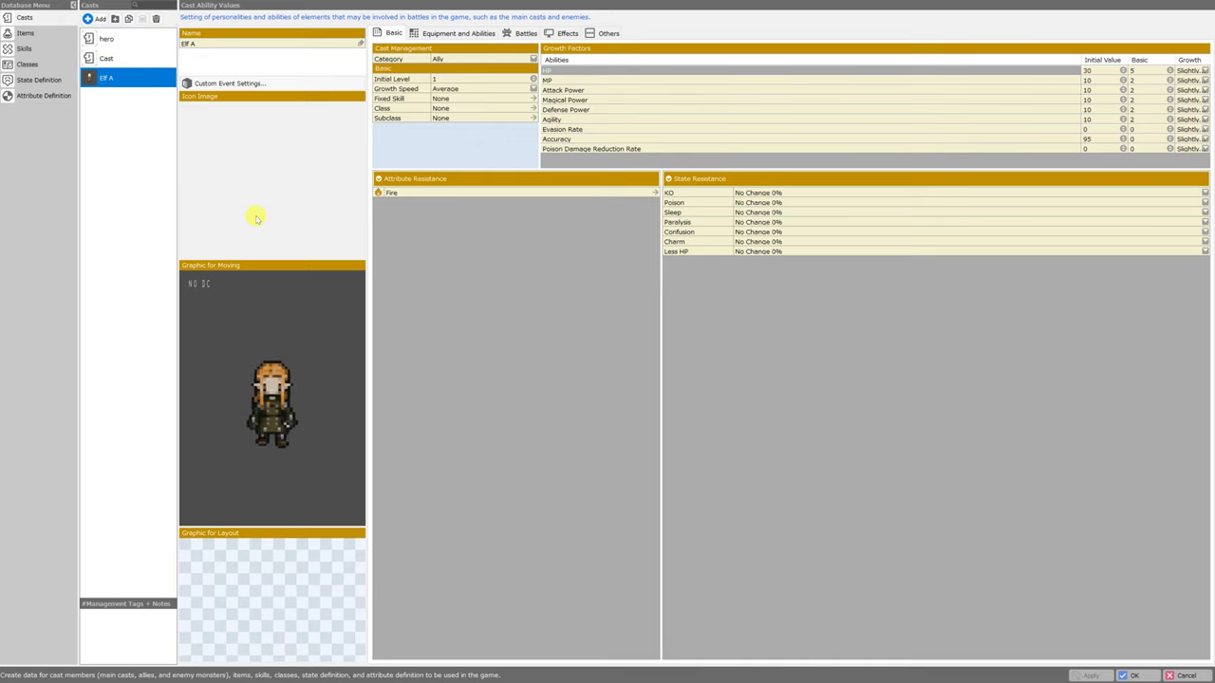
pyautogui.moveTo(231, 566)
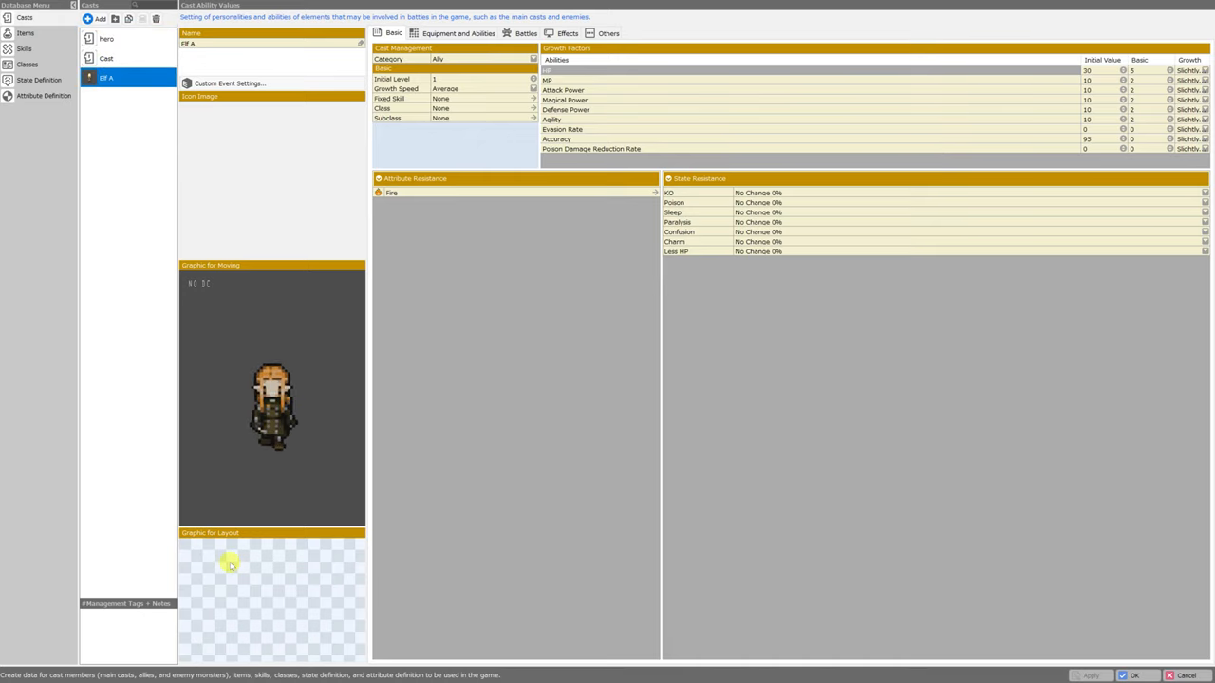
# Set Elf A's Graphic for Layout to chr003_face_icon from its For Layouts assets.
pyautogui.click(230, 564)
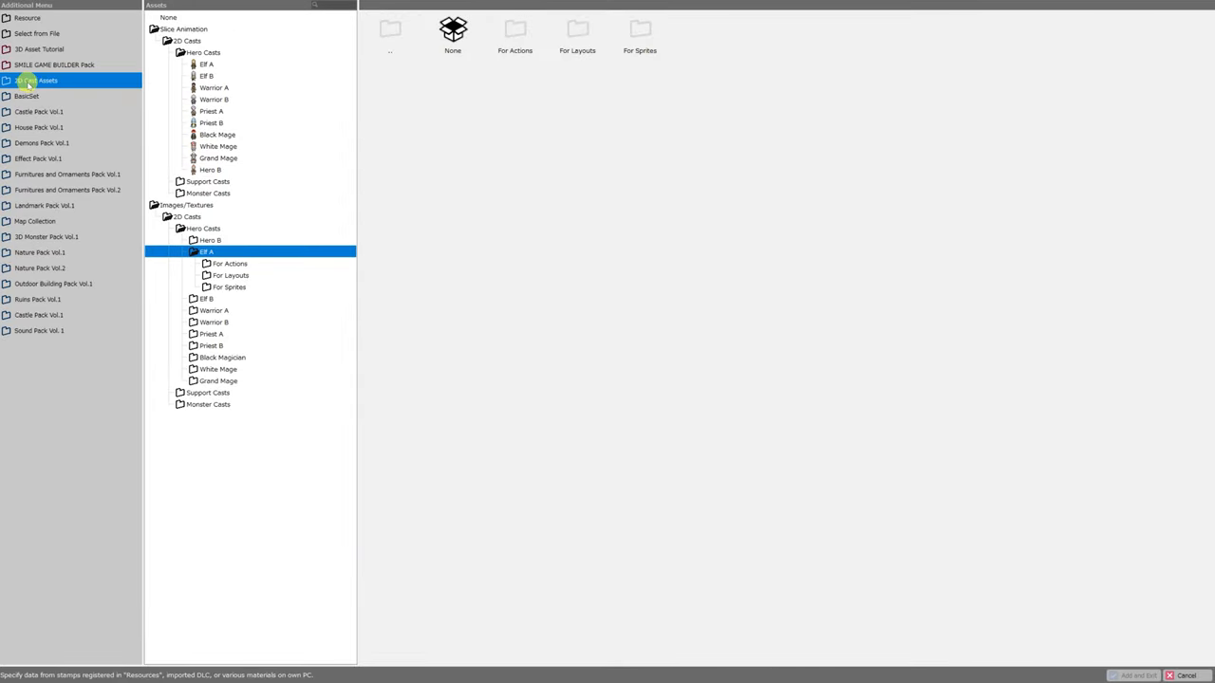
pyautogui.click(183, 29)
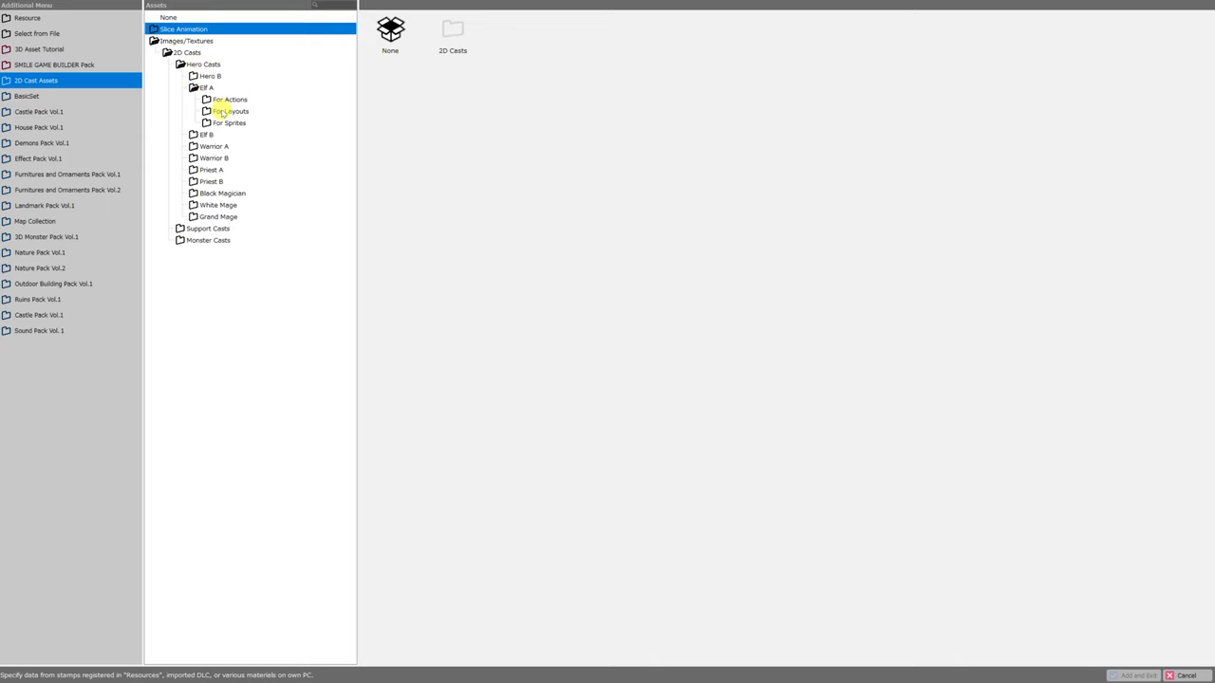
pyautogui.click(229, 111)
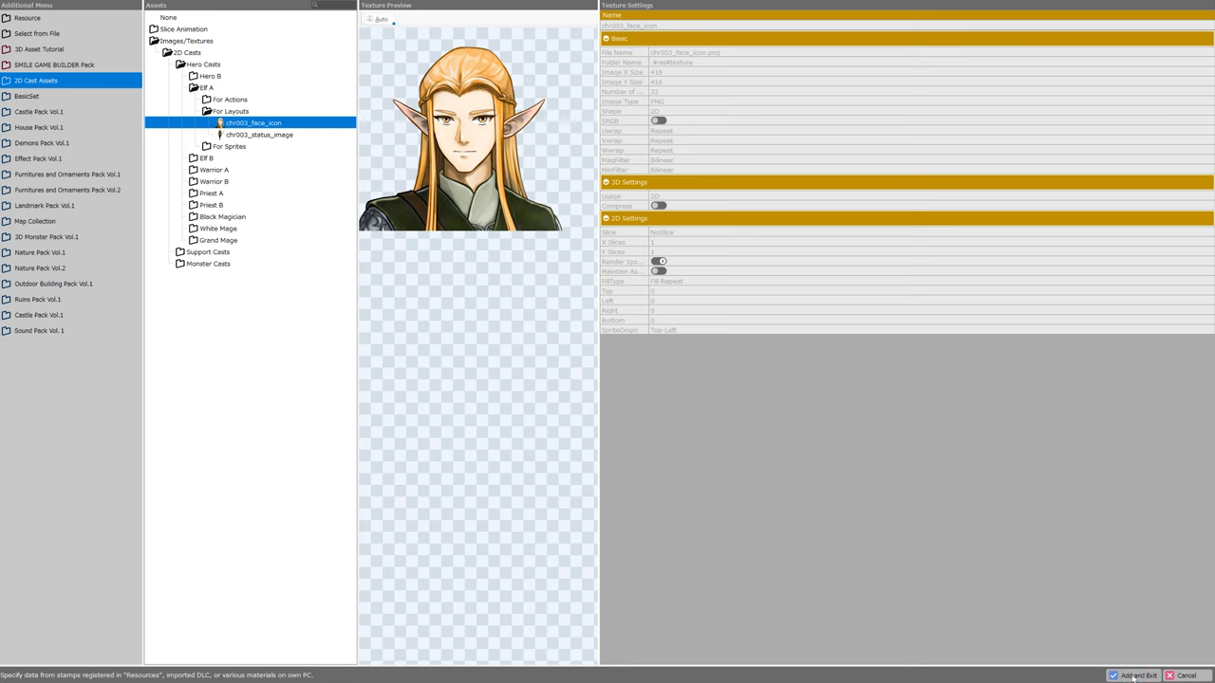
pyautogui.click(1136, 676)
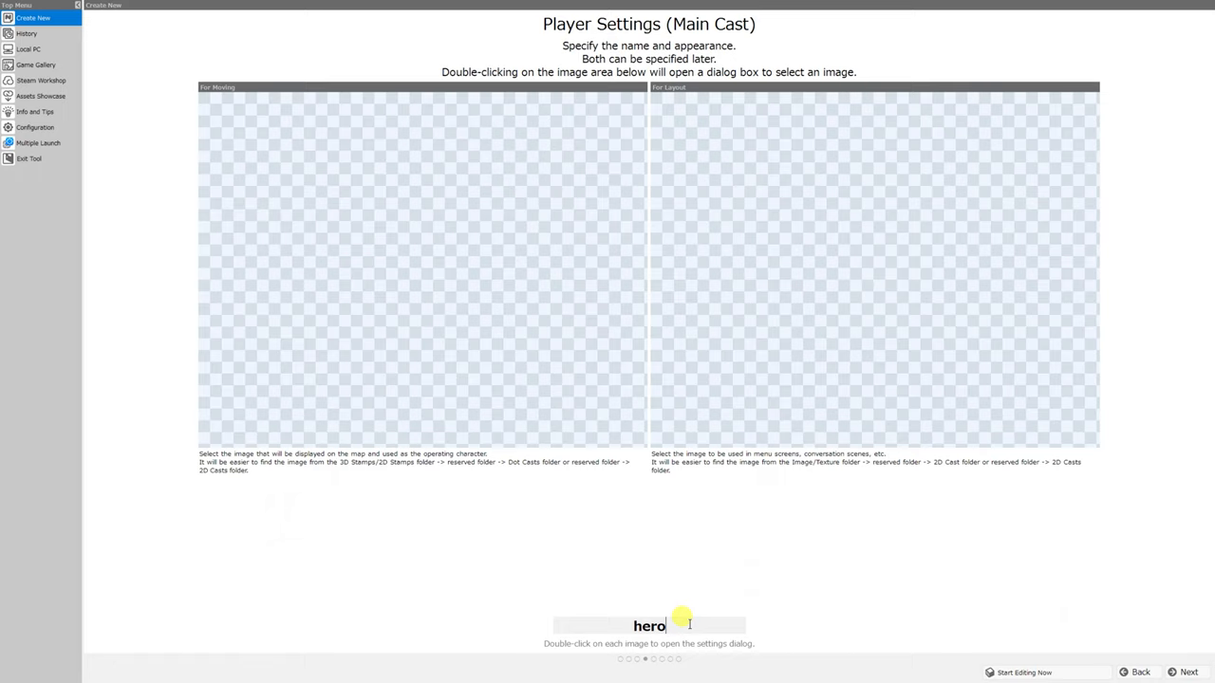
pyautogui.moveTo(658, 615)
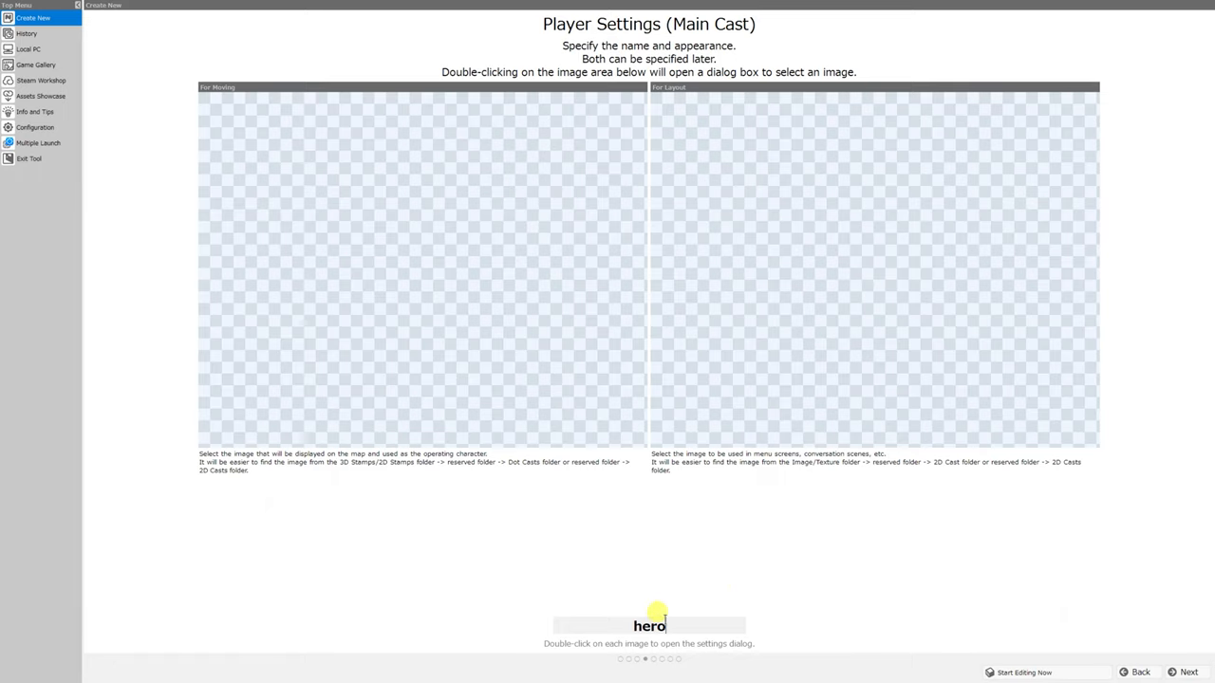
# Select the hero name field on the Main Cast wizard page.
pyautogui.doubleClick(649, 625)
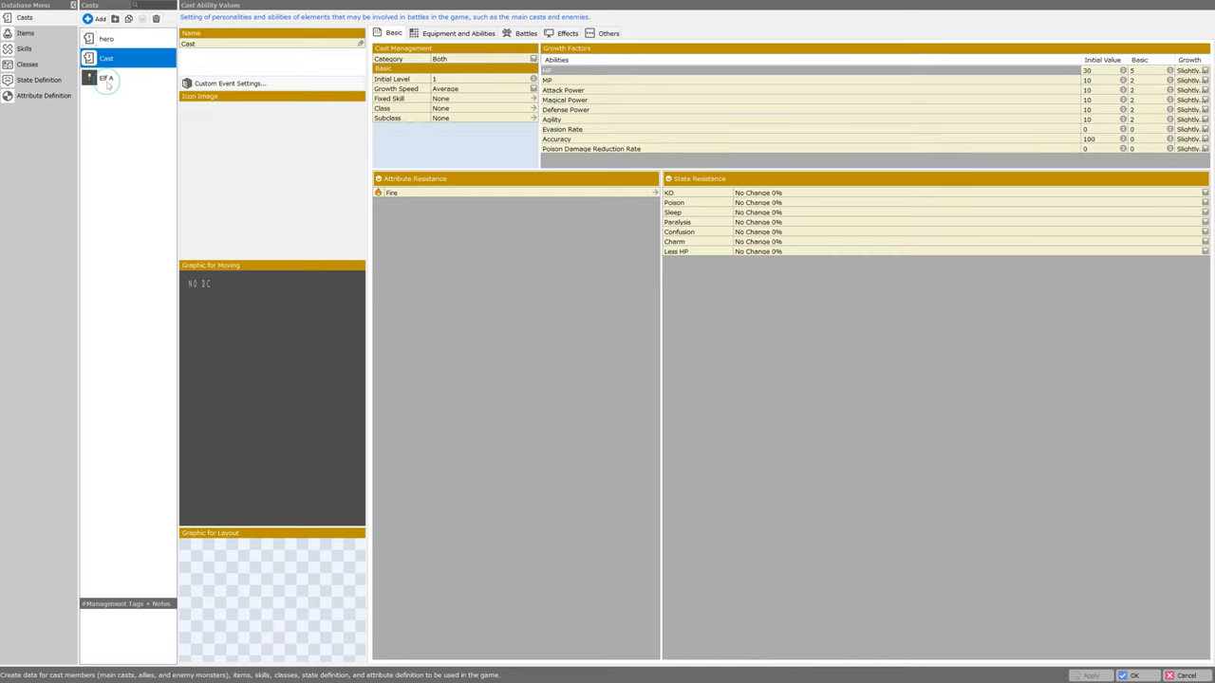
# Select Elf A in the Casts list to show its settings.
pyautogui.click(106, 78)
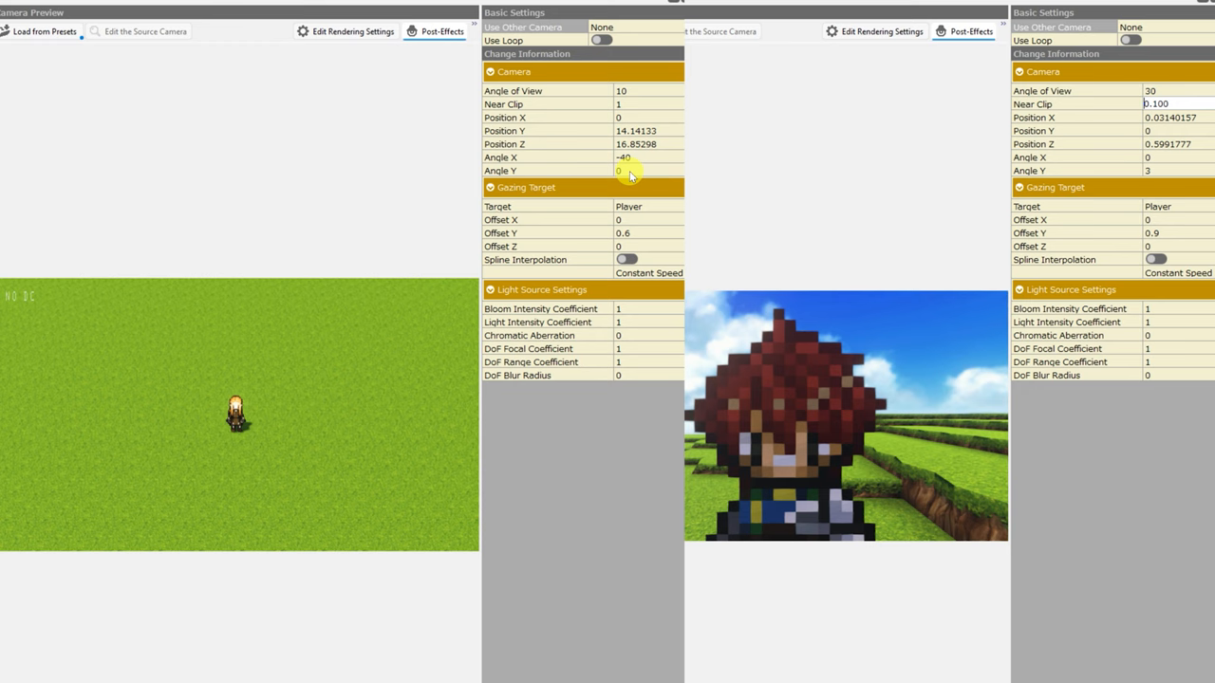
pyautogui.moveTo(776, 418)
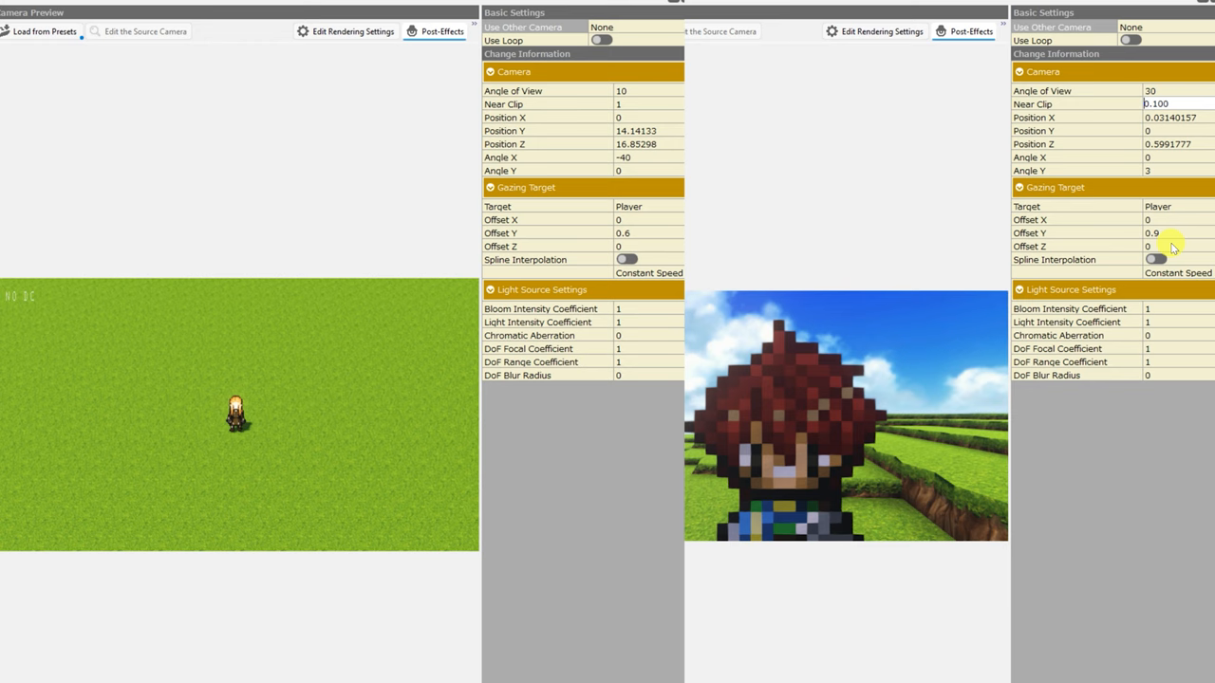
pyautogui.moveTo(1058, 261)
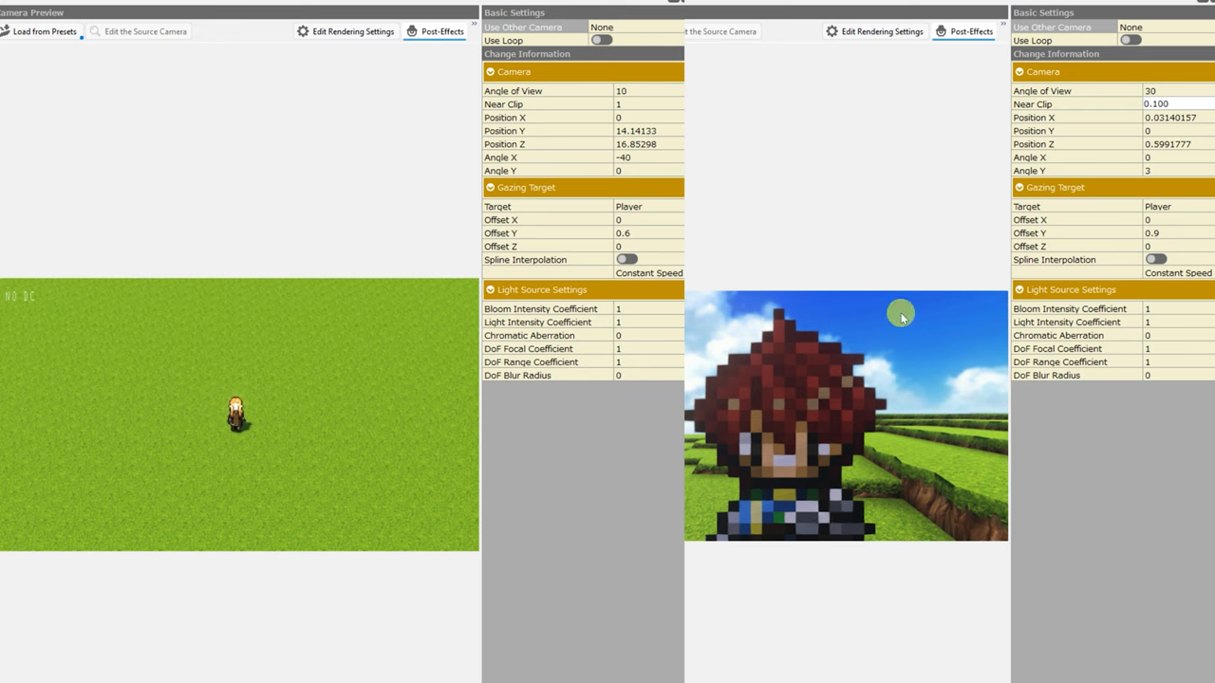
pyautogui.moveTo(256, 269)
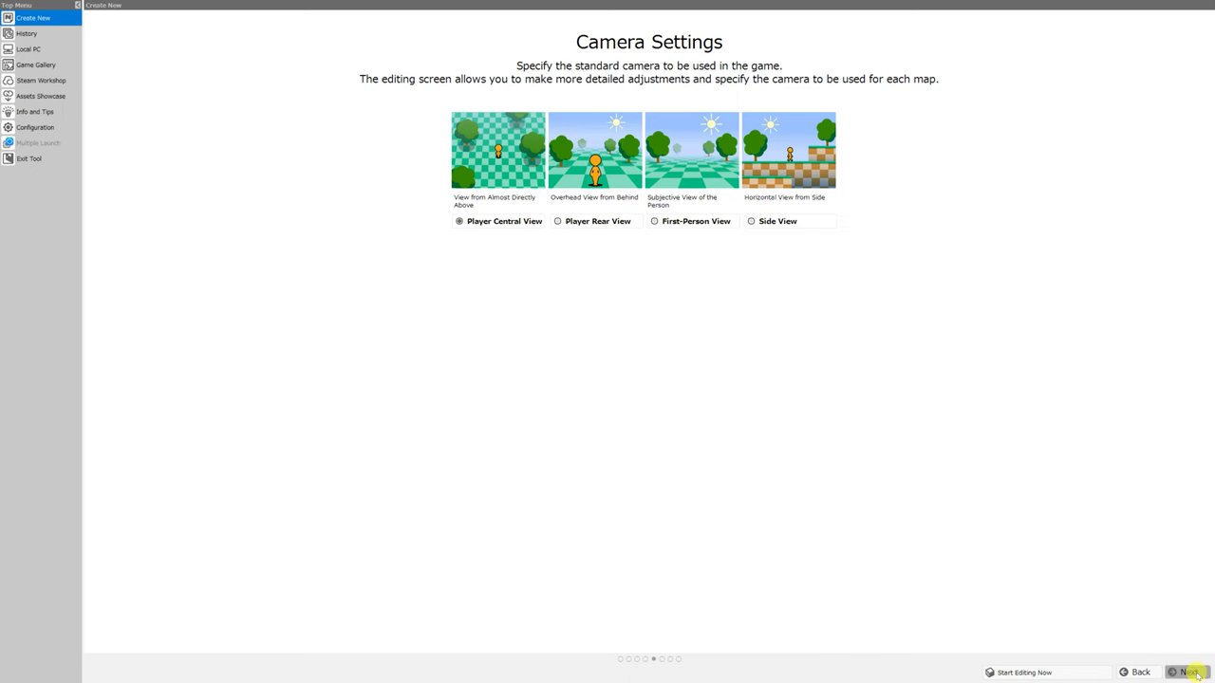
# Advance from Camera Settings to the Action Settings page.
pyautogui.click(1189, 671)
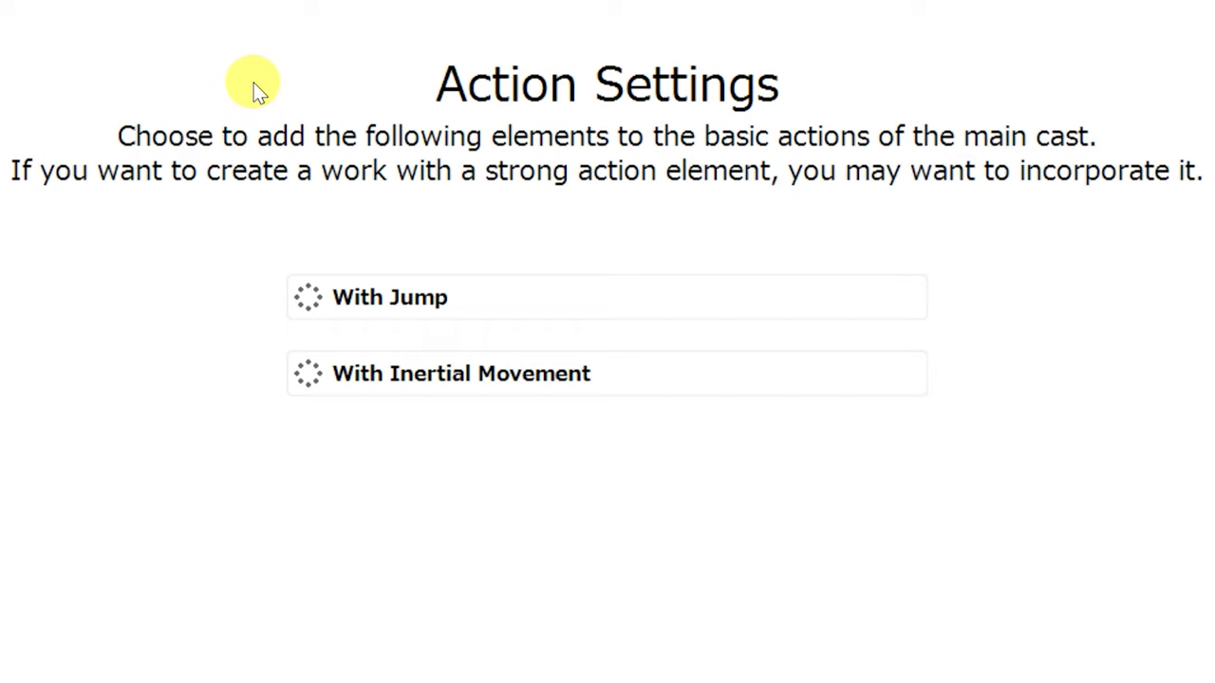
pyautogui.moveTo(398, 223)
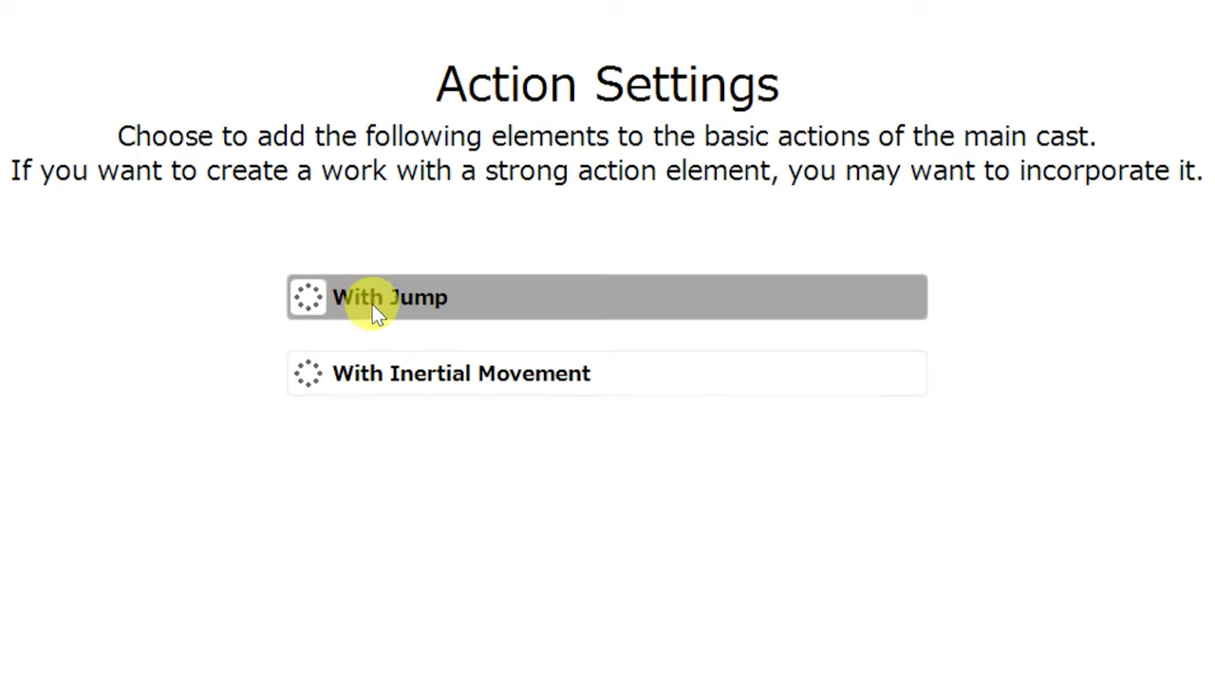
pyautogui.moveTo(527, 390)
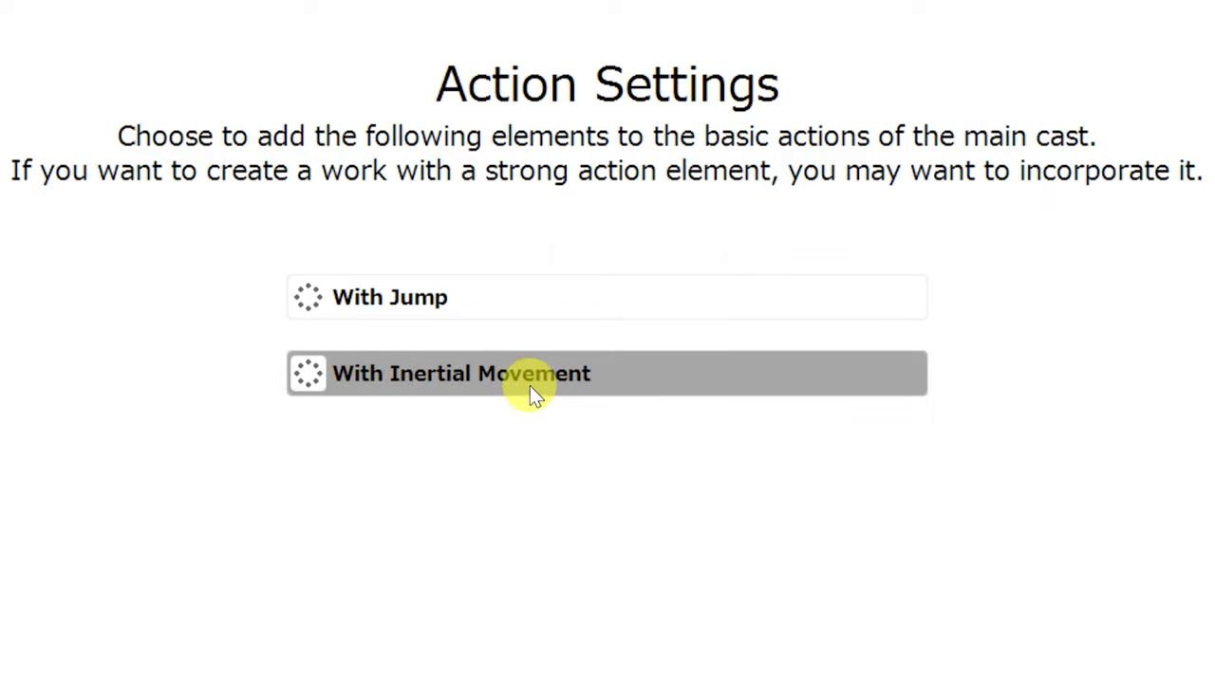
# Toggle the With Inertial Movement option on the guide's Action Settings step.
pyautogui.click(607, 373)
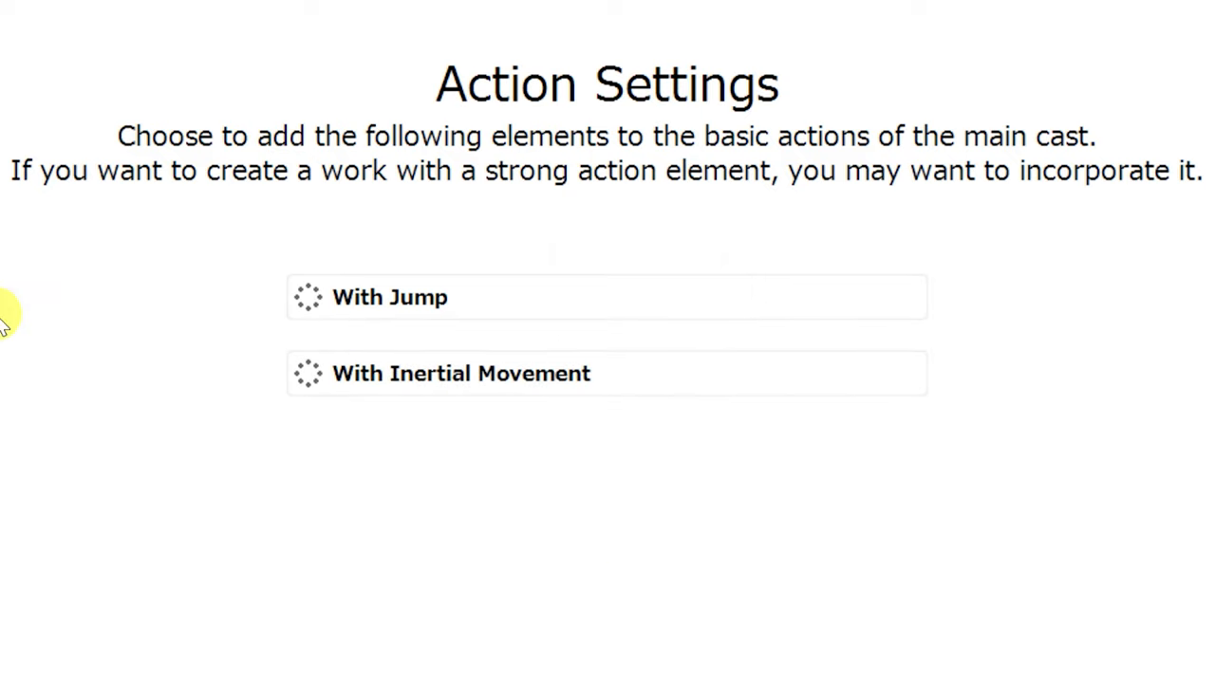
pyautogui.moveTo(565, 655)
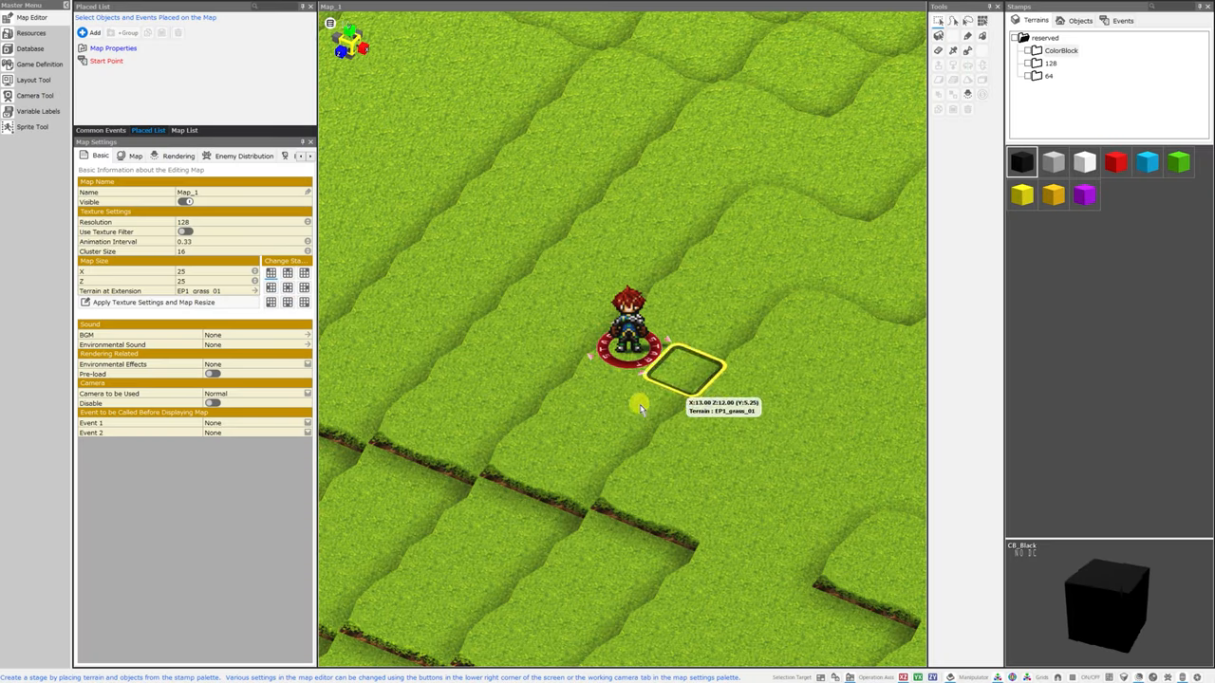
pyautogui.moveTo(40, 64)
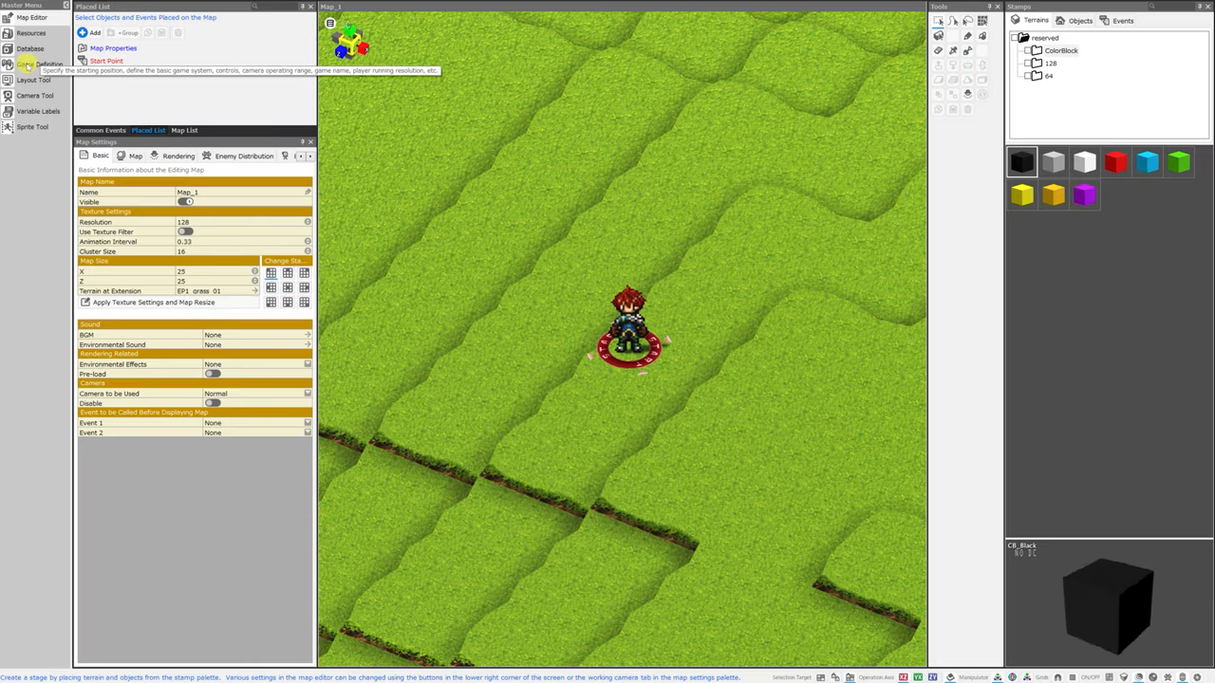
# Show Game Definition's Rules and Operation settings from the Master Menu.
pyautogui.click(42, 64)
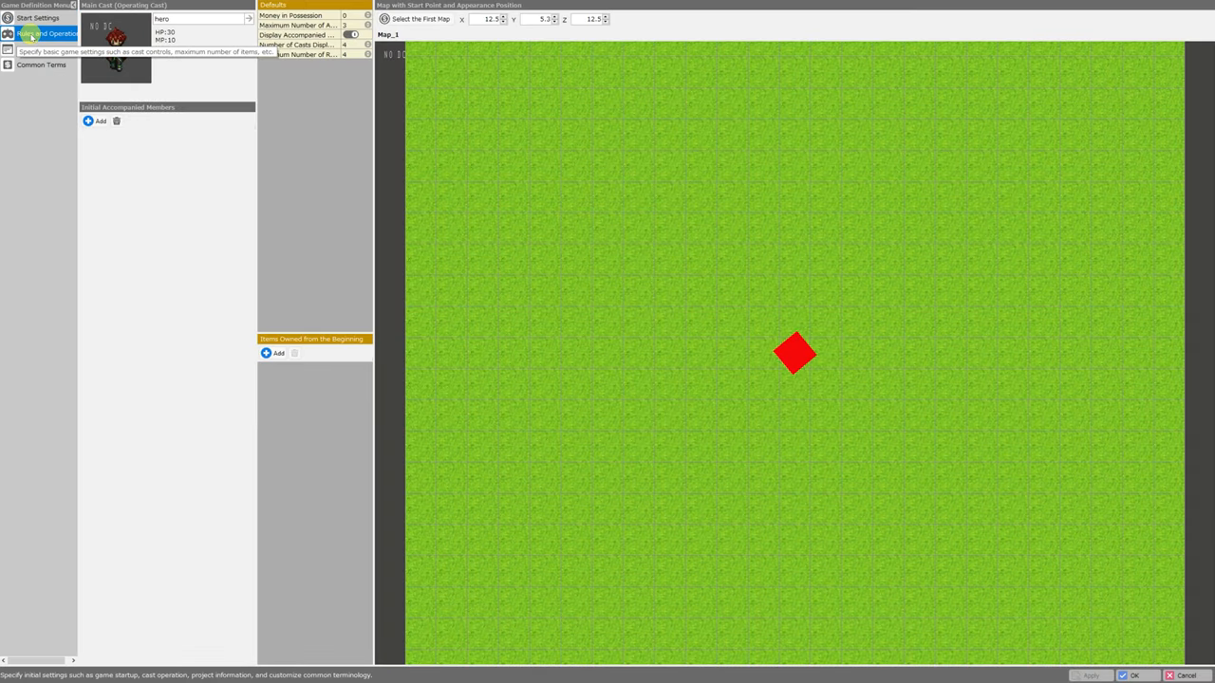
pyautogui.click(47, 33)
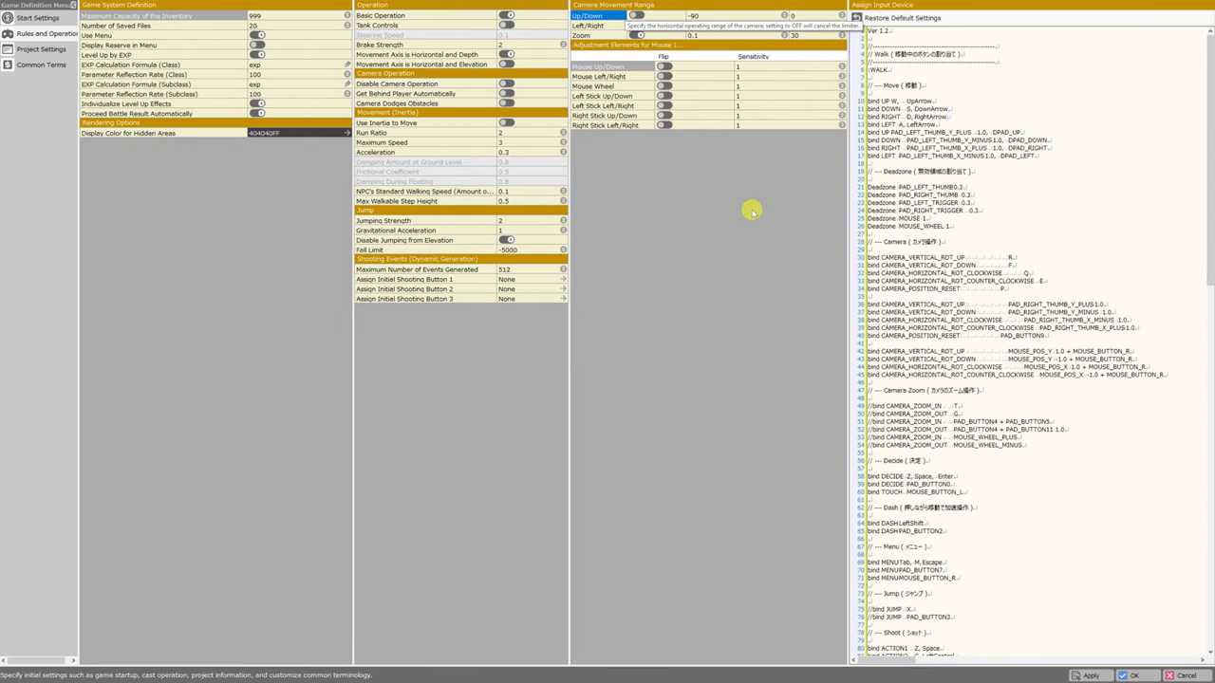
pyautogui.moveTo(682, 230)
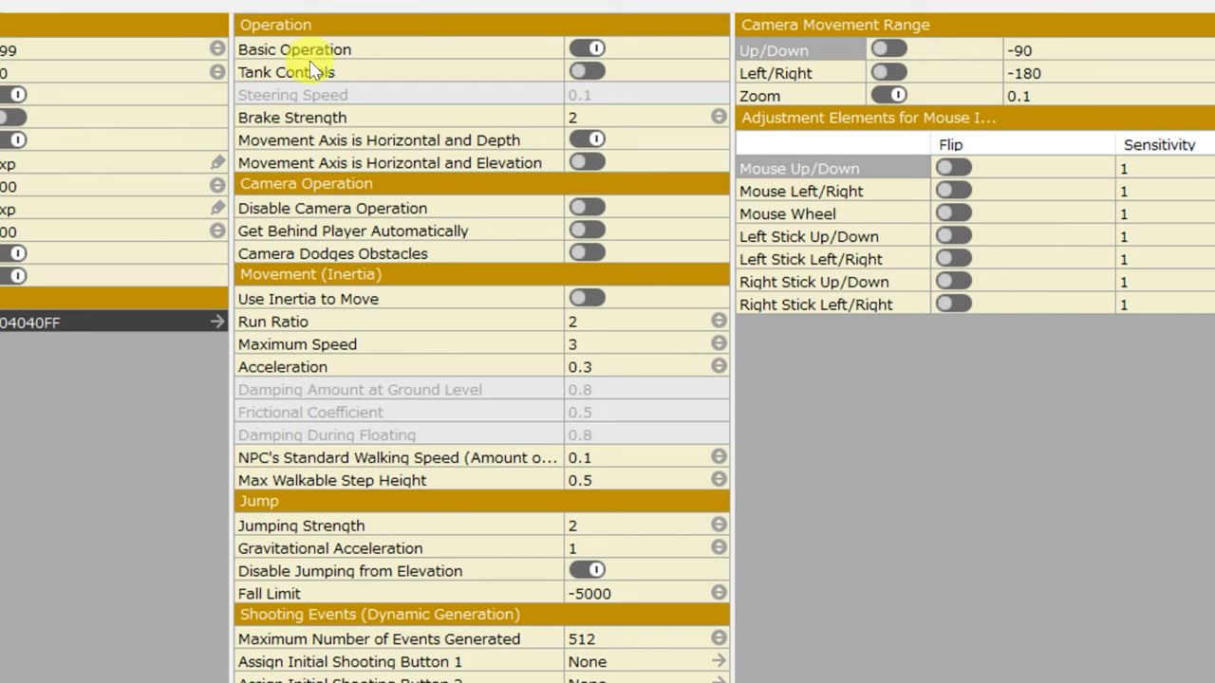
pyautogui.moveTo(491, 75)
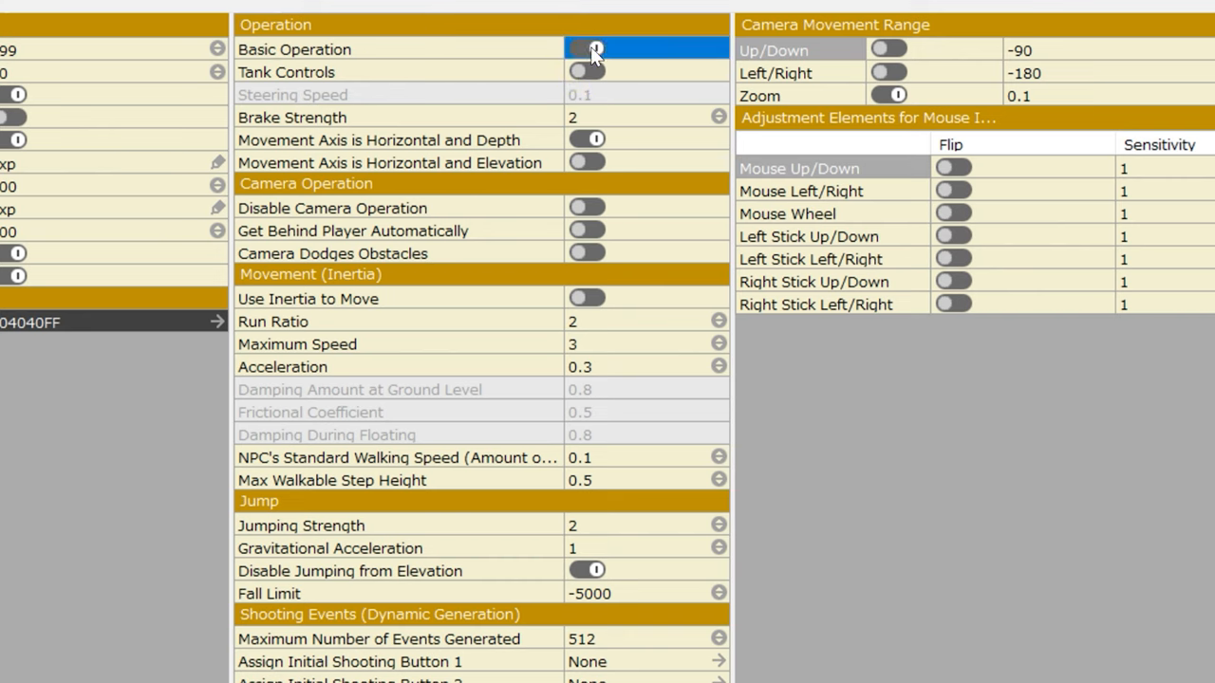
pyautogui.click(586, 71)
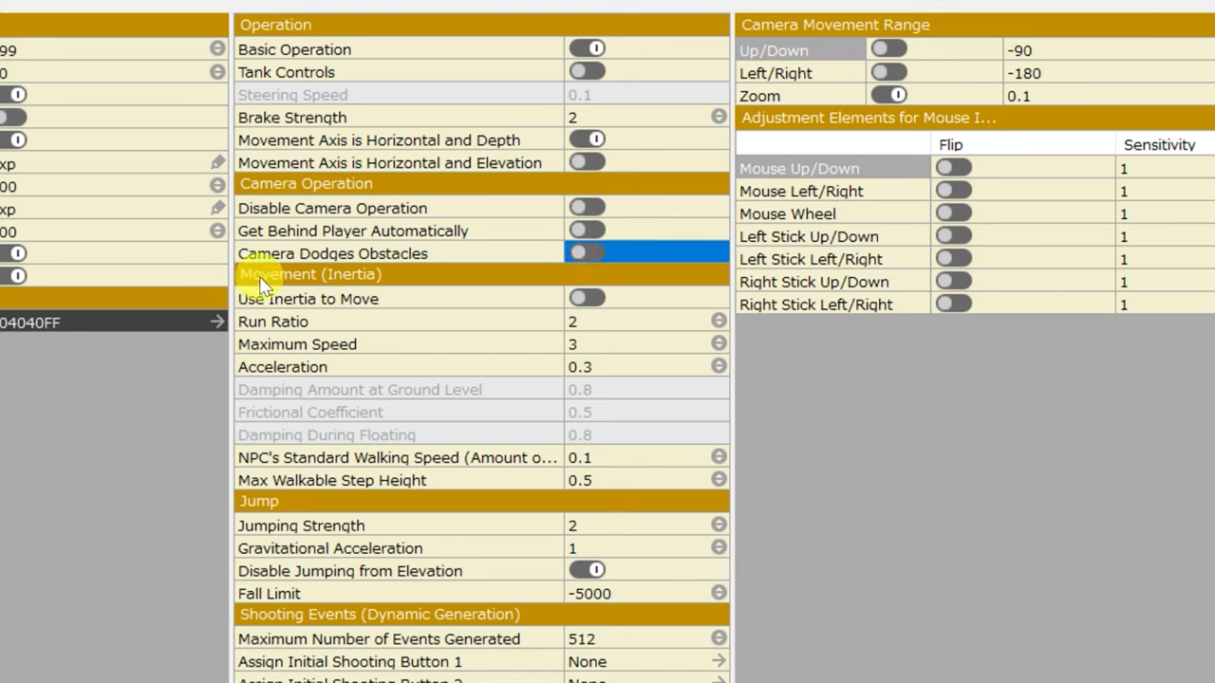
pyautogui.click(586, 298)
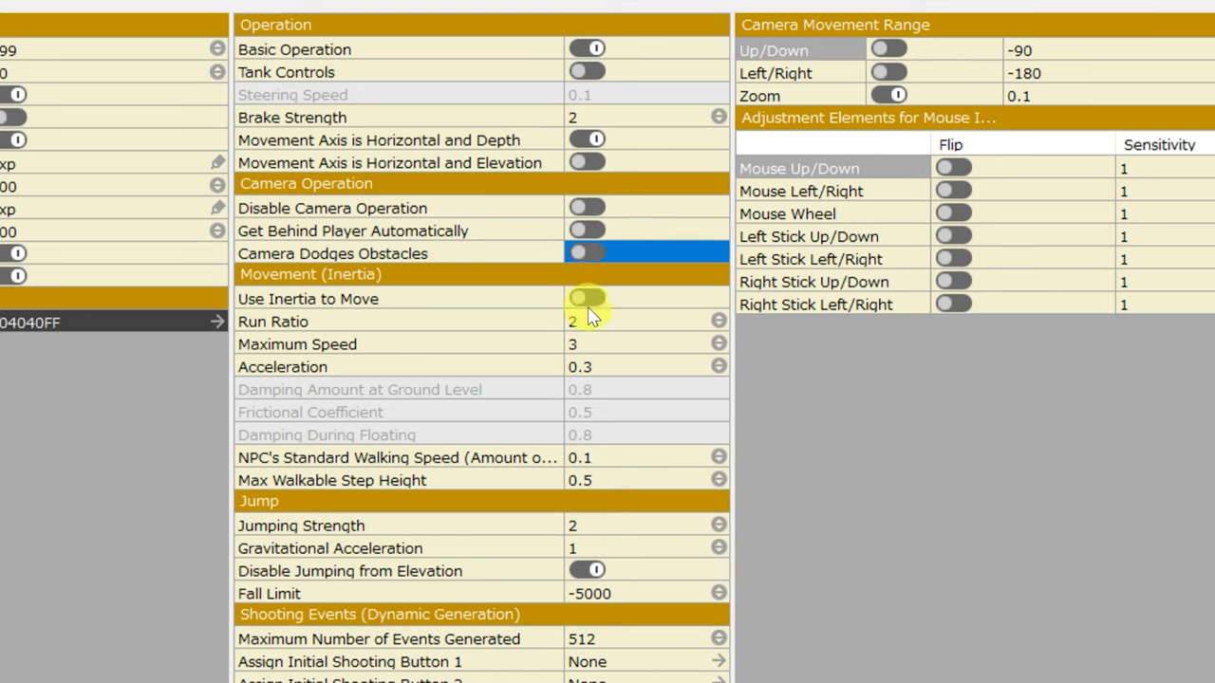
pyautogui.click(587, 298)
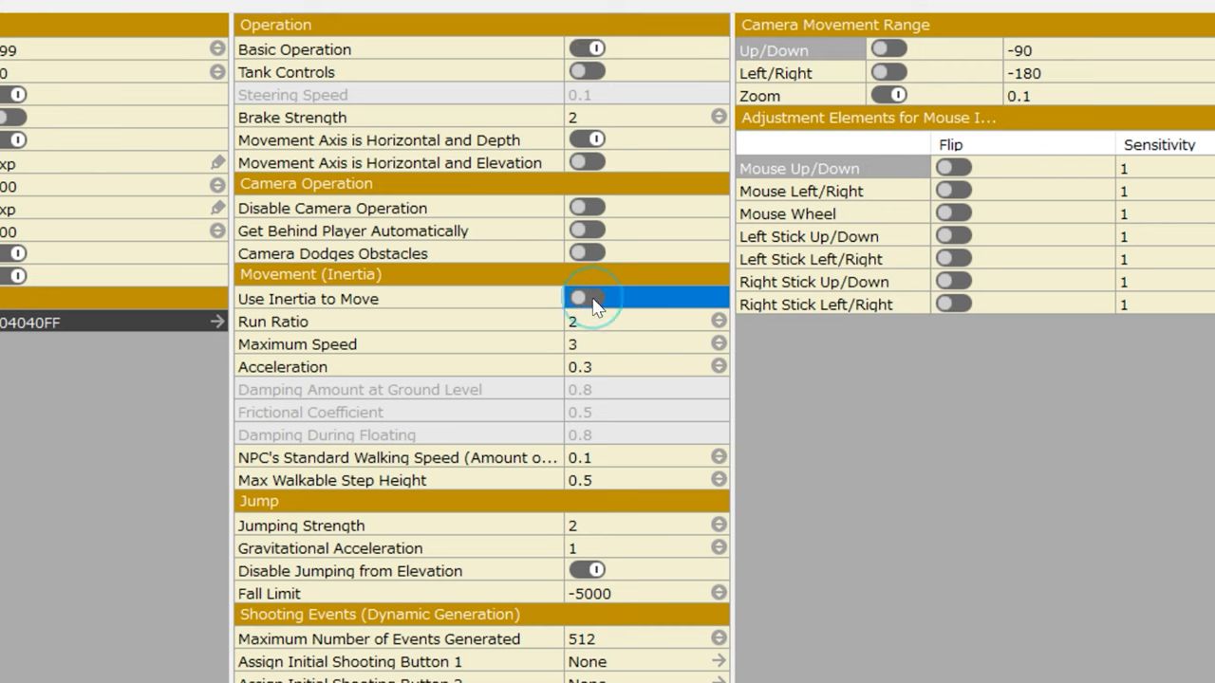
pyautogui.click(585, 299)
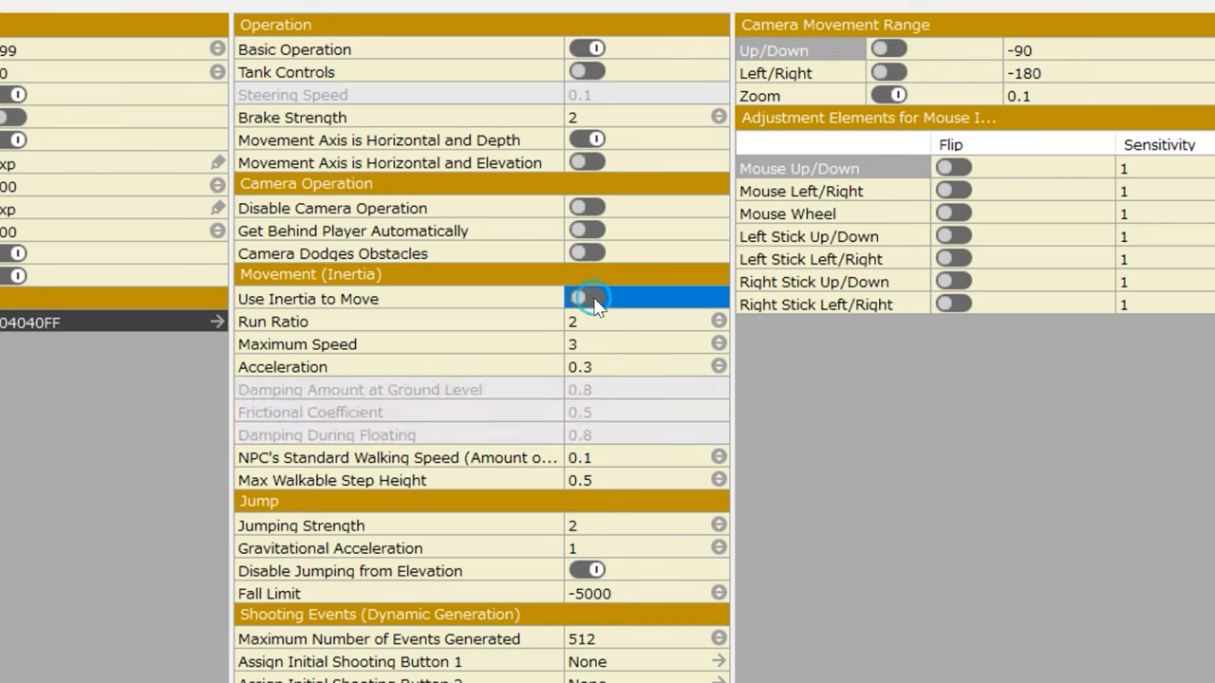
pyautogui.click(586, 298)
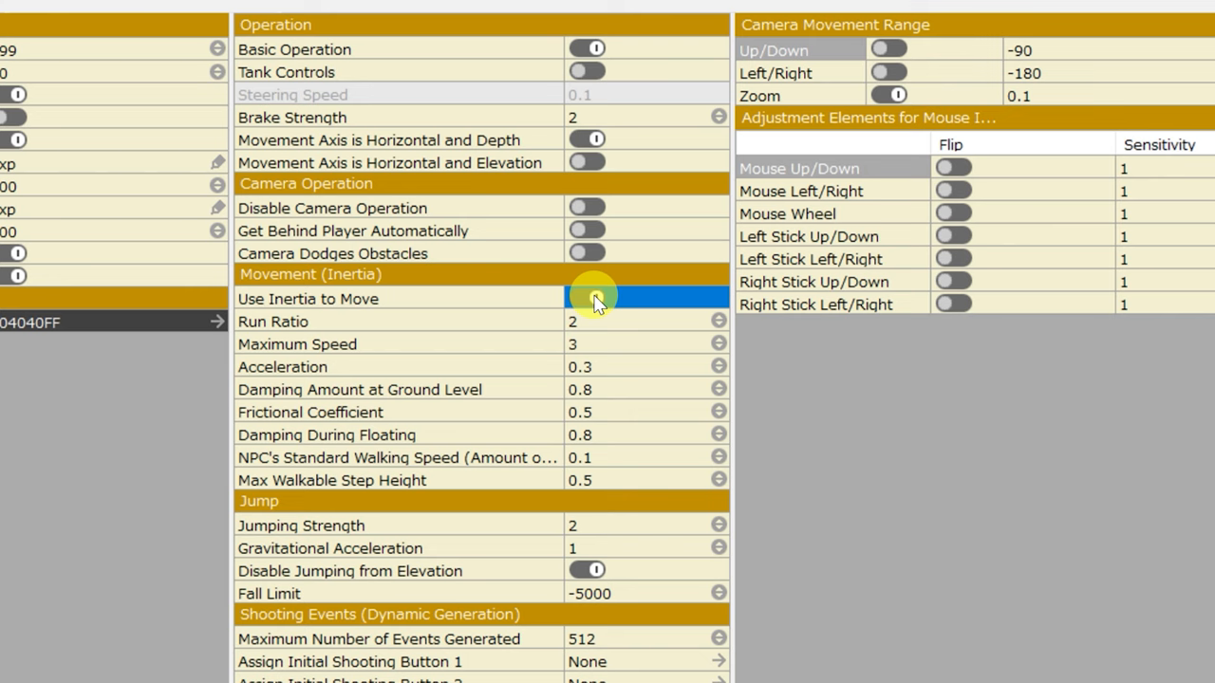
pyautogui.click(585, 298)
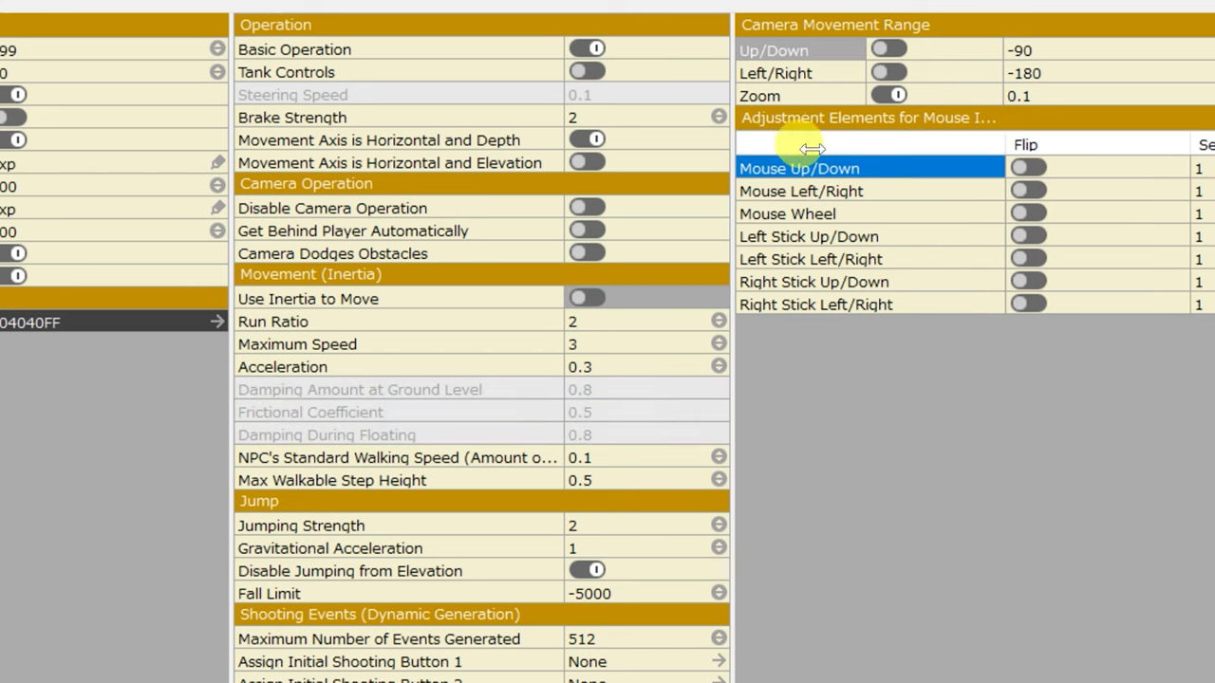
pyautogui.moveTo(873, 232)
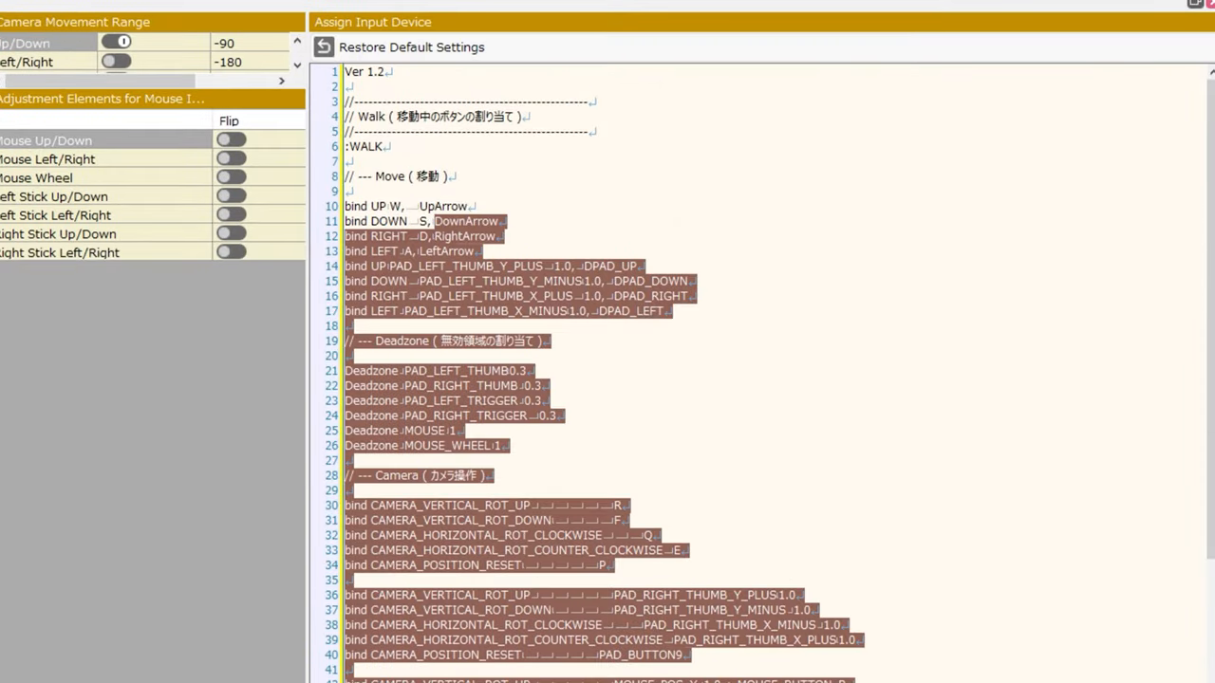
# Scroll the Assign Input Device script to its walk-movement, deadzone and camera binding lines.
pyautogui.scroll(-3)
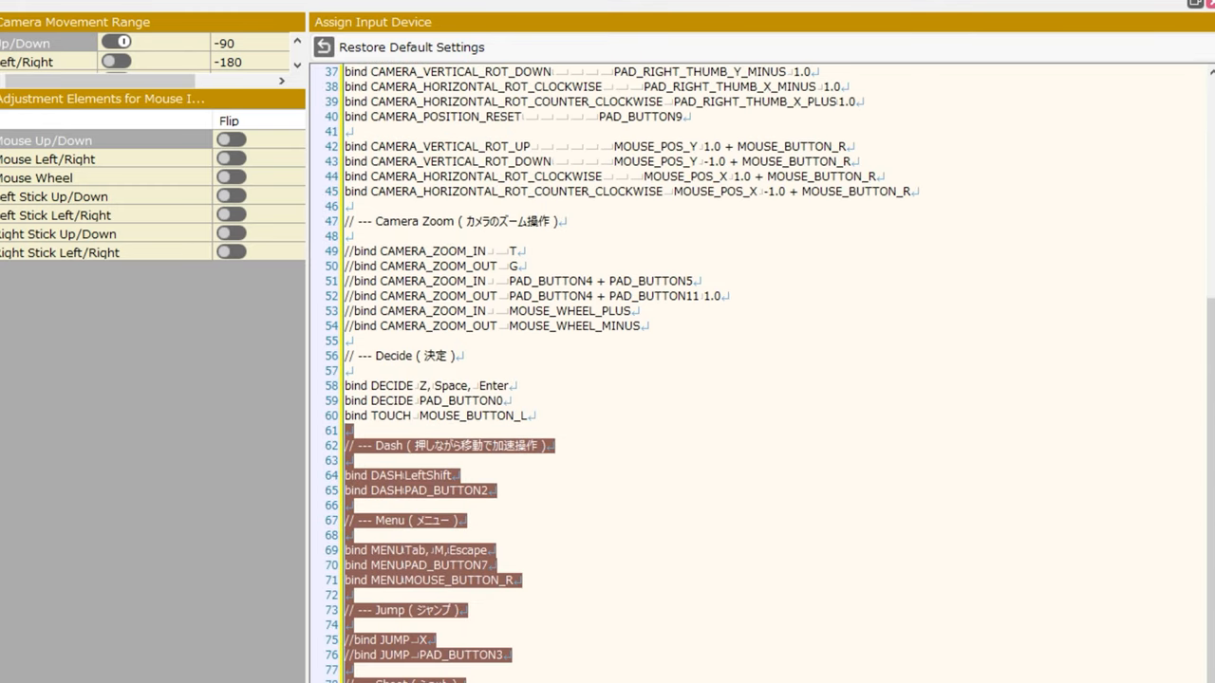
pyautogui.scroll(-3)
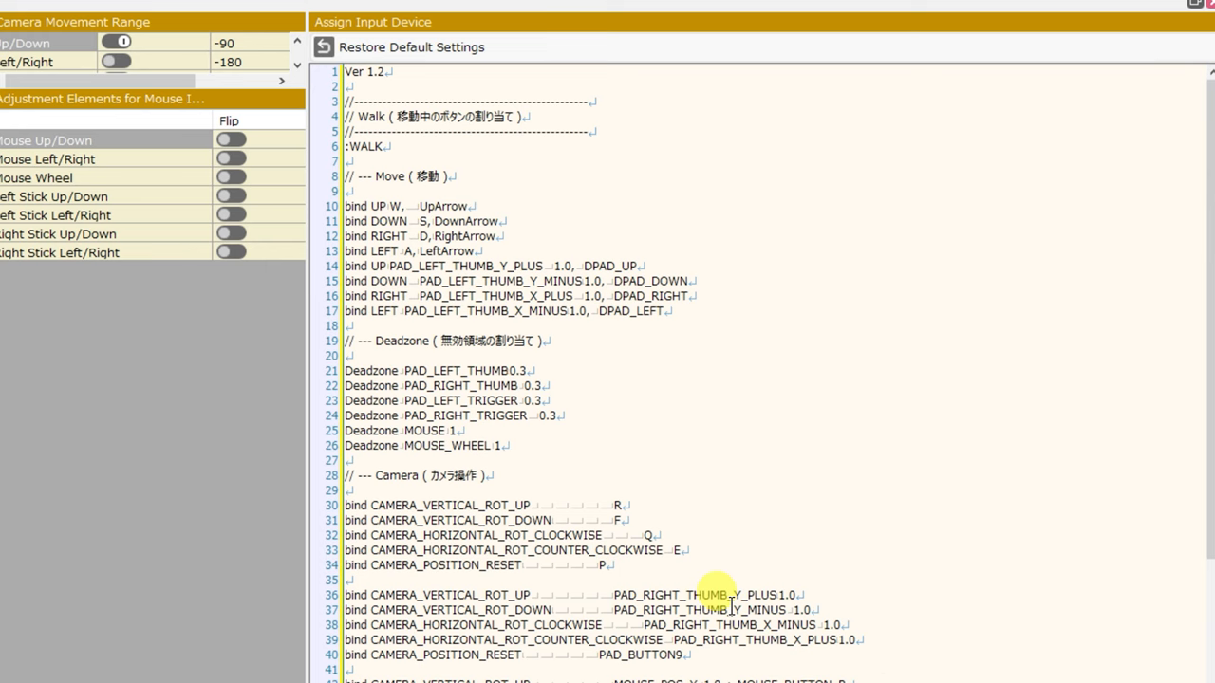
pyautogui.scroll(-3)
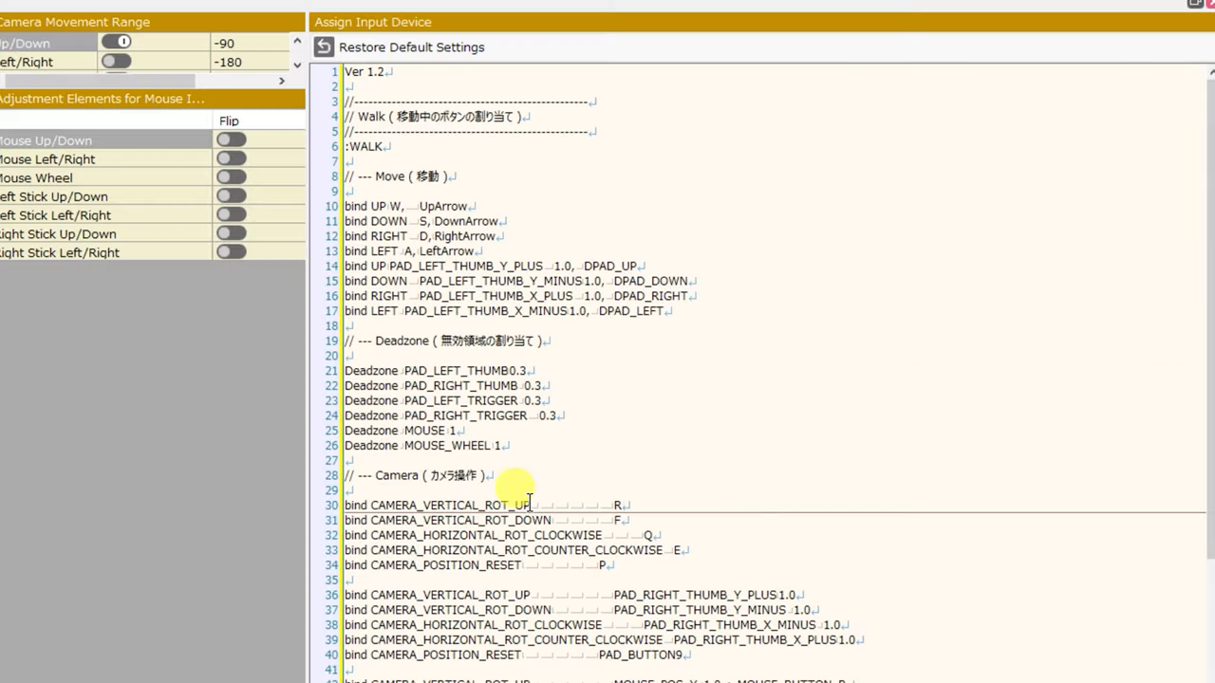
pyautogui.doubleClick(435, 505)
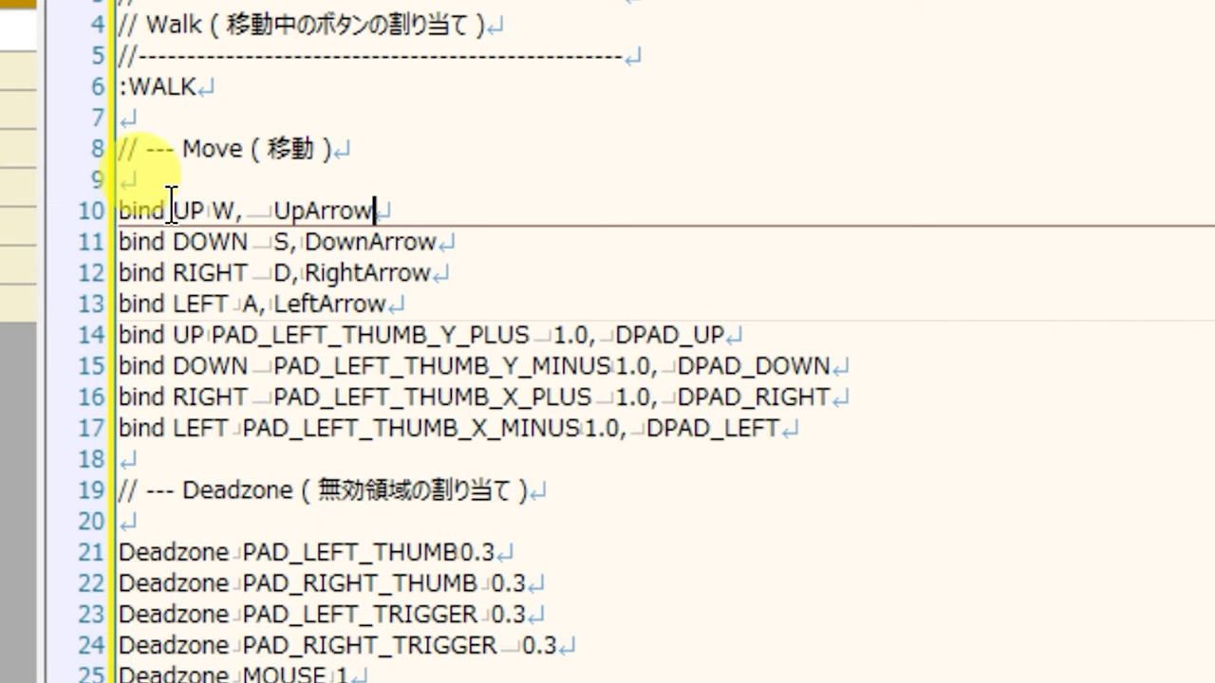
# Select DOWN in the movement bindings, then replace the Jump comment with '//whenever a line has cm'.
pyautogui.doubleClick(209, 242)
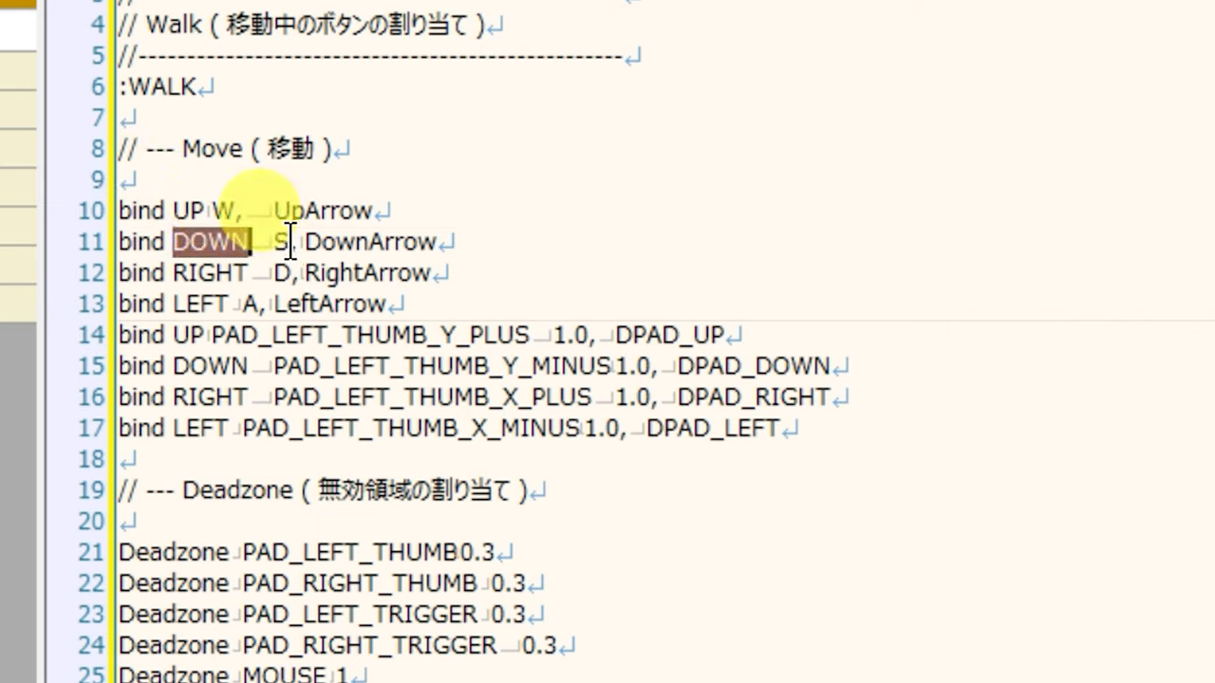
pyautogui.scroll(-3)
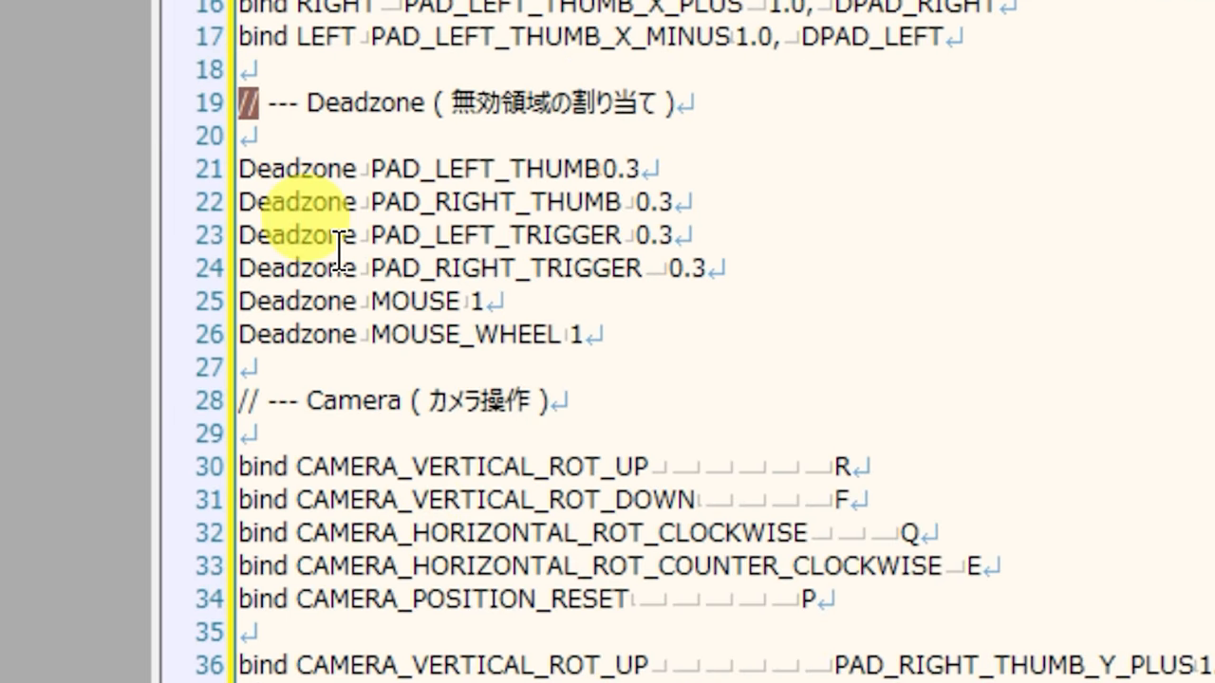
pyautogui.scroll(-3)
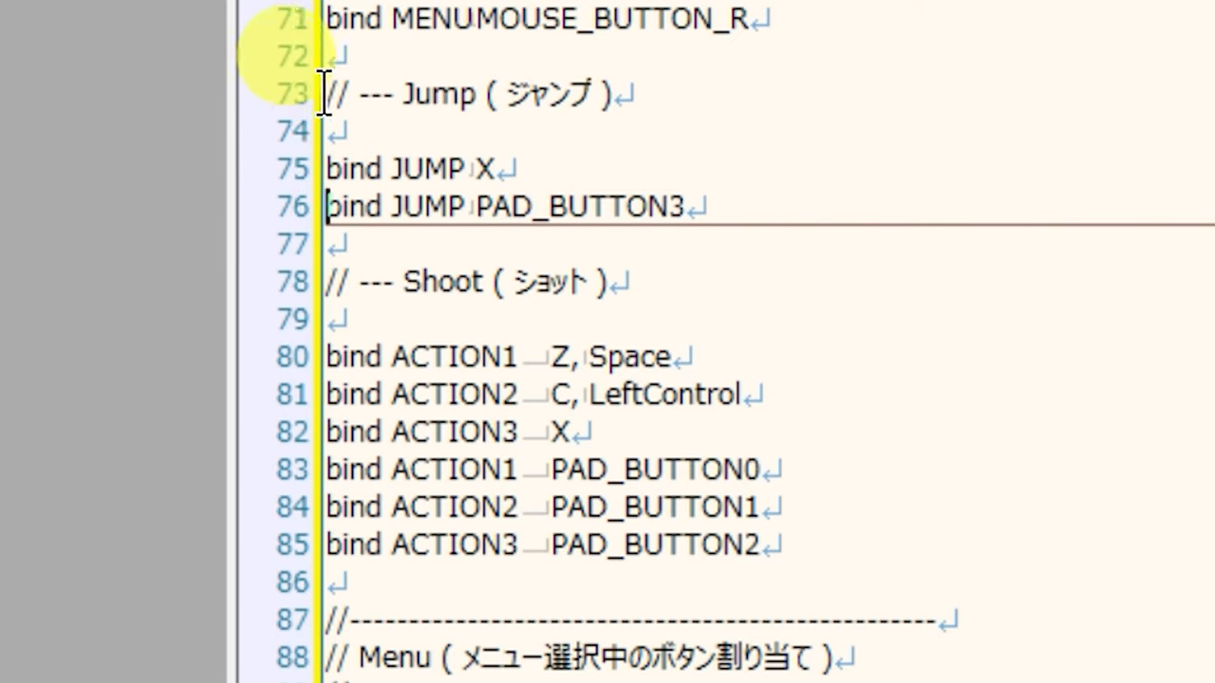
pyautogui.tripleClick(465, 93)
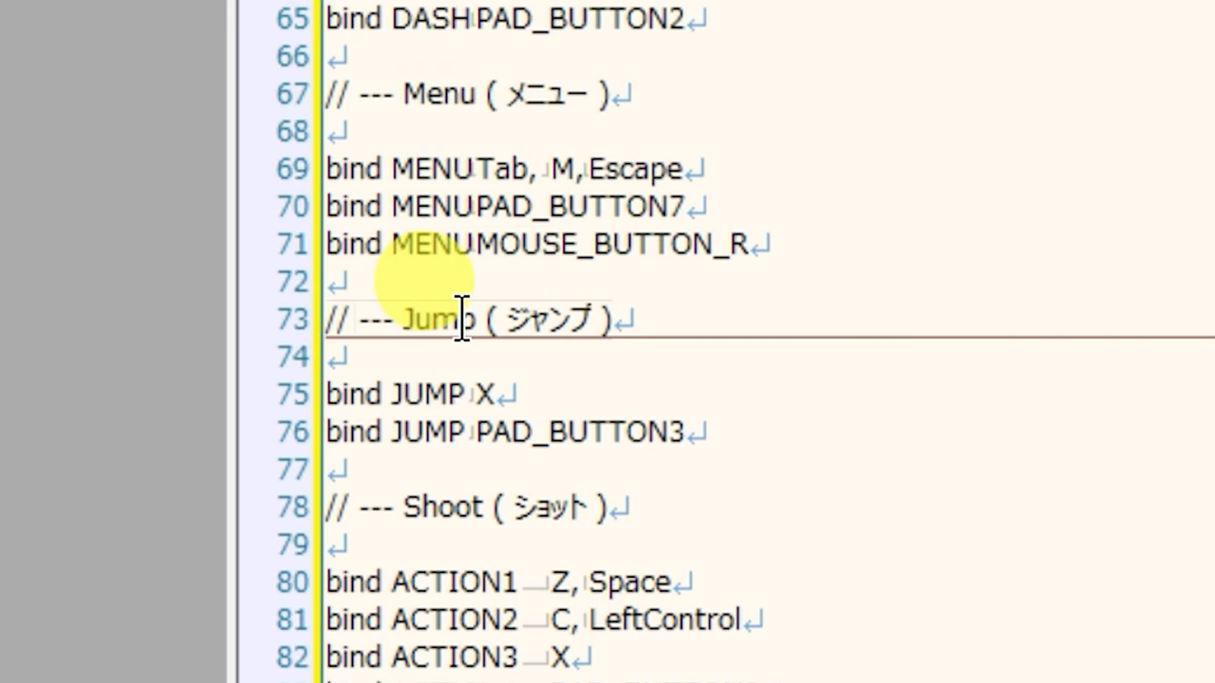
pyautogui.write('//whenever a line has cm')
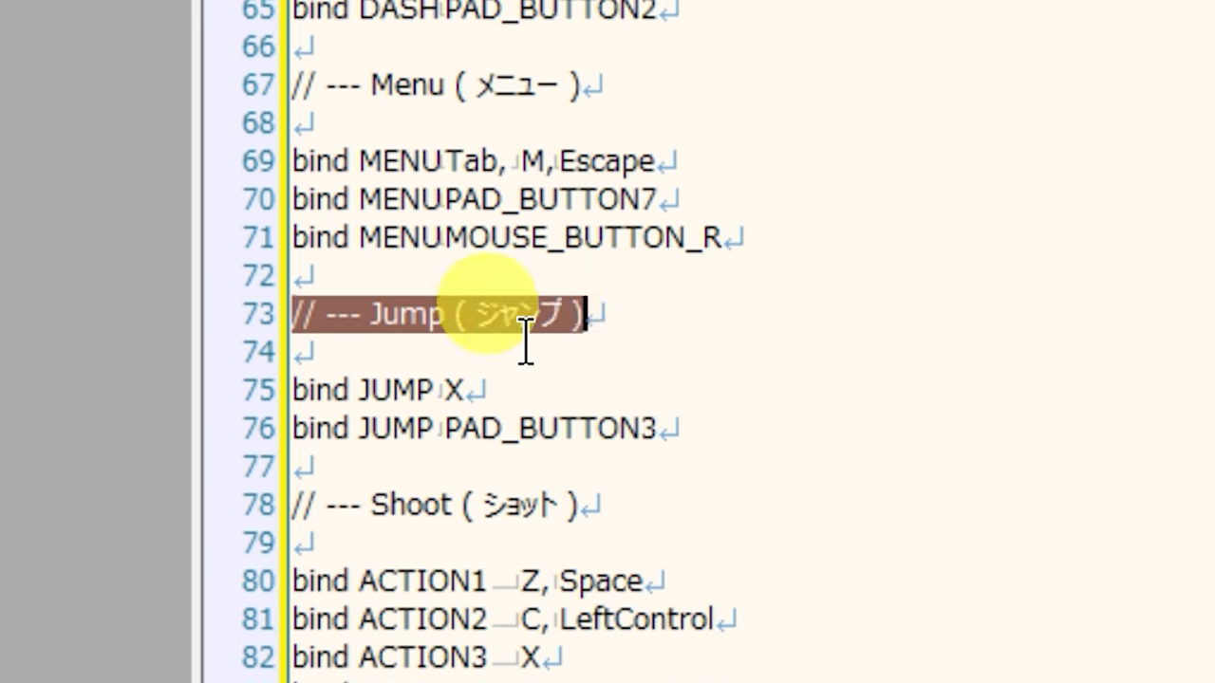
pyautogui.scroll(-3)
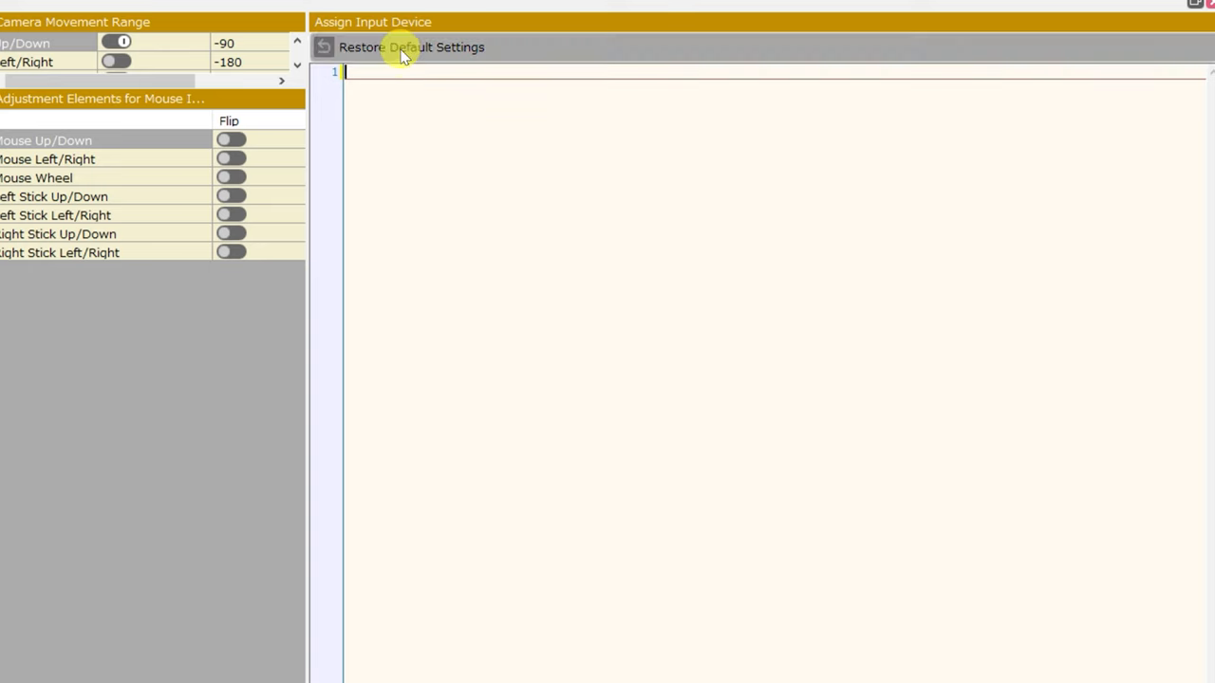
# Restore the default script and review its version, camera, zoom, decide and dash sections.
pyautogui.click(411, 46)
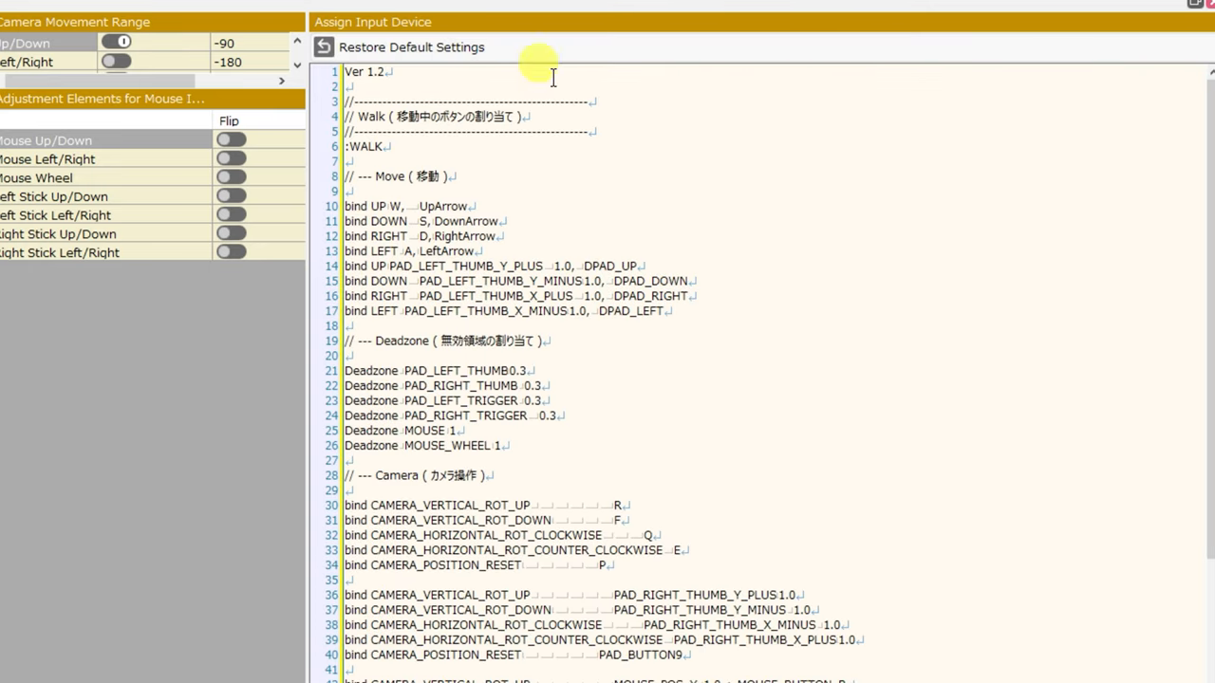
pyautogui.scroll(-3)
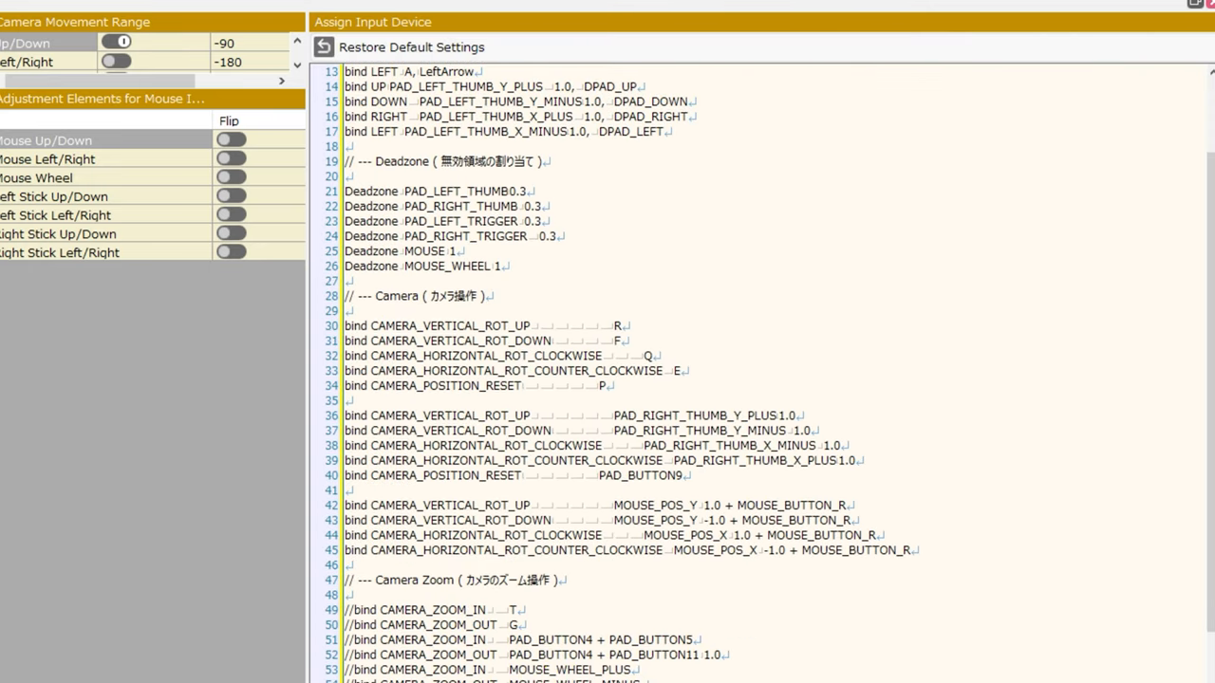
pyautogui.scroll(-3)
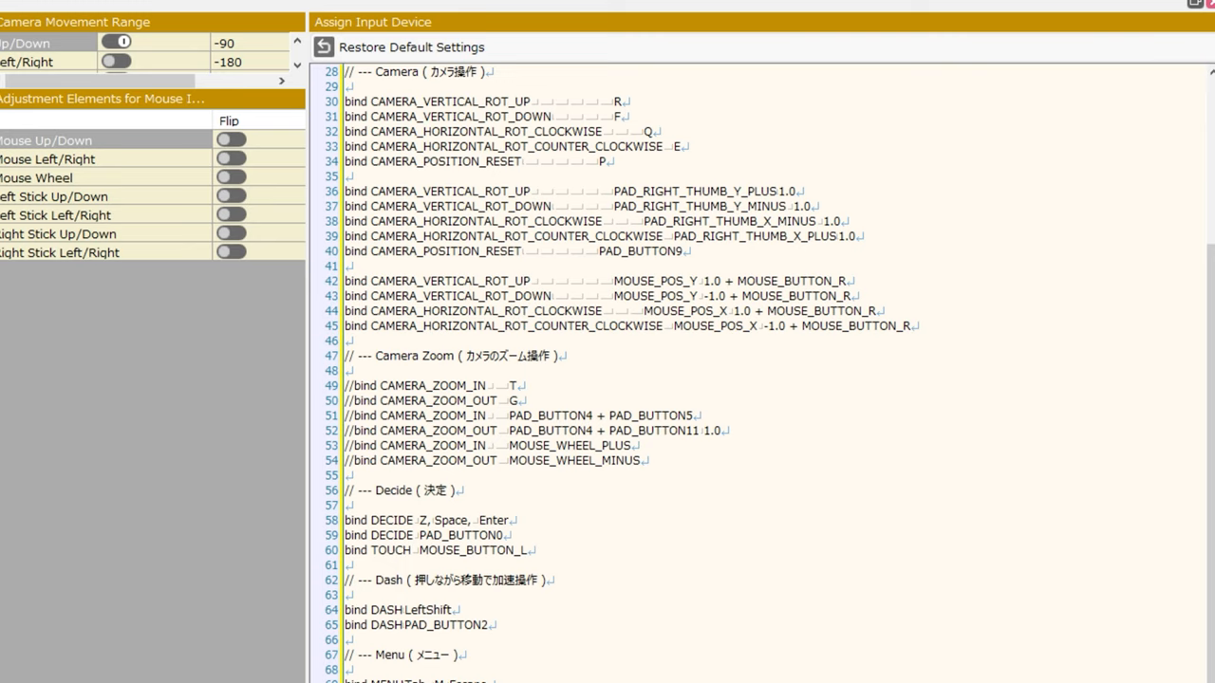
# Make line 75 an active 'bind JUMP Space, J' line, keeping gamepad jump commented.
pyautogui.scroll(-3)
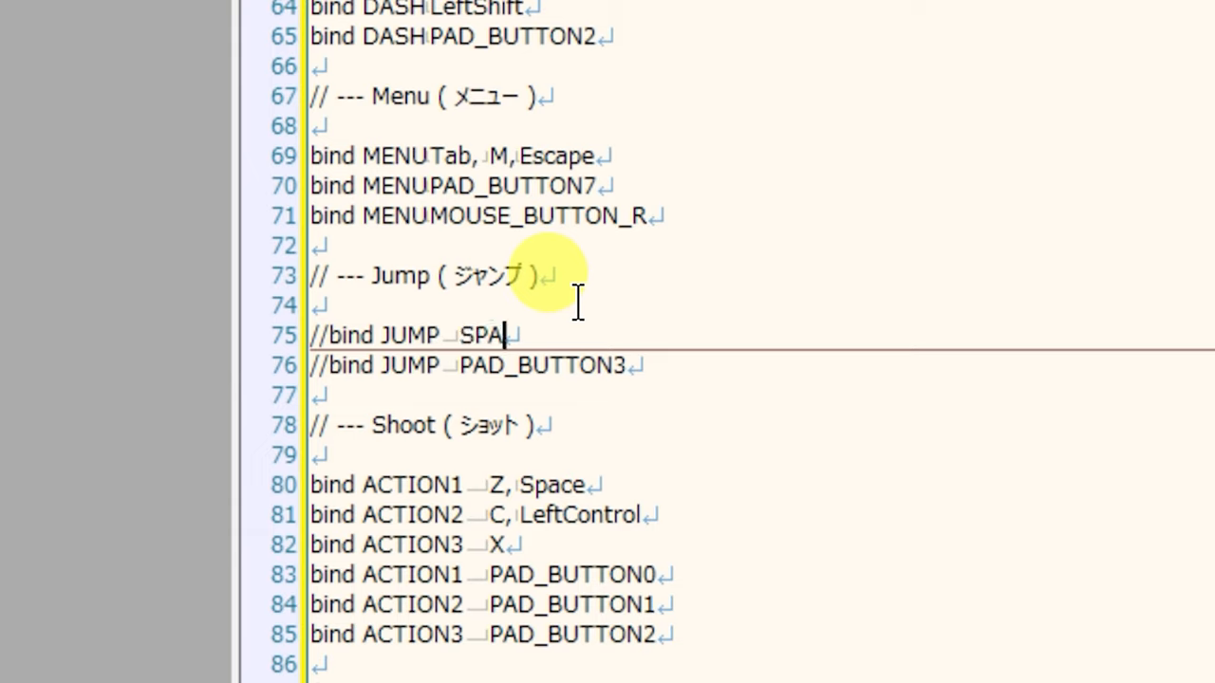
pyautogui.write('ce')
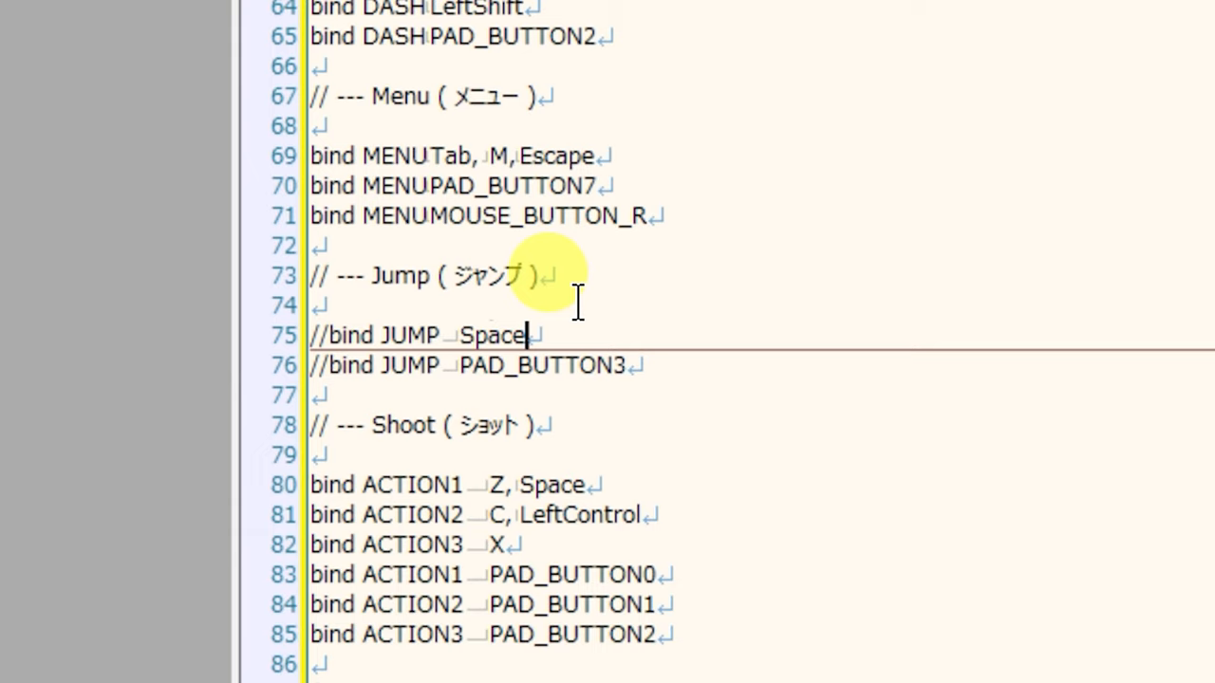
pyautogui.write(',')
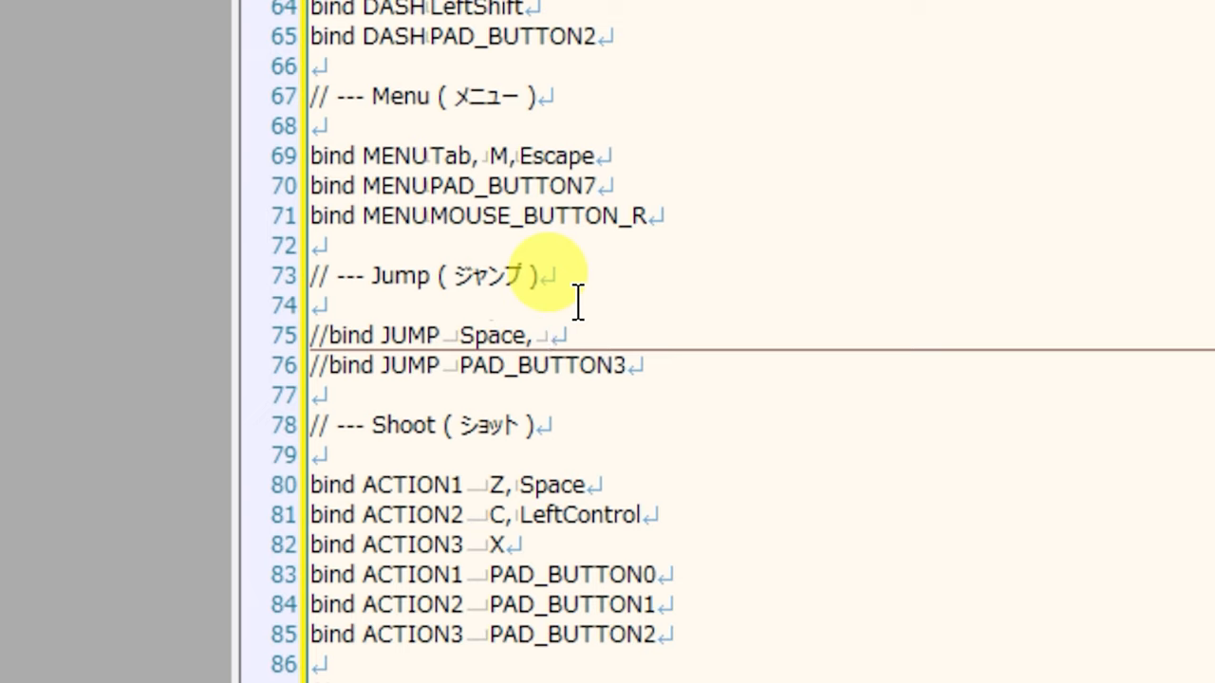
pyautogui.write('J')
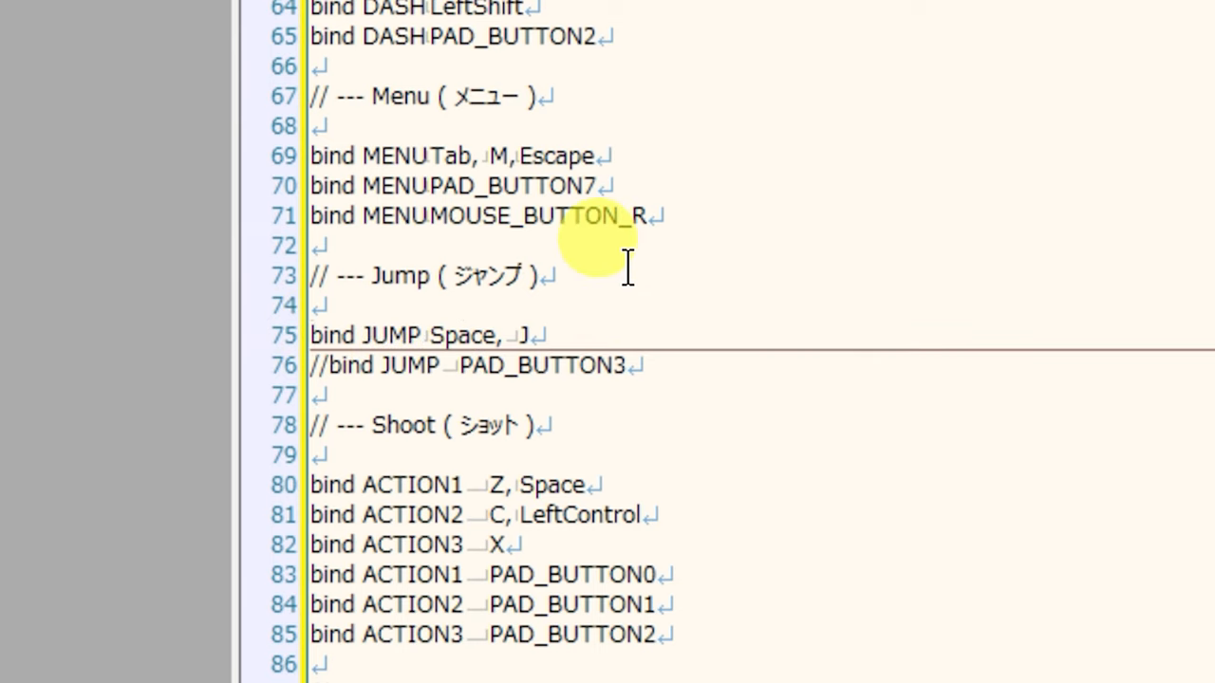
pyautogui.scroll(-3)
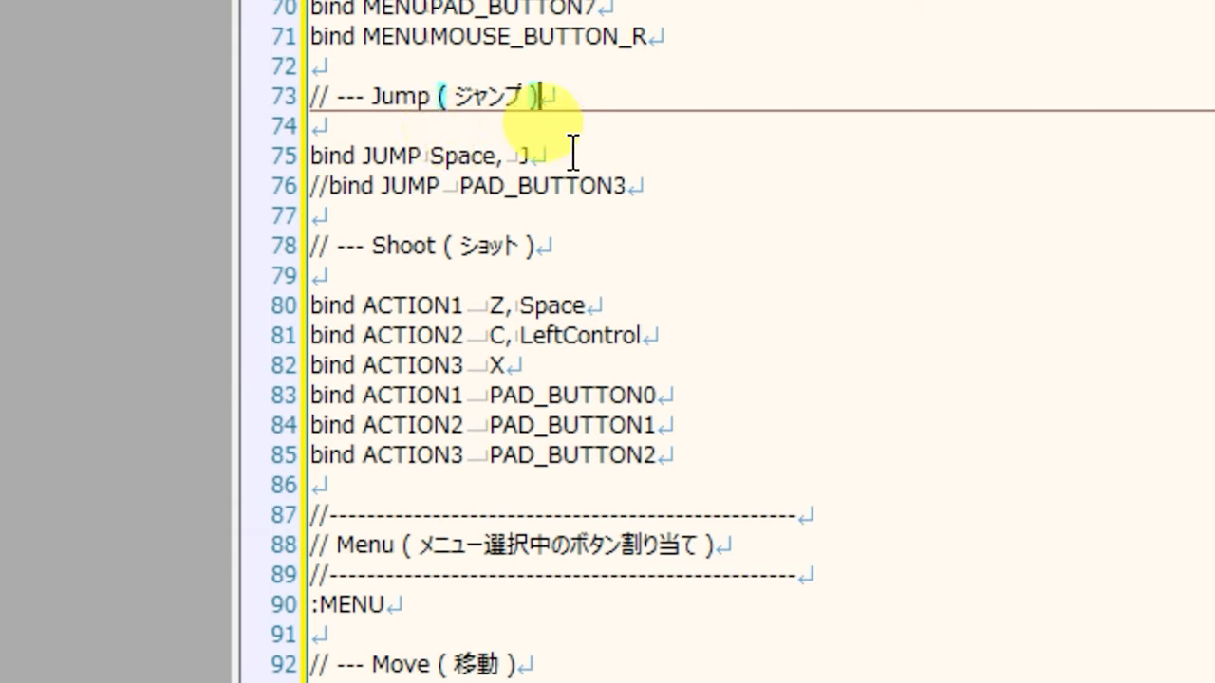
pyautogui.moveTo(911, 166)
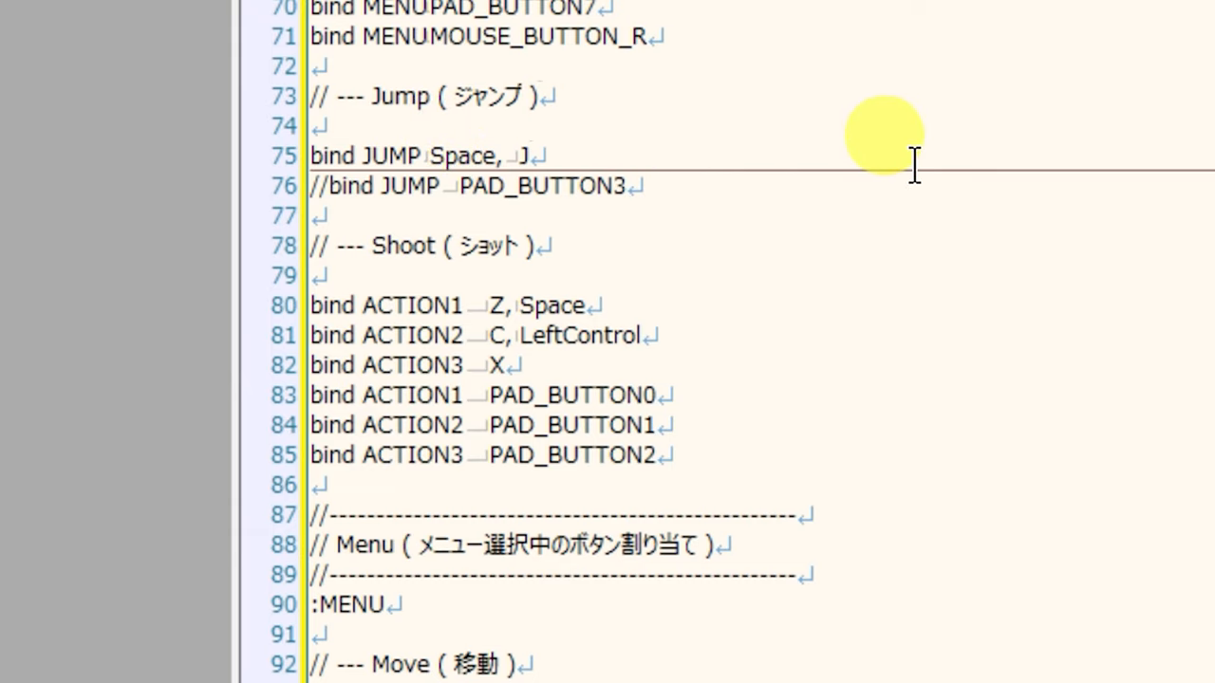